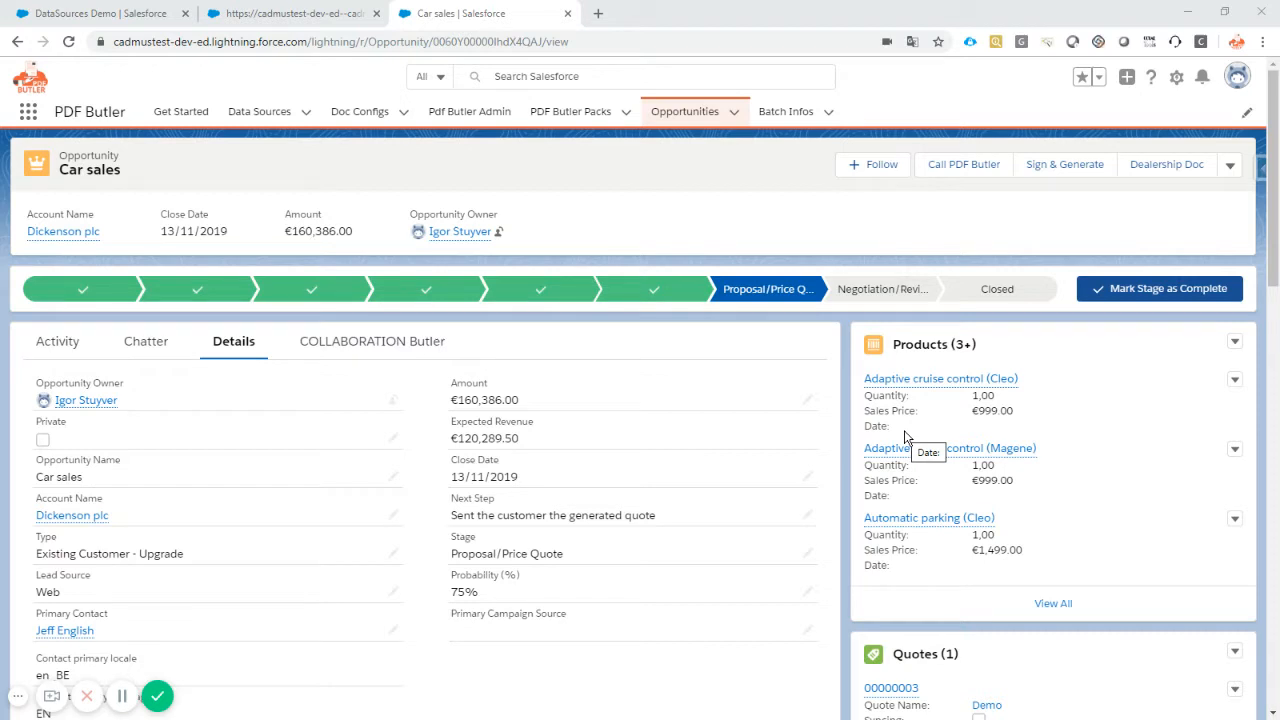
mouse_move(760, 334)
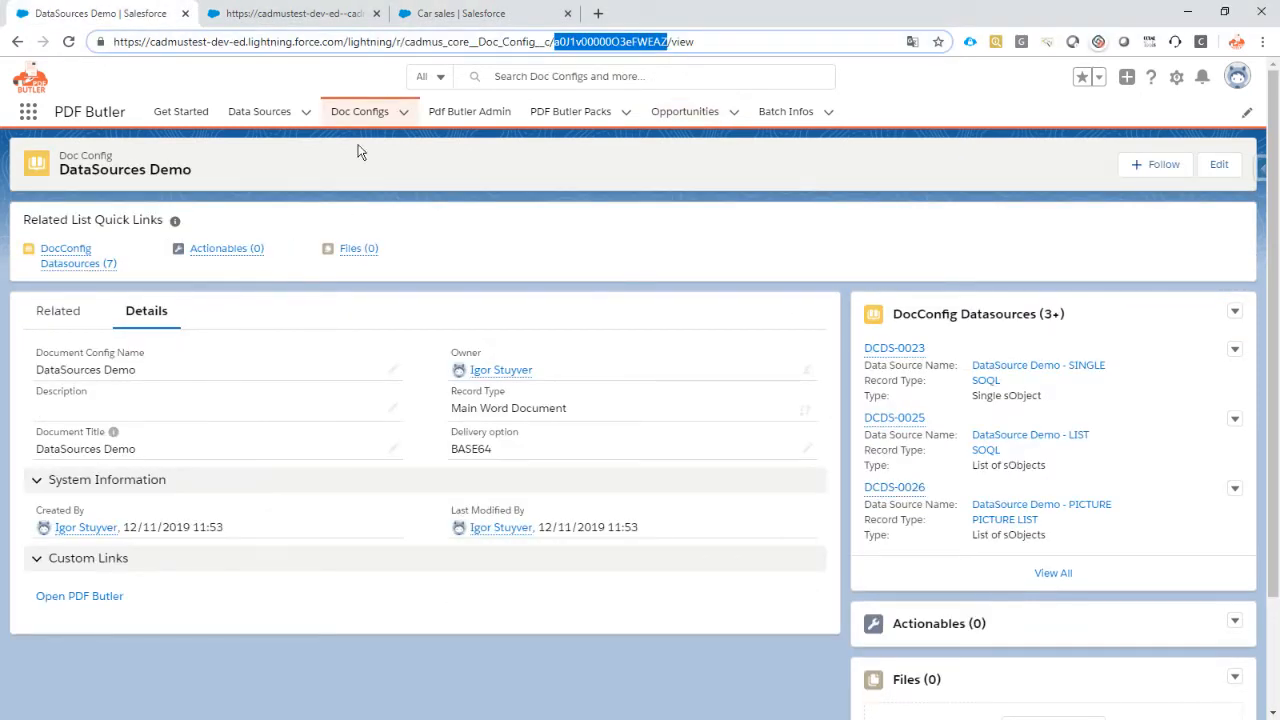
Open the Car Quote Doc Config record from the Doc Configs list
click(360, 112)
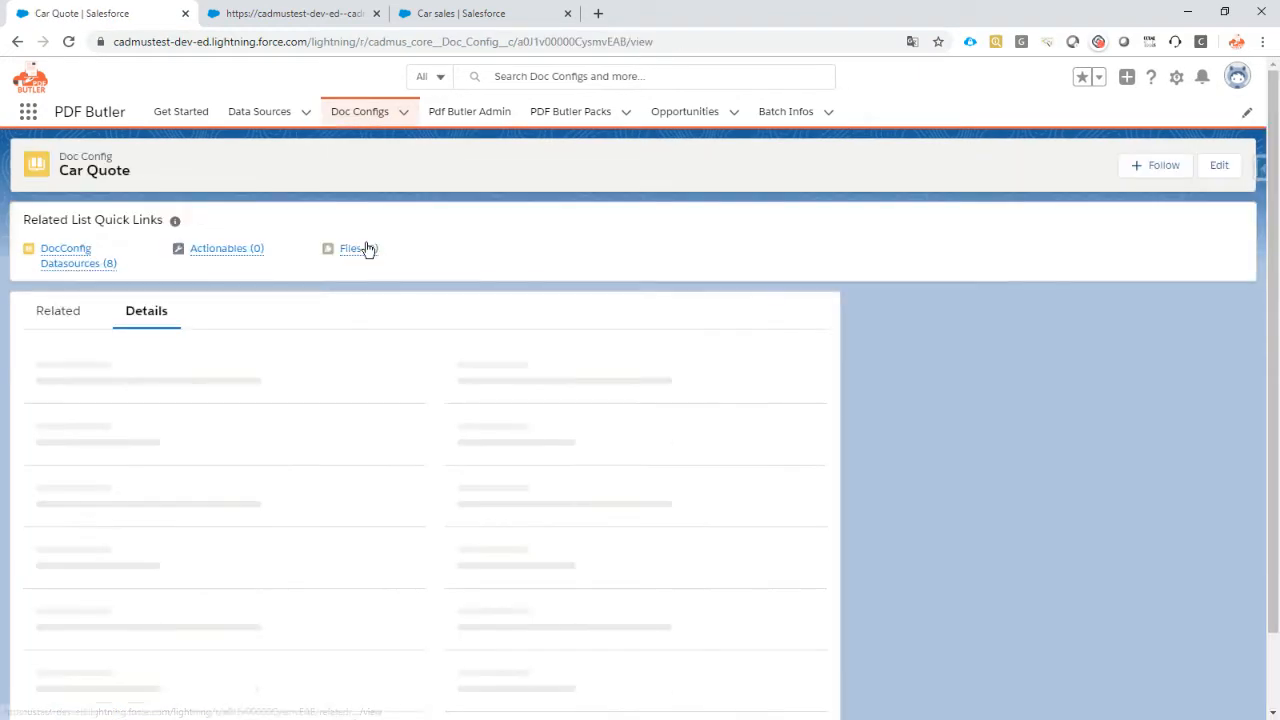
click(350, 248)
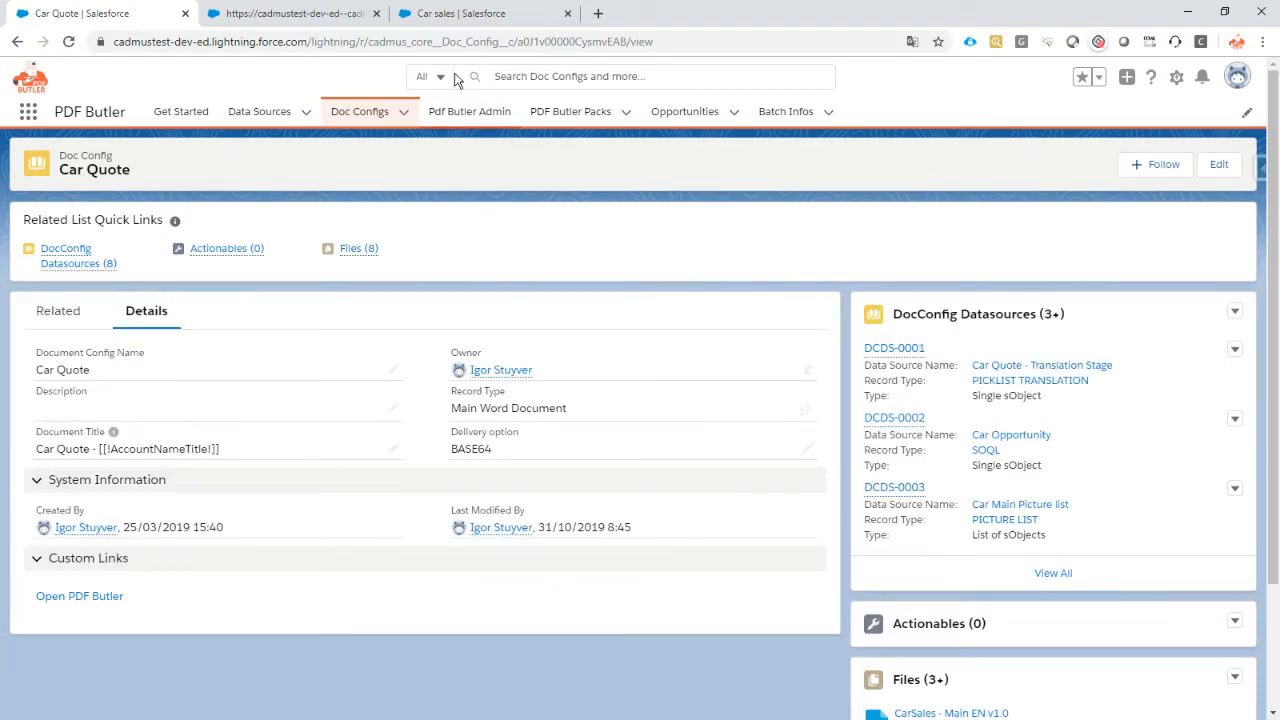
mouse_move(484, 12)
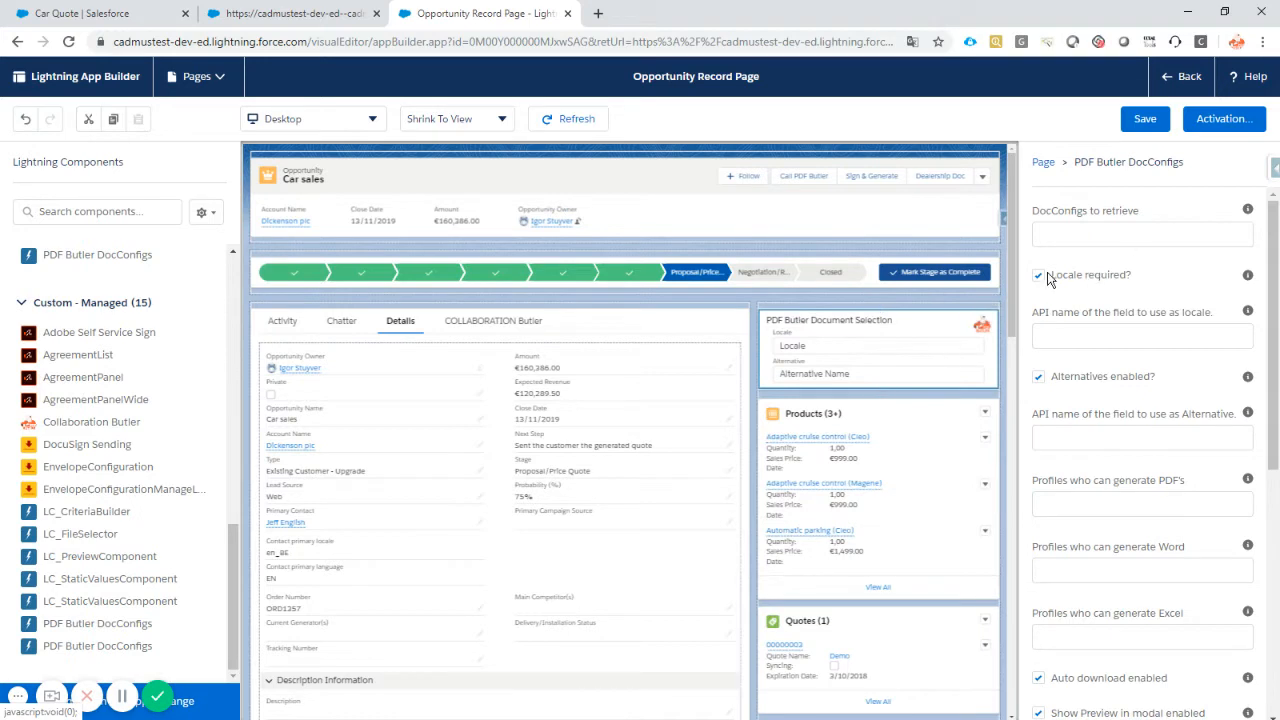
Untick 'Locale required?' and 'Alternatives enabled?' on the PDF Butler DocConfigs component
click(1038, 276)
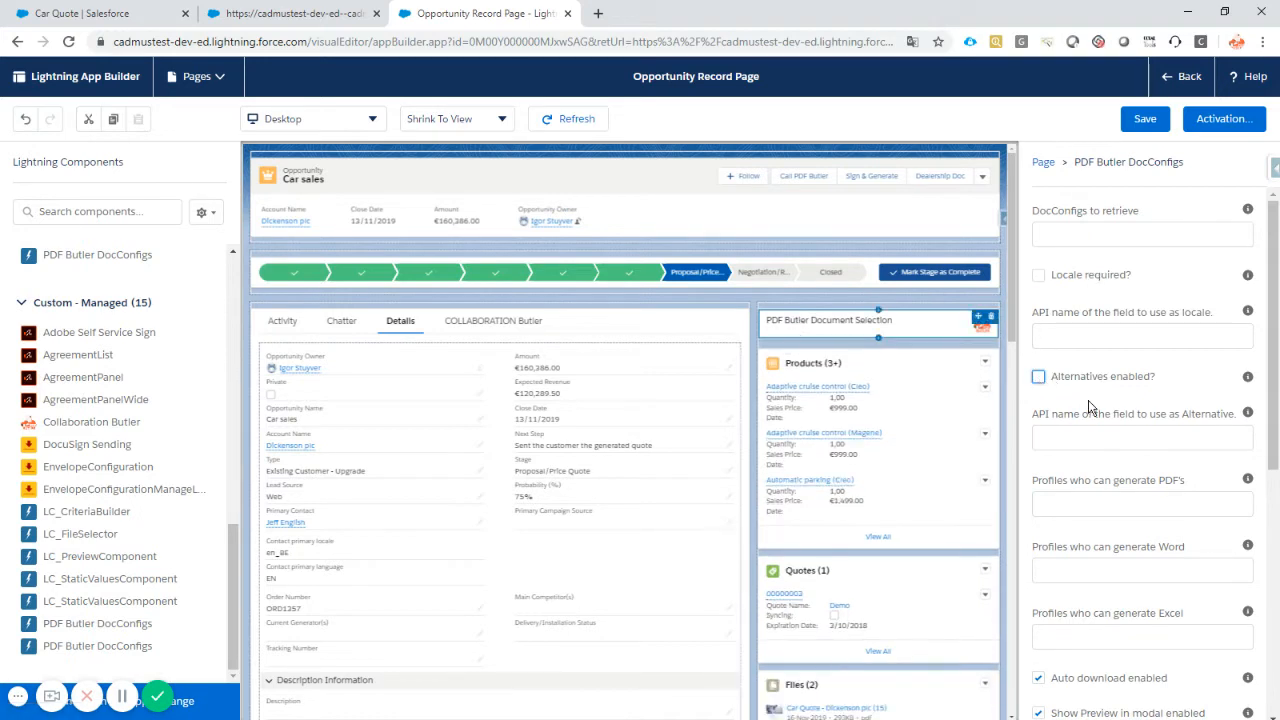
scroll(down, 3)
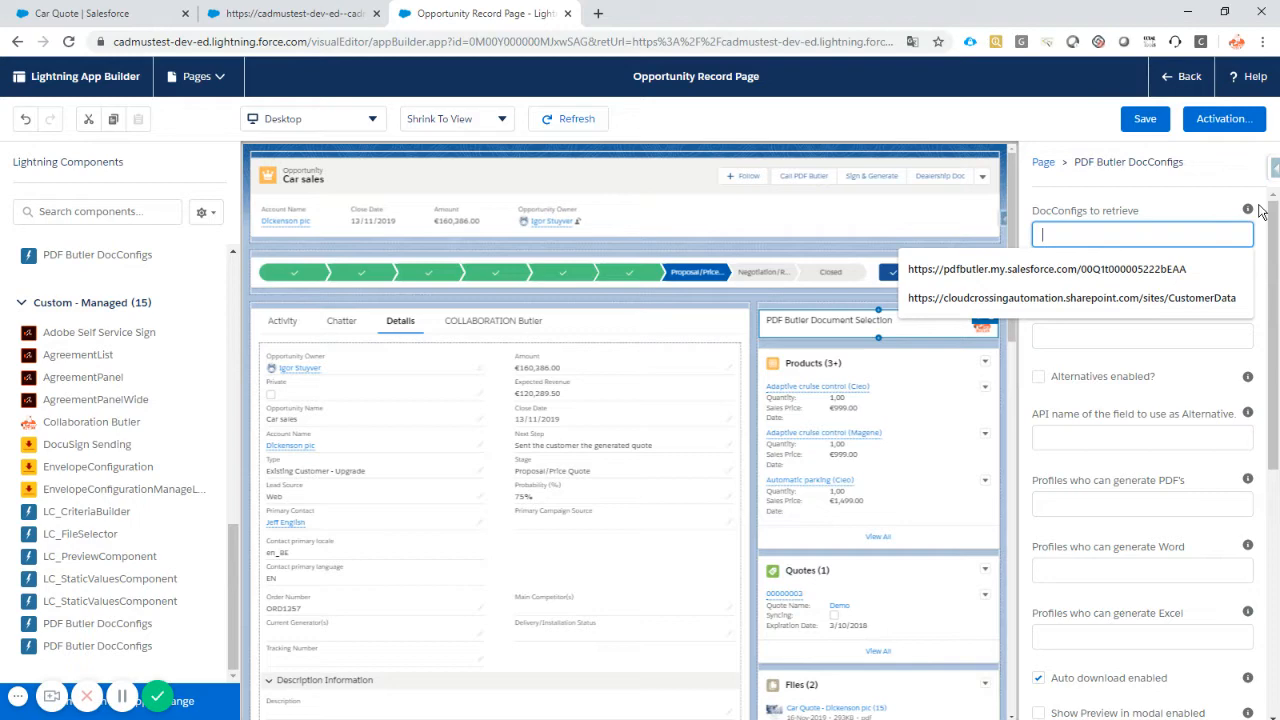
mouse_move(1248, 210)
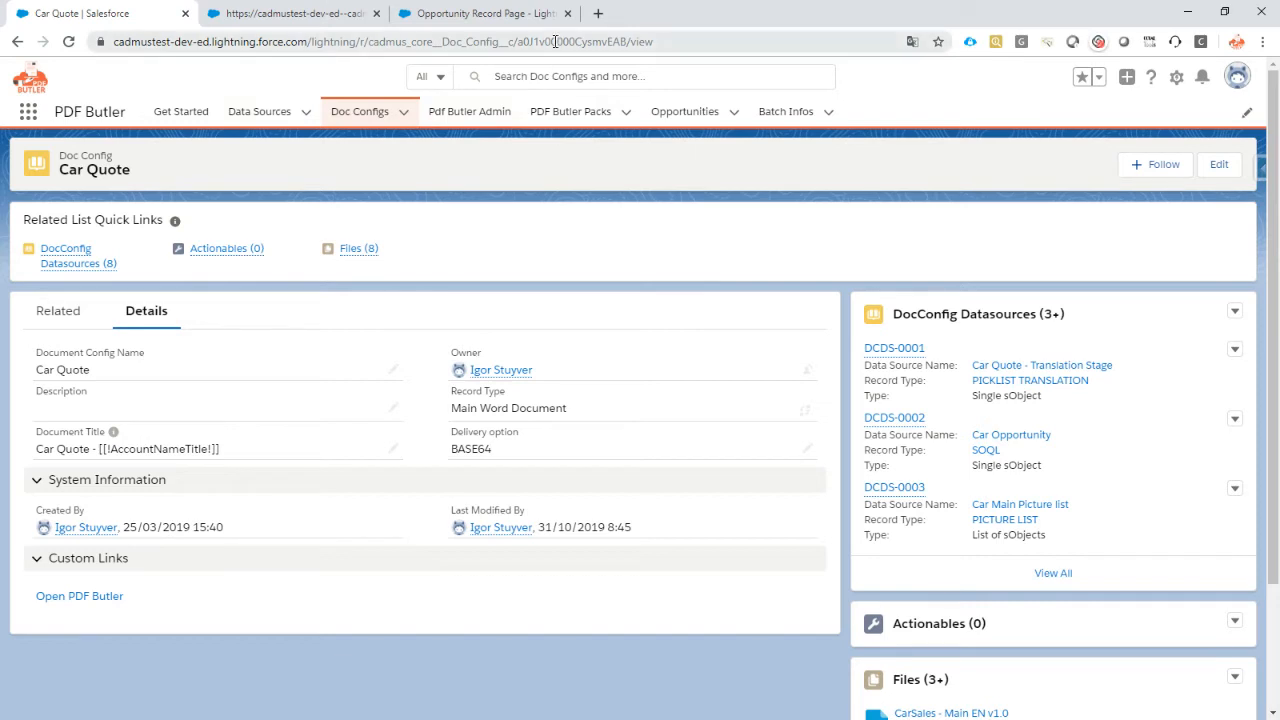
Add the Car Quote and DataSources Demo record IDs to 'DocConfigs to retrieve' and save the page
double_click(608, 40)
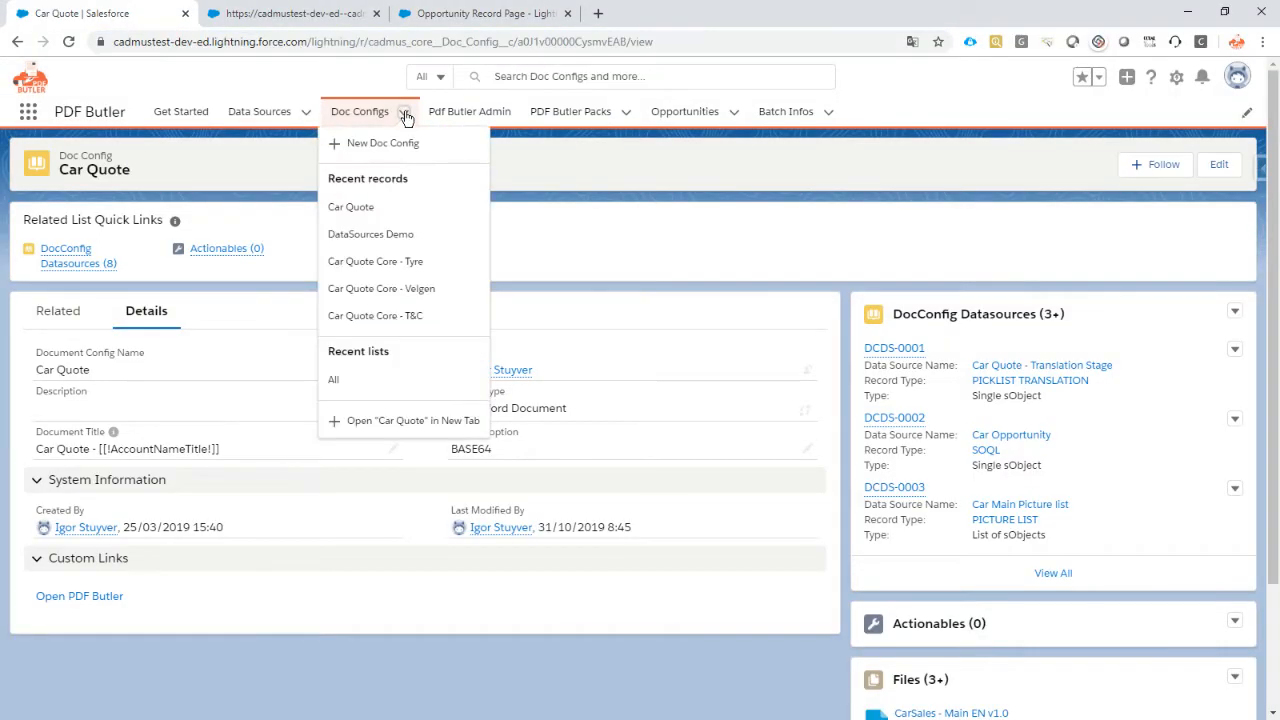
click(370, 234)
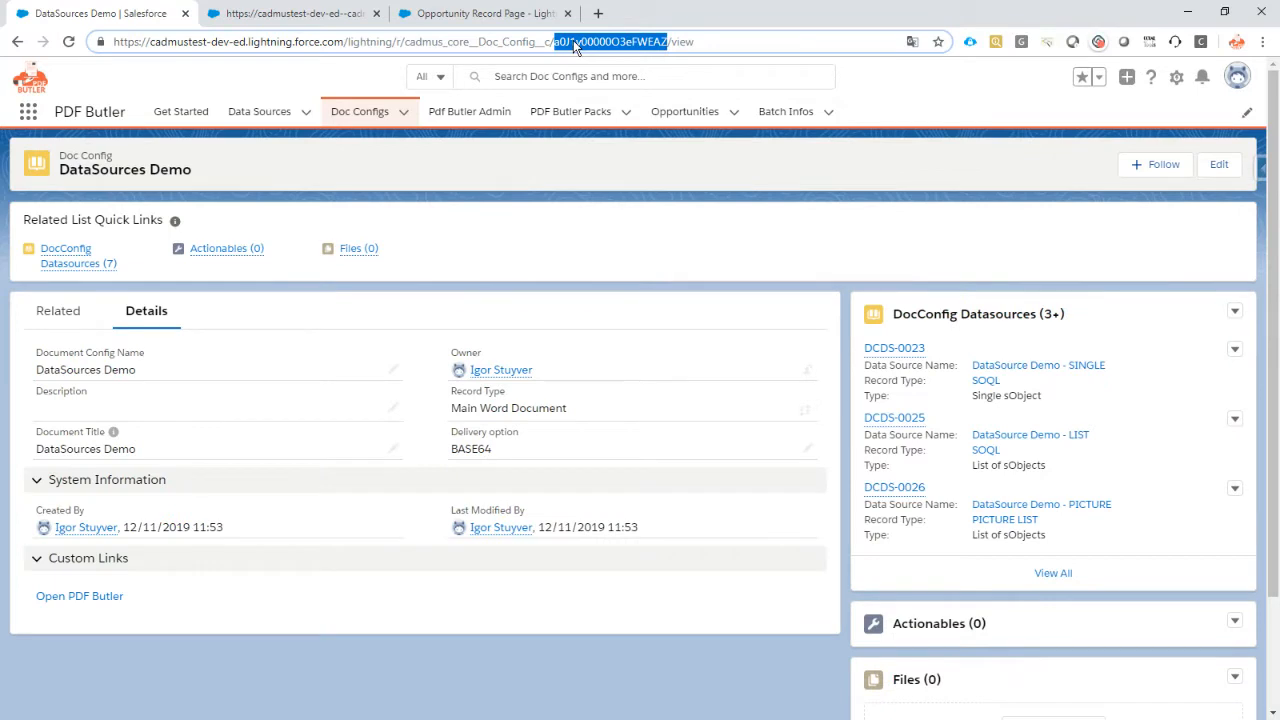
click(484, 12)
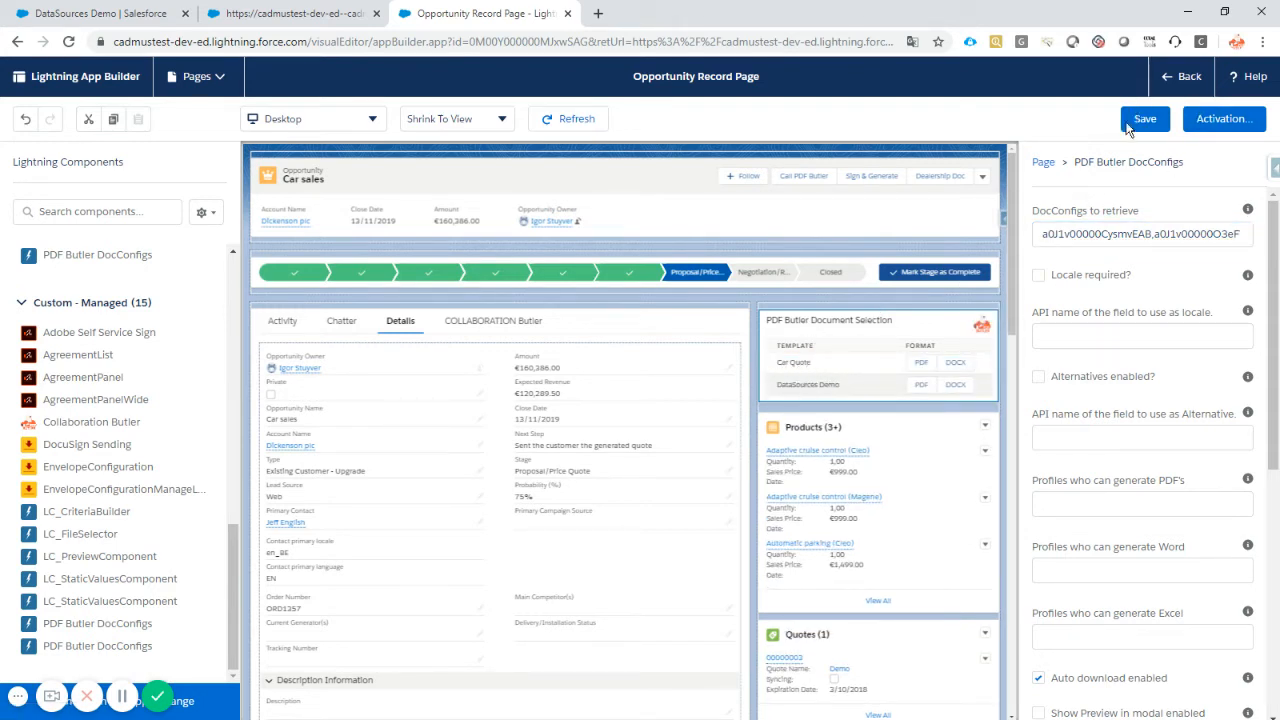
click(1144, 118)
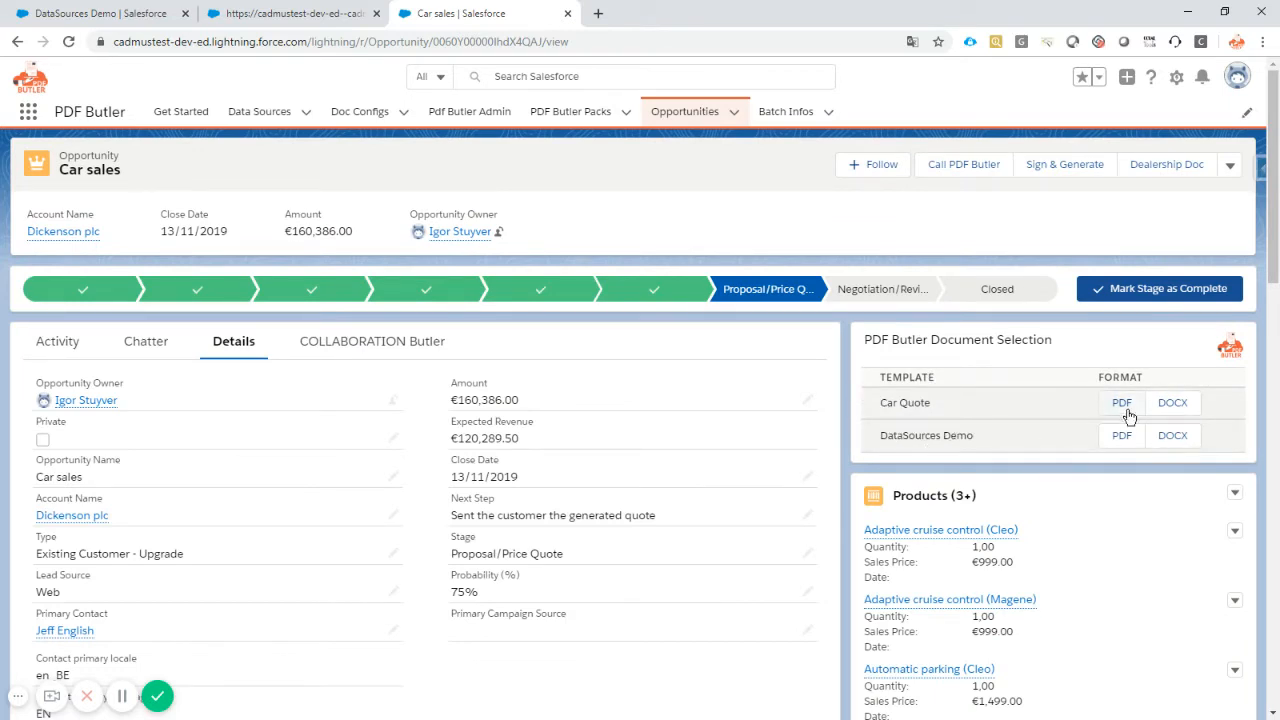
Generate the Car Quote PDF for Dickenson plc, review its pages, and return to the Car sales opportunity
click(1120, 402)
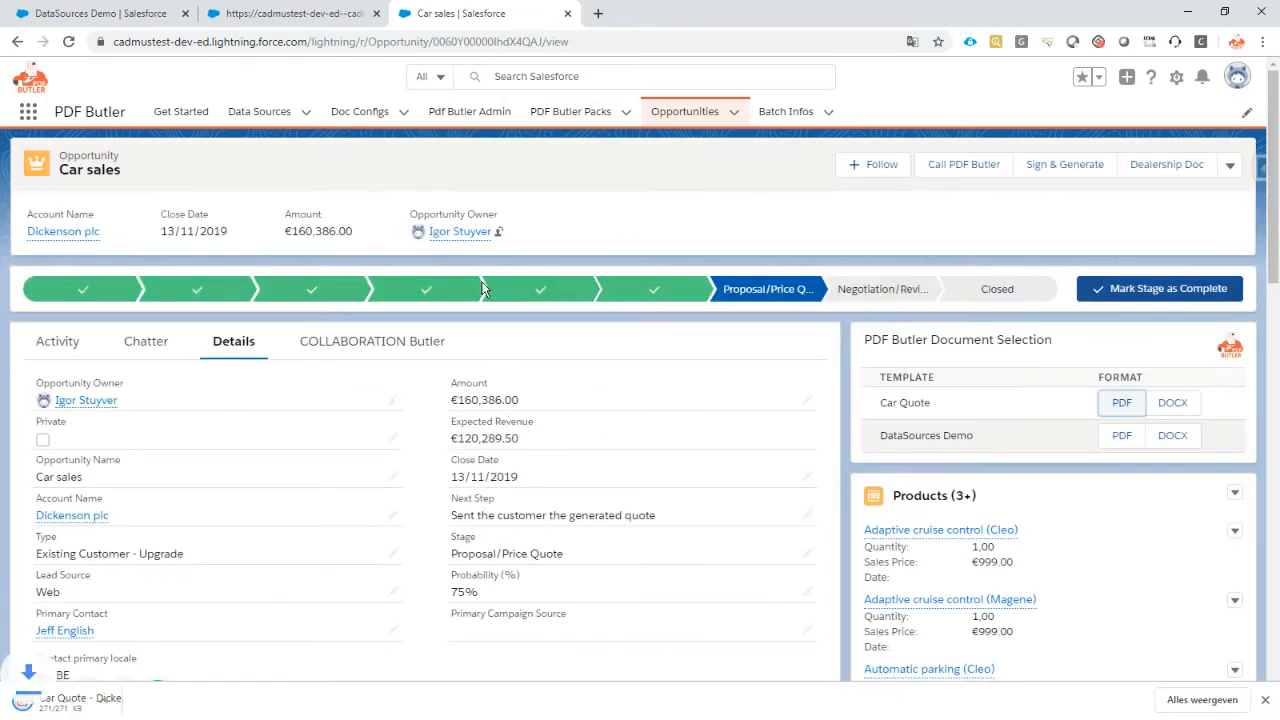
click(1120, 402)
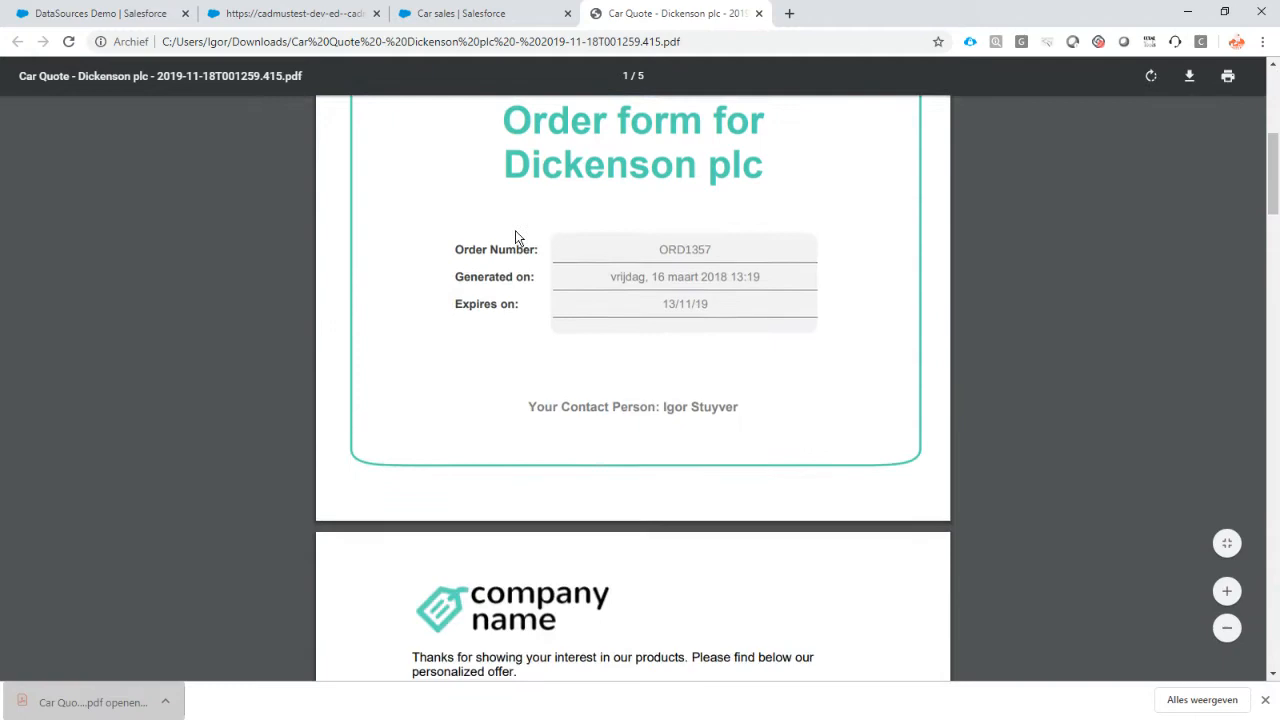
scroll(down, 3)
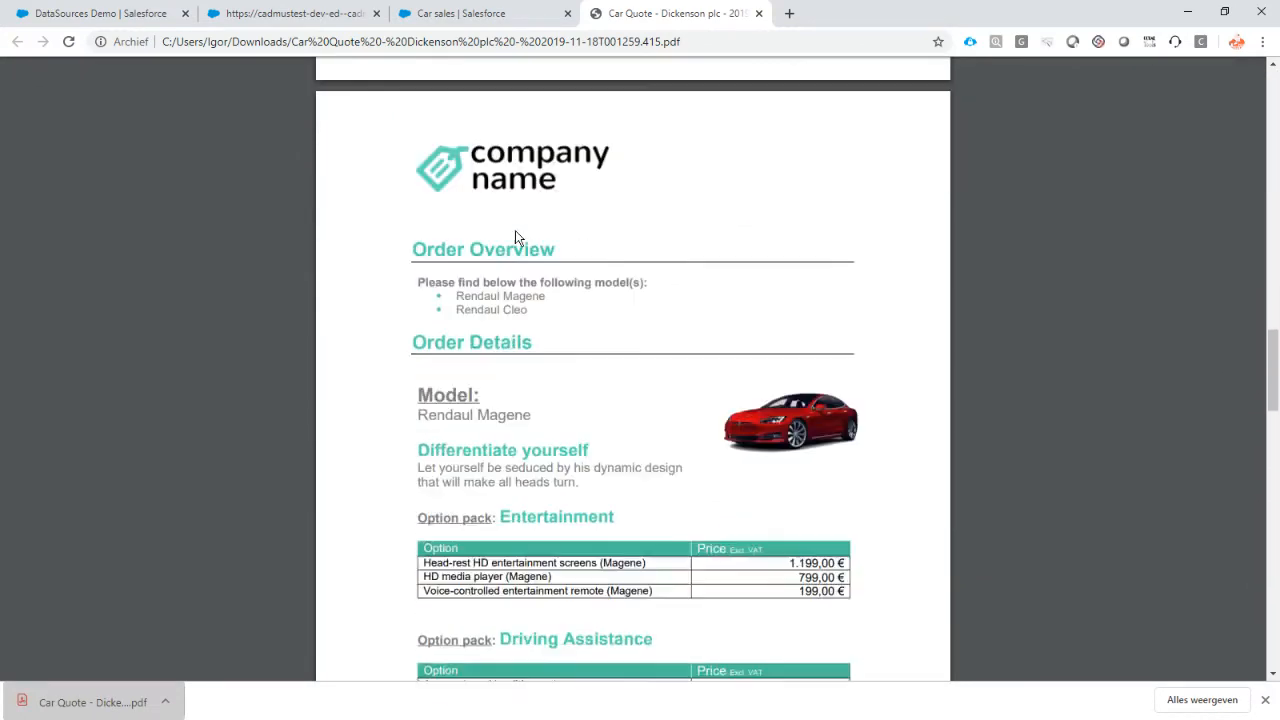
scroll(down, 3)
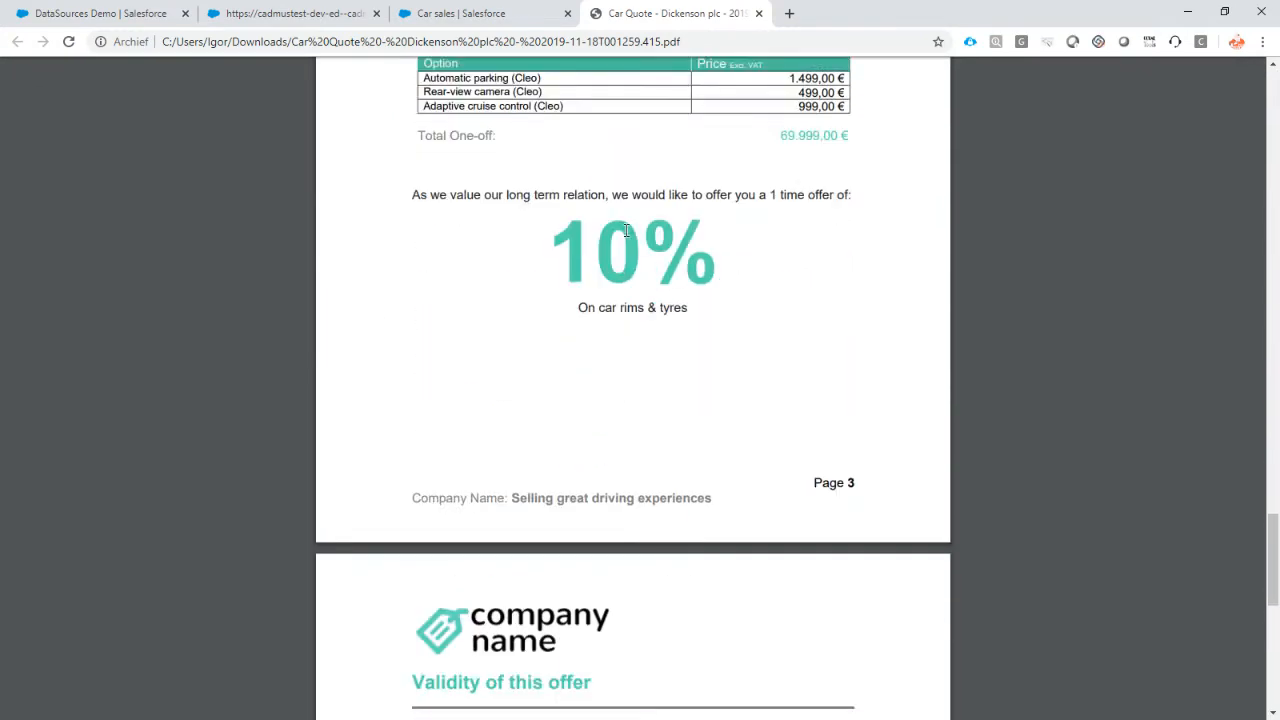
click(760, 12)
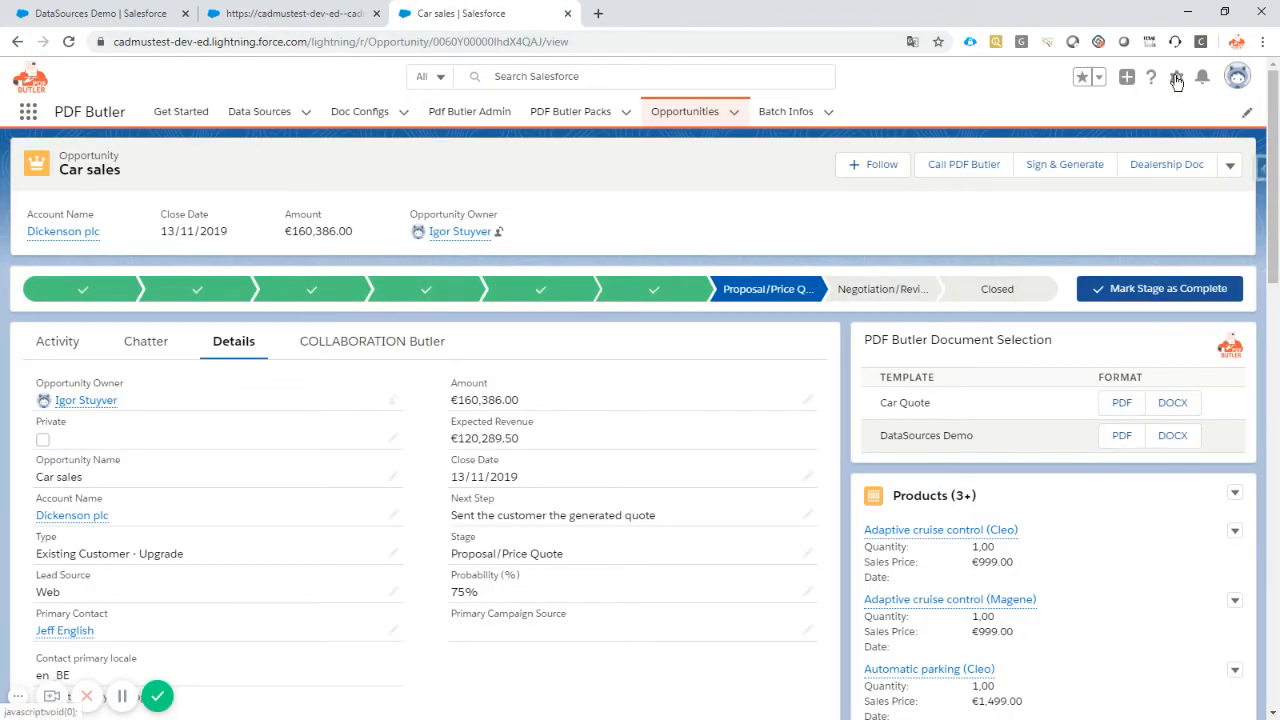
mouse_move(1176, 76)
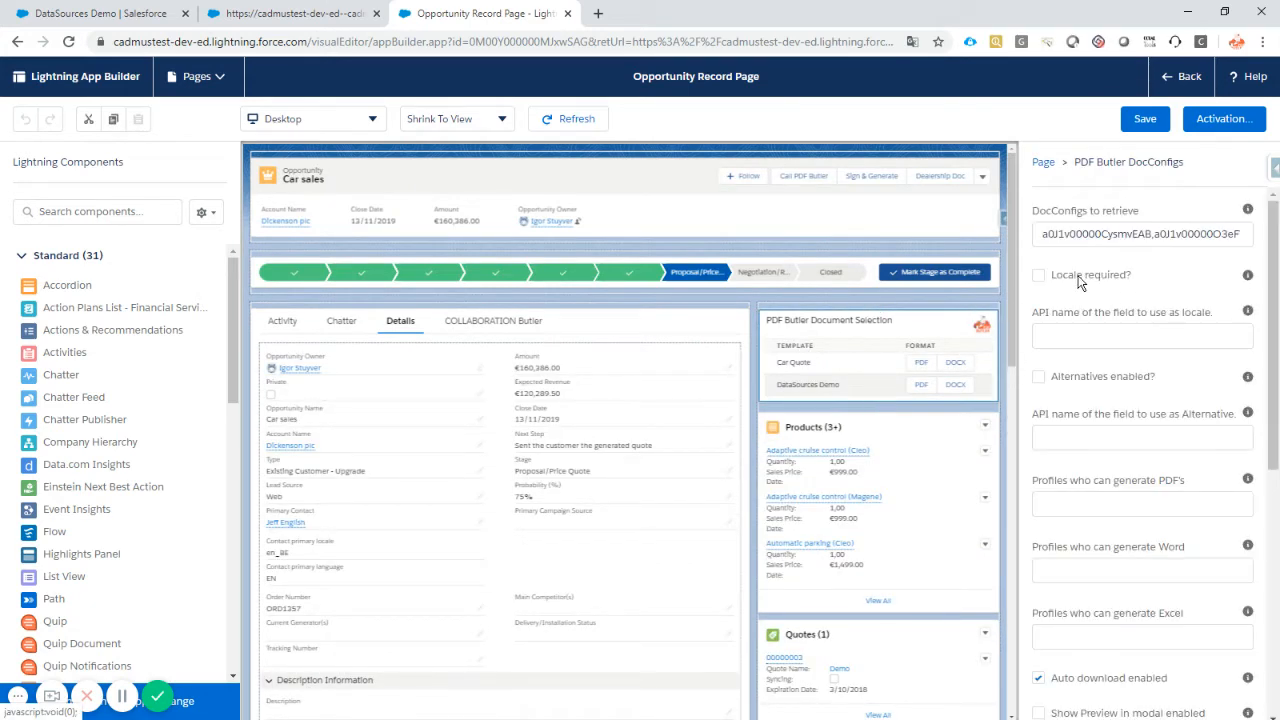
Tick 'Locale required?' on the PDF Butler DocConfigs component and save the Opportunity Record Page
click(1038, 276)
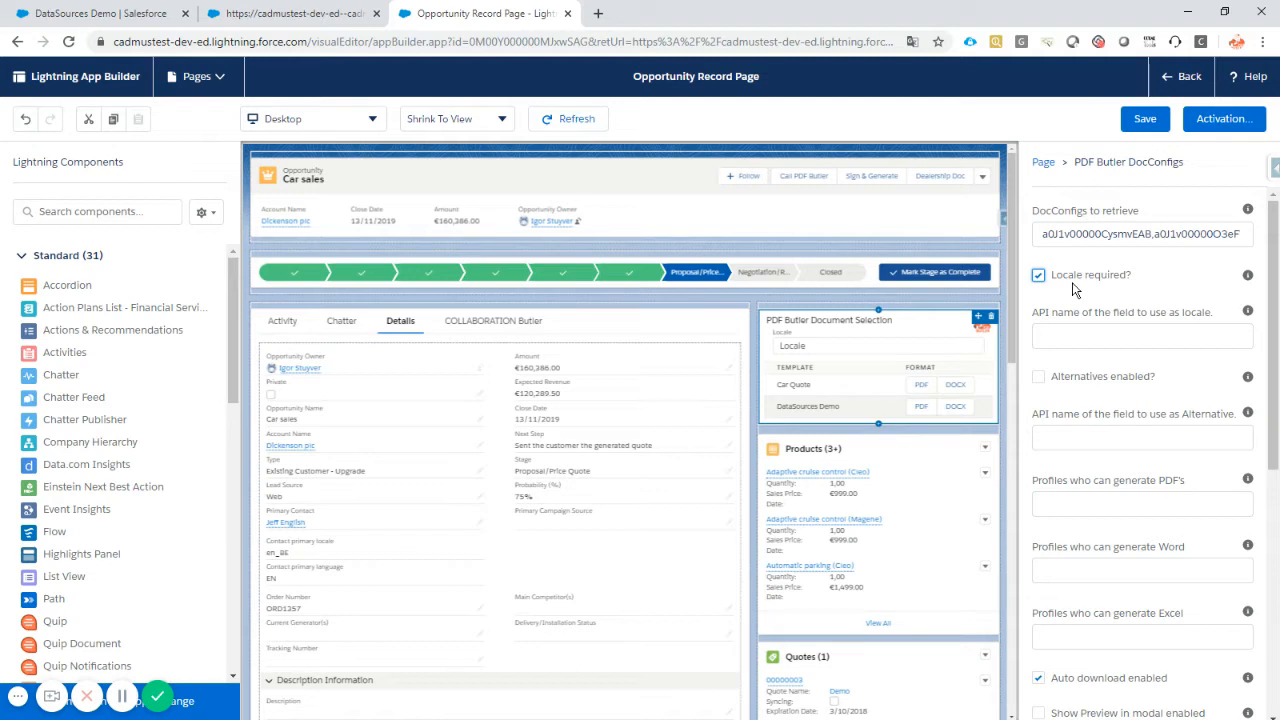
mouse_move(1072, 322)
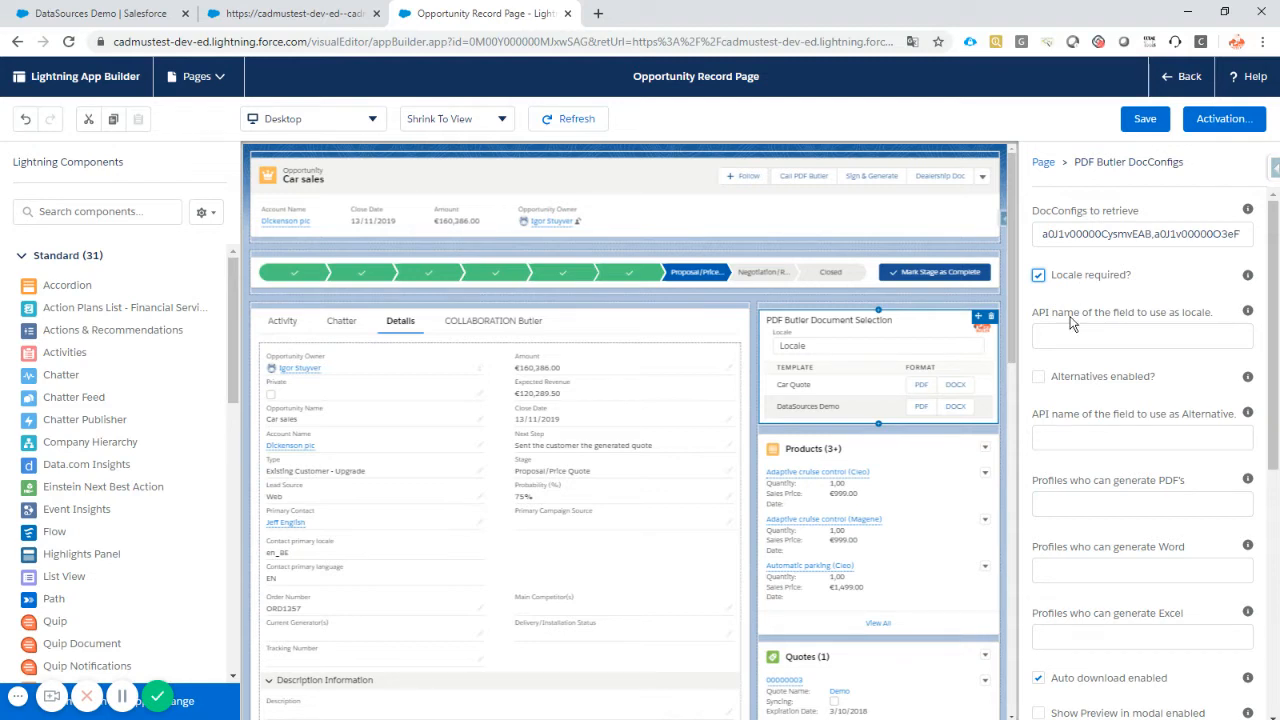
click(1038, 274)
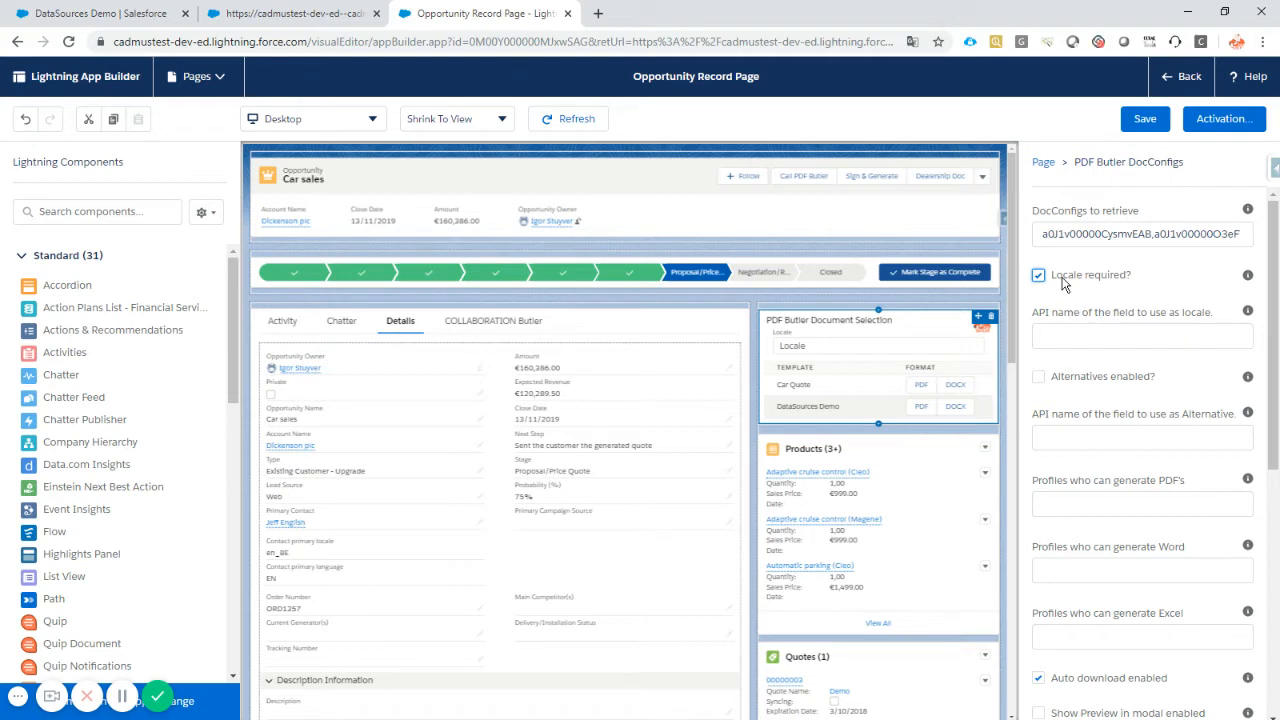
mouse_move(1078, 284)
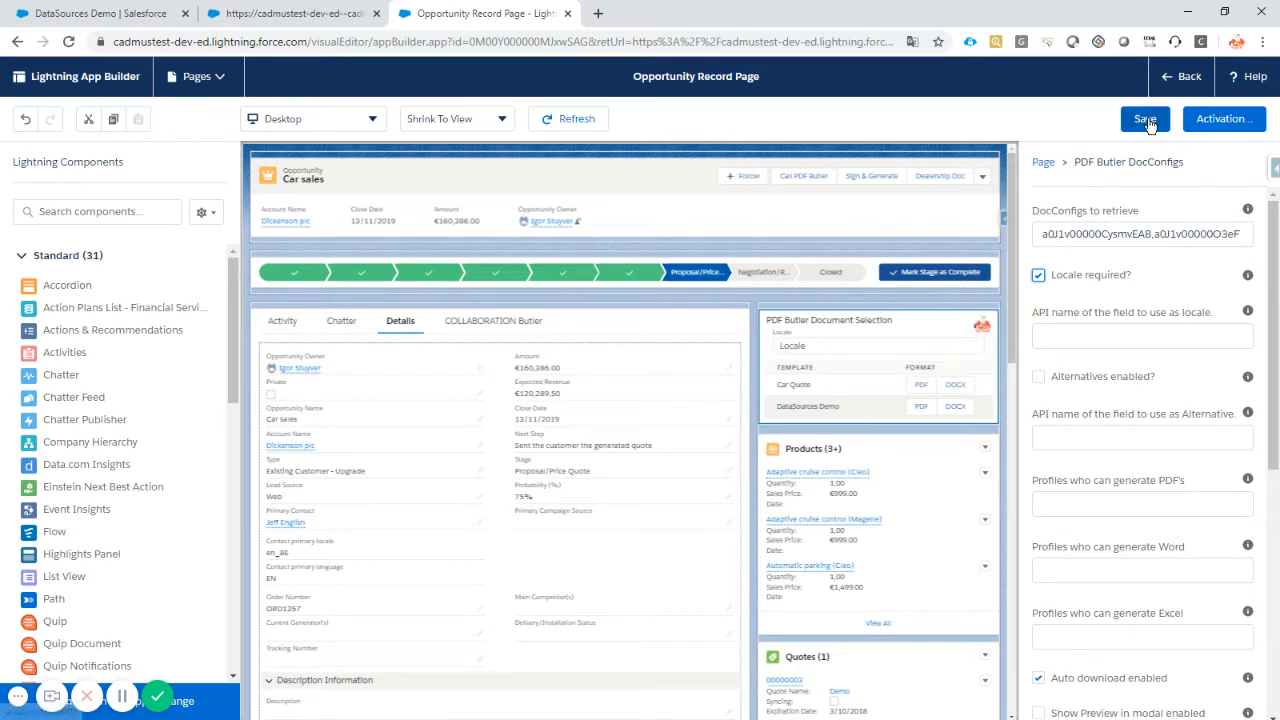
click(1144, 118)
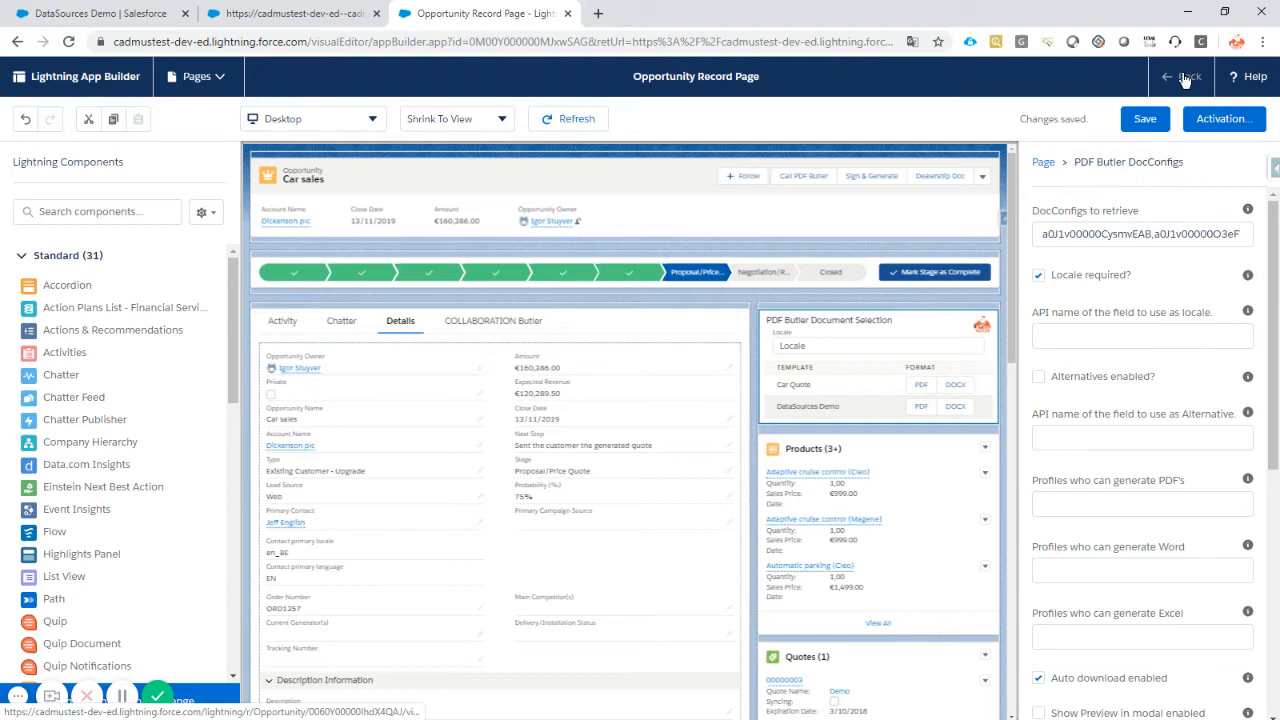
Back on the record, enter a French locale and generate the Car Quote PDF
click(1180, 76)
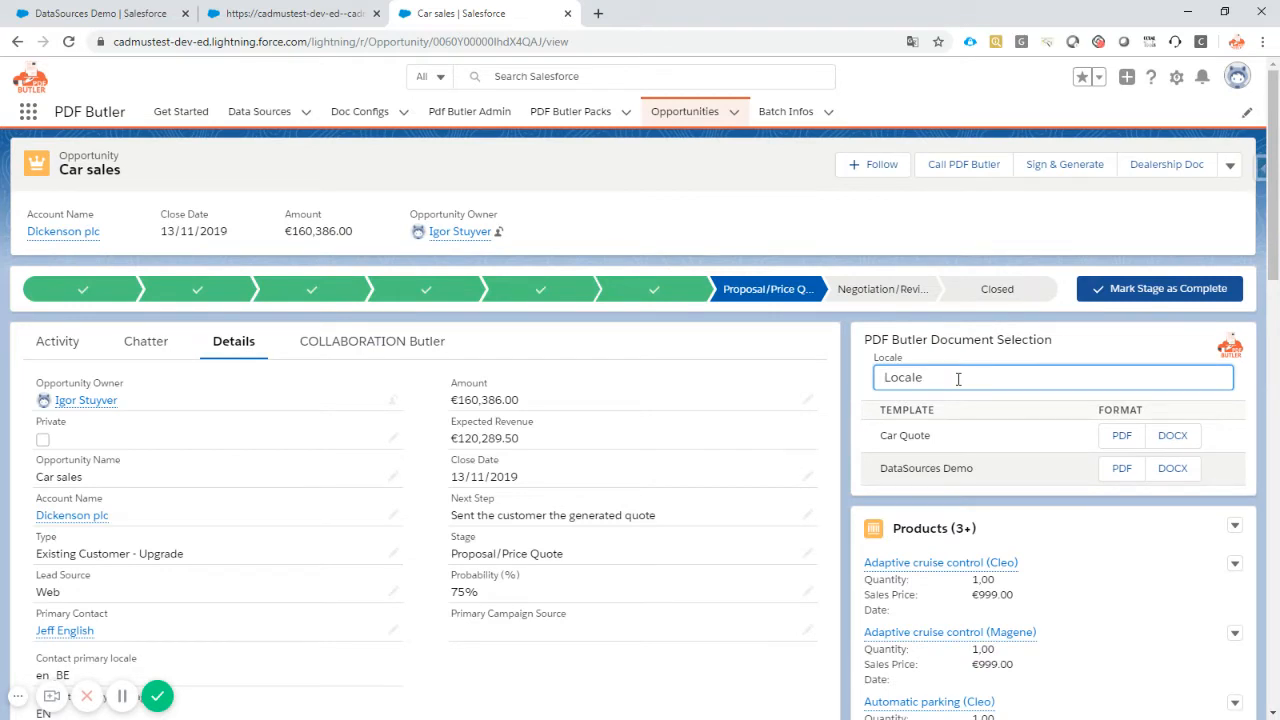
text(fr_FR)
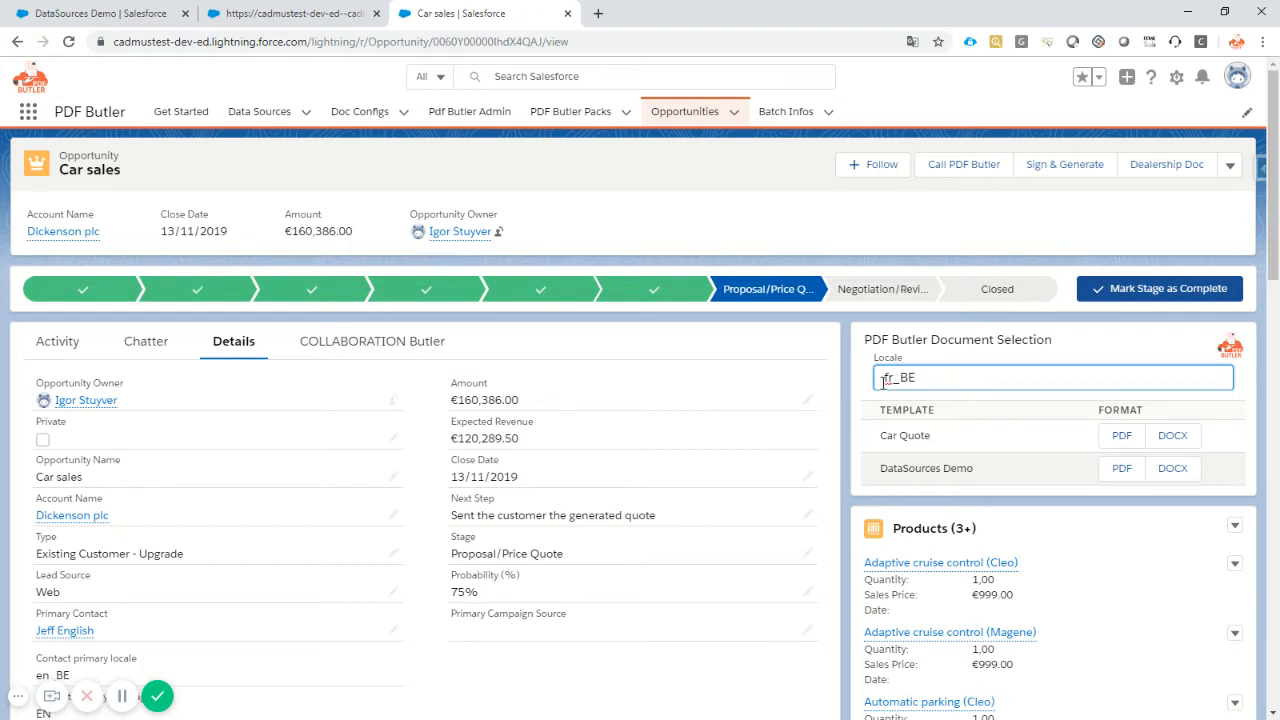
click(920, 376)
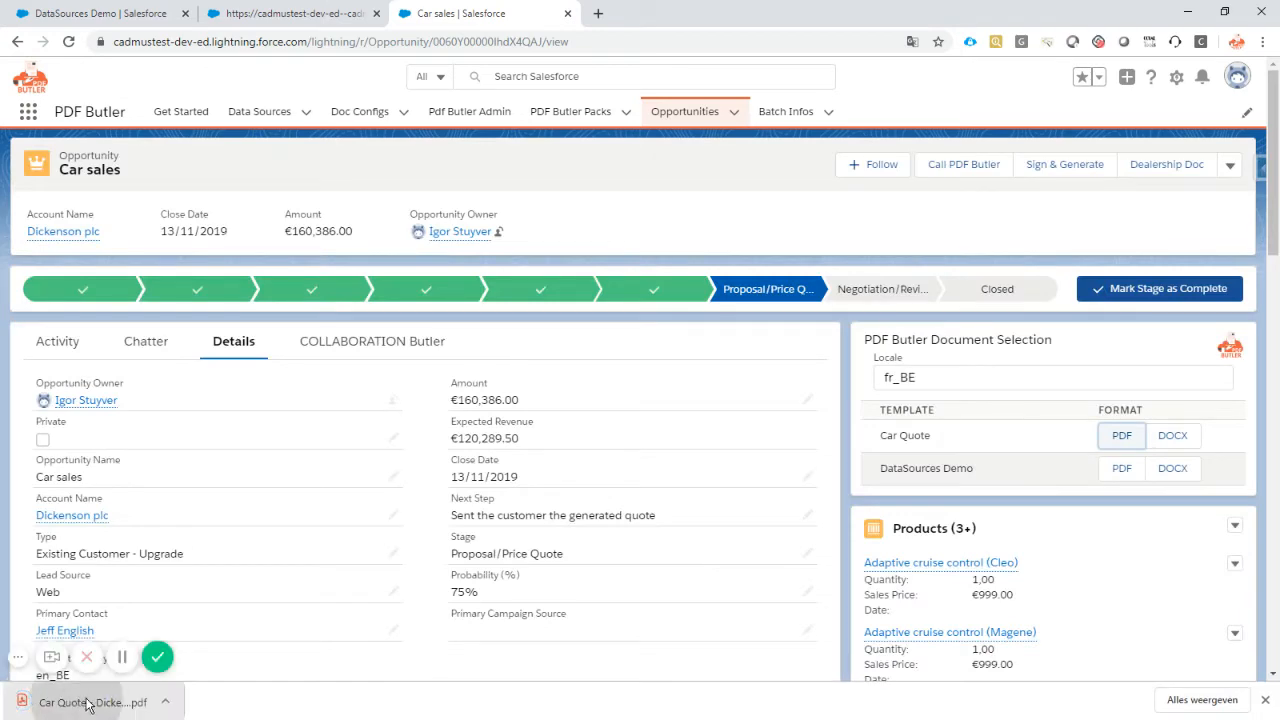
Open the French quote PDF and review its euro-formatted option pack price tables
click(90, 700)
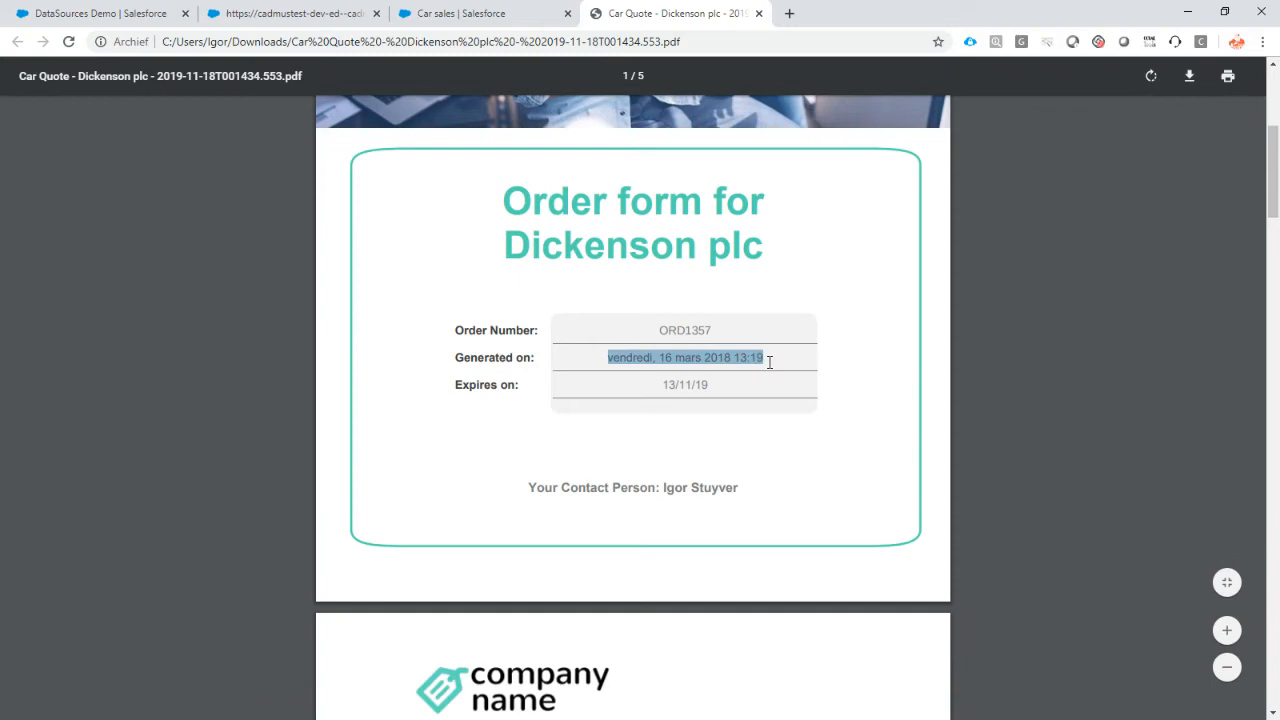
scroll(down, 3)
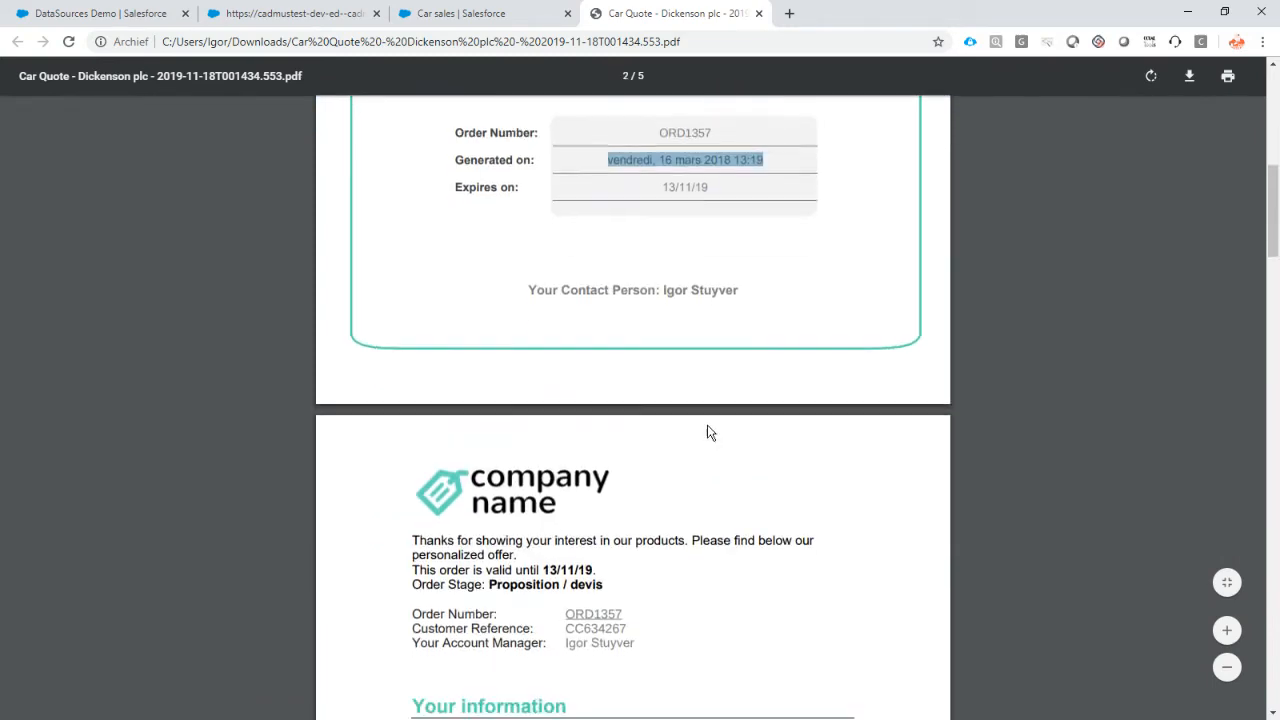
scroll(down, 3)
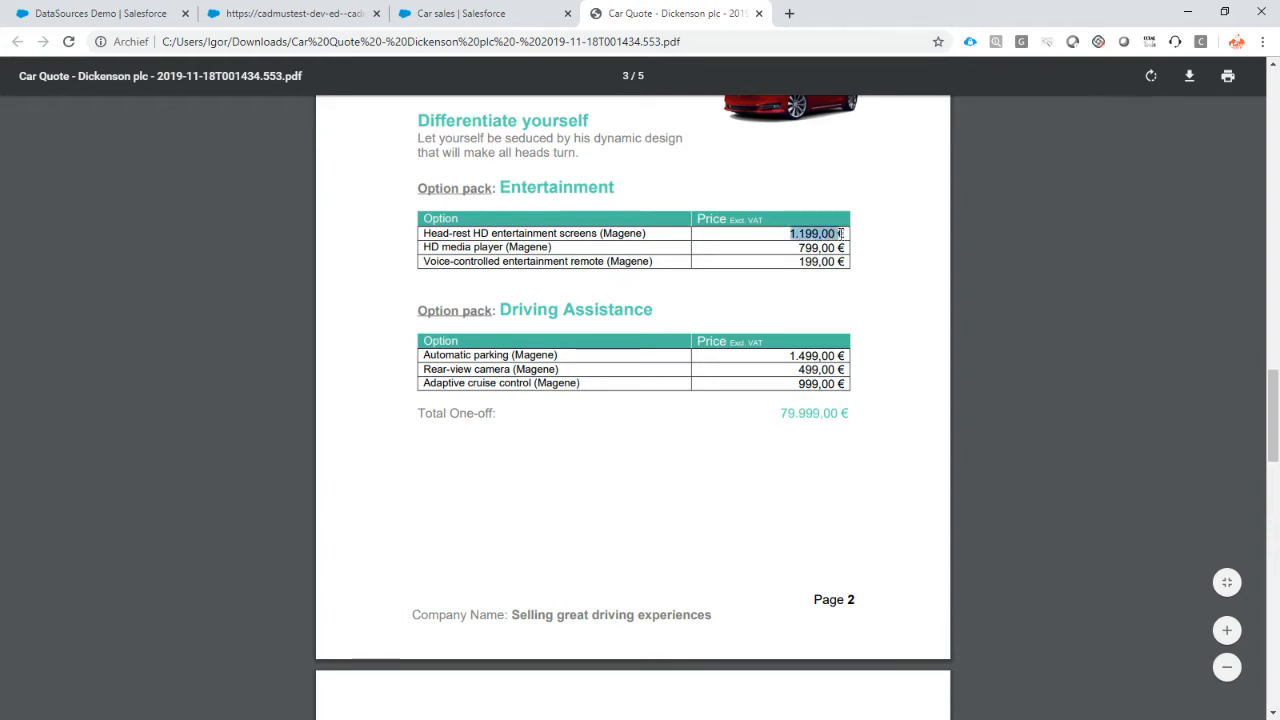
mouse_move(818, 292)
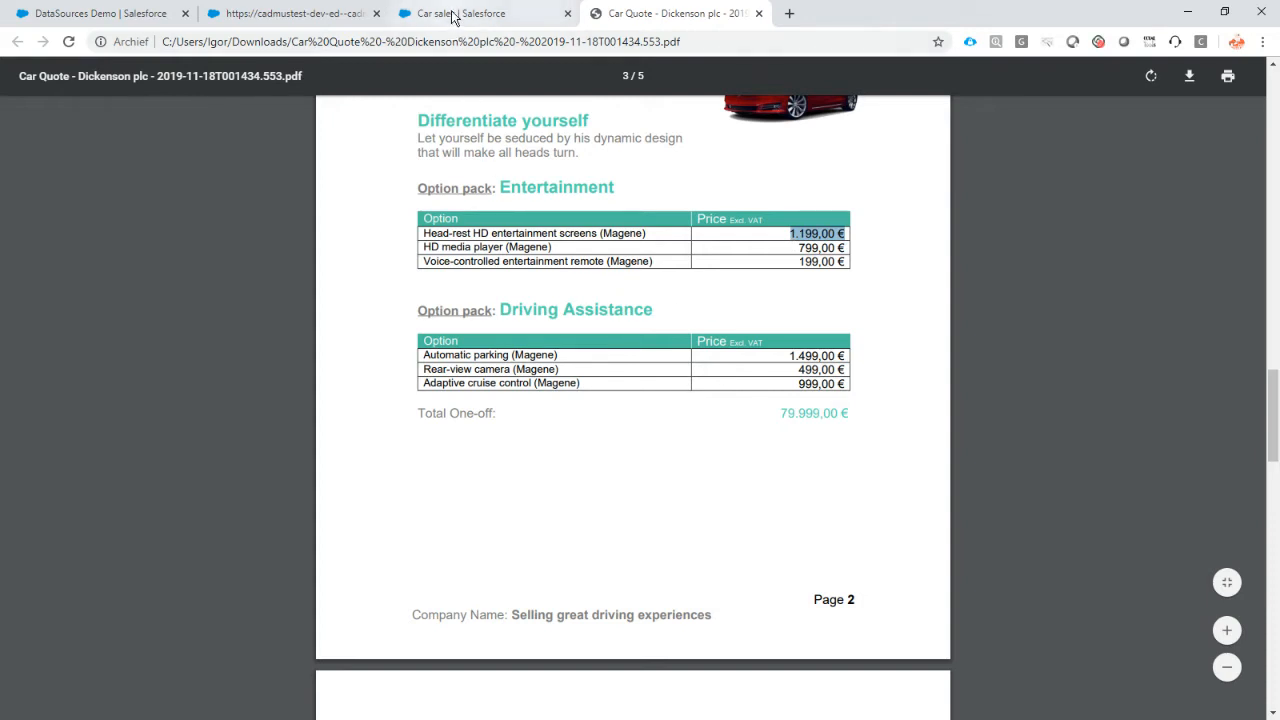
On the Car sales opportunity, change the locale to en_GB for the next Car Quote
click(470, 12)
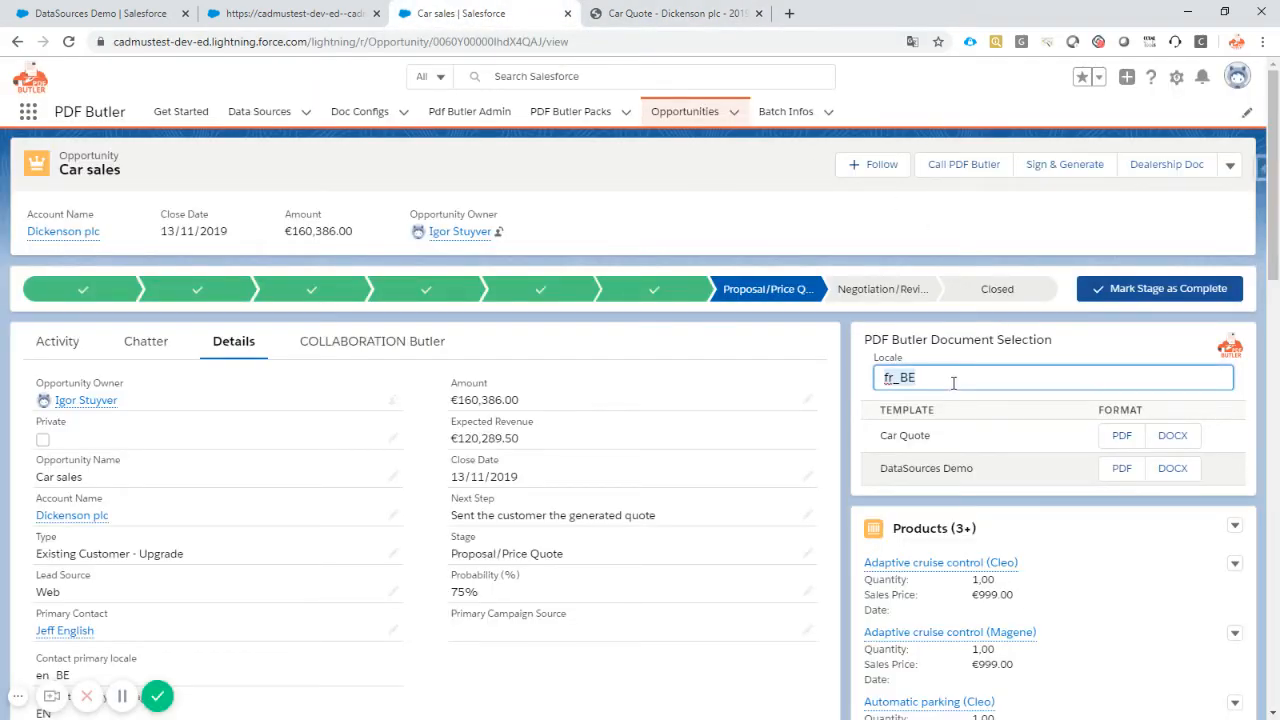
text(en)
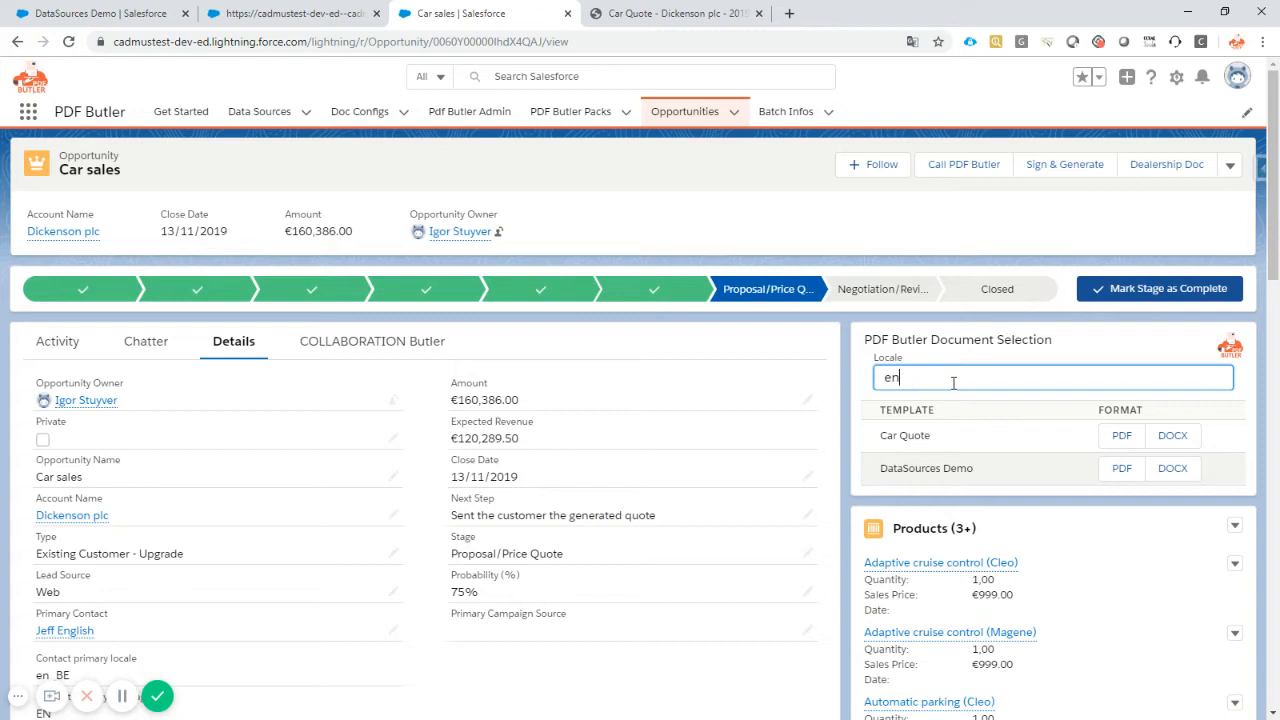
text(_GB)
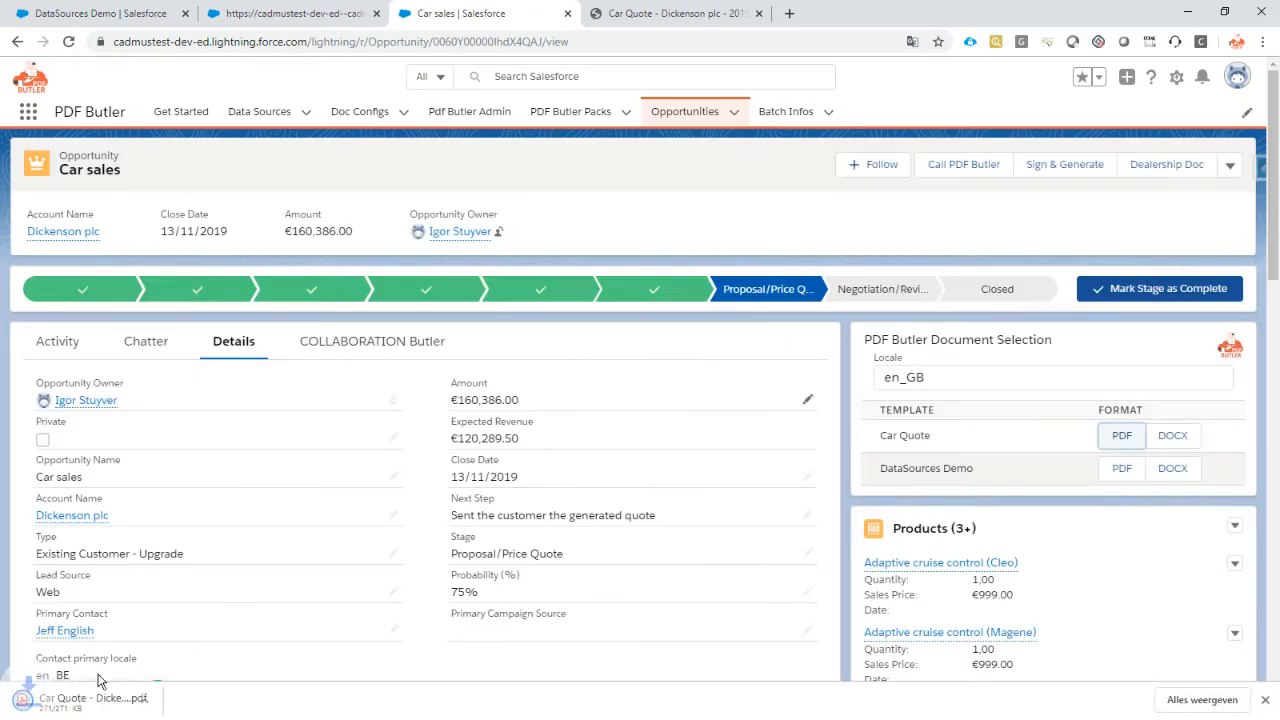
Open the en_GB quote PDF and review its pound-formatted option pack tables on page 3
click(90, 696)
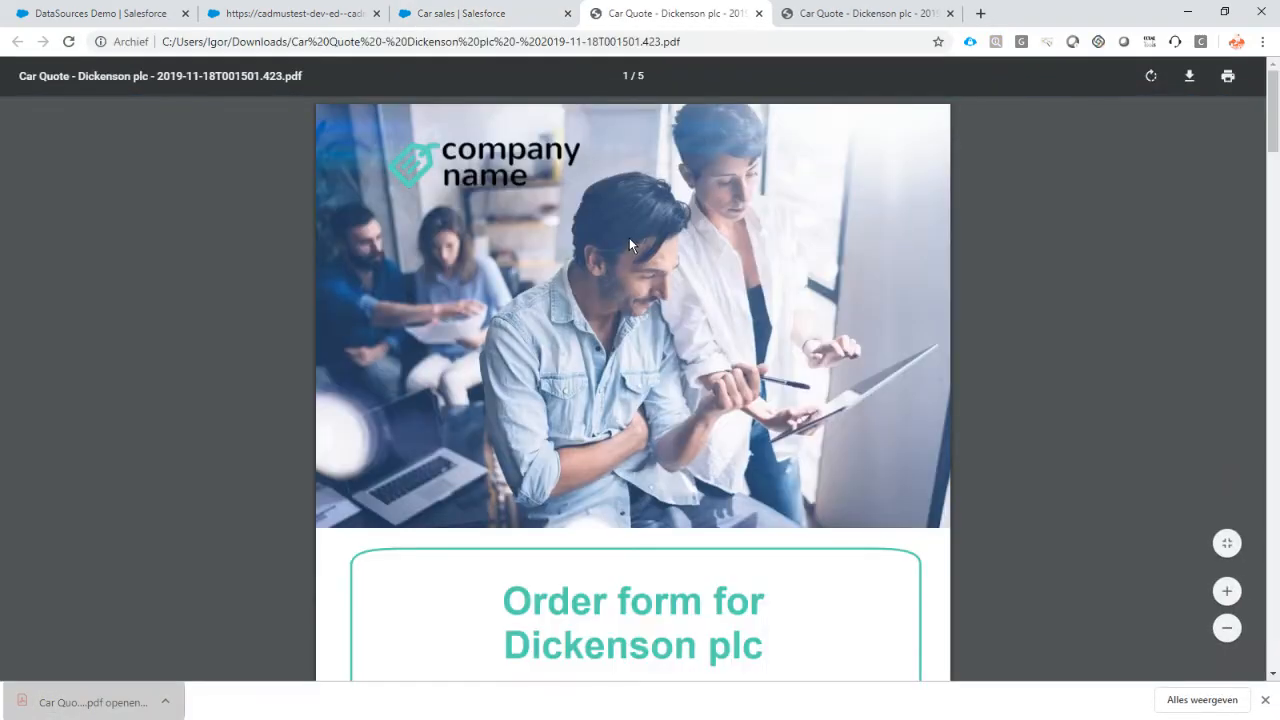
scroll(down, 3)
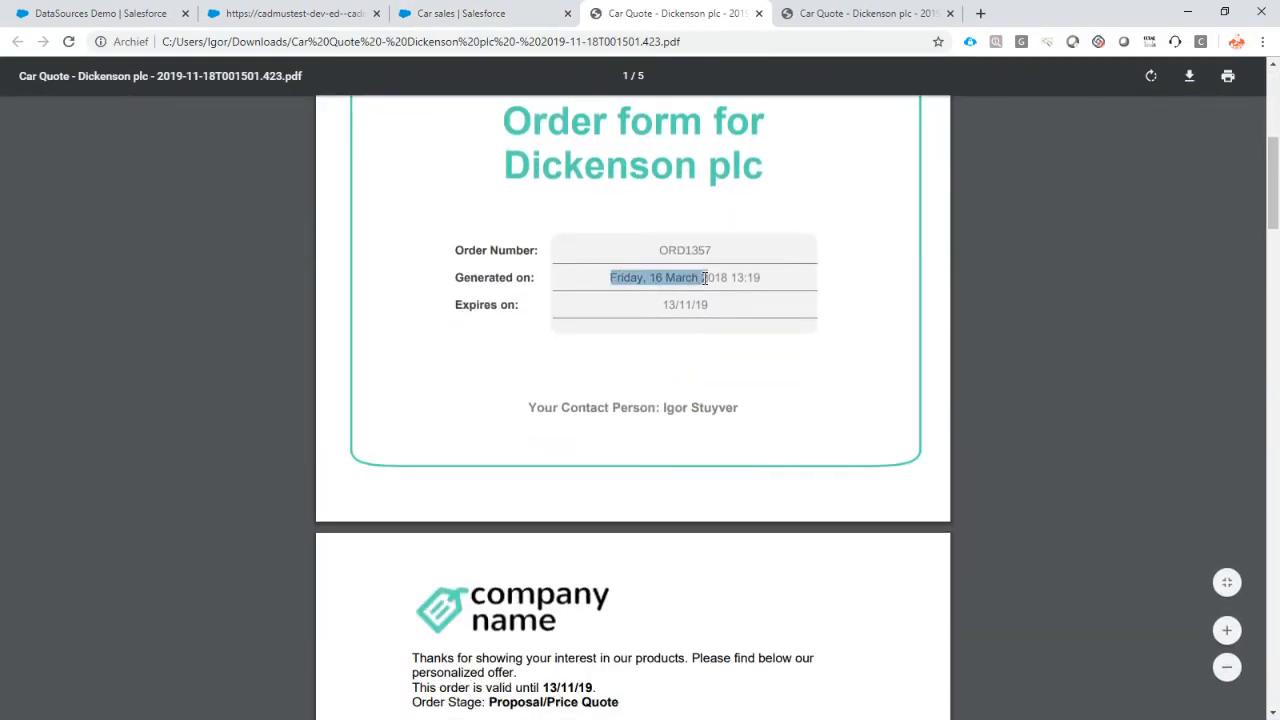
scroll(down, 3)
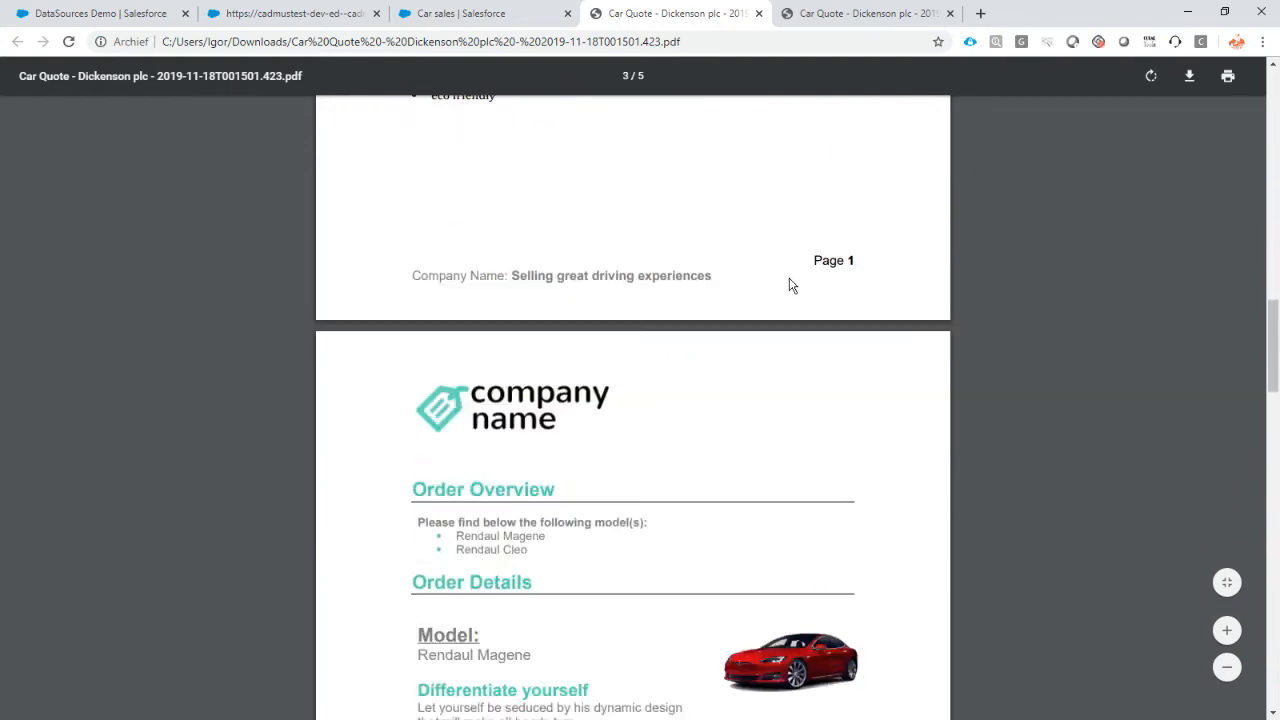
scroll(down, 3)
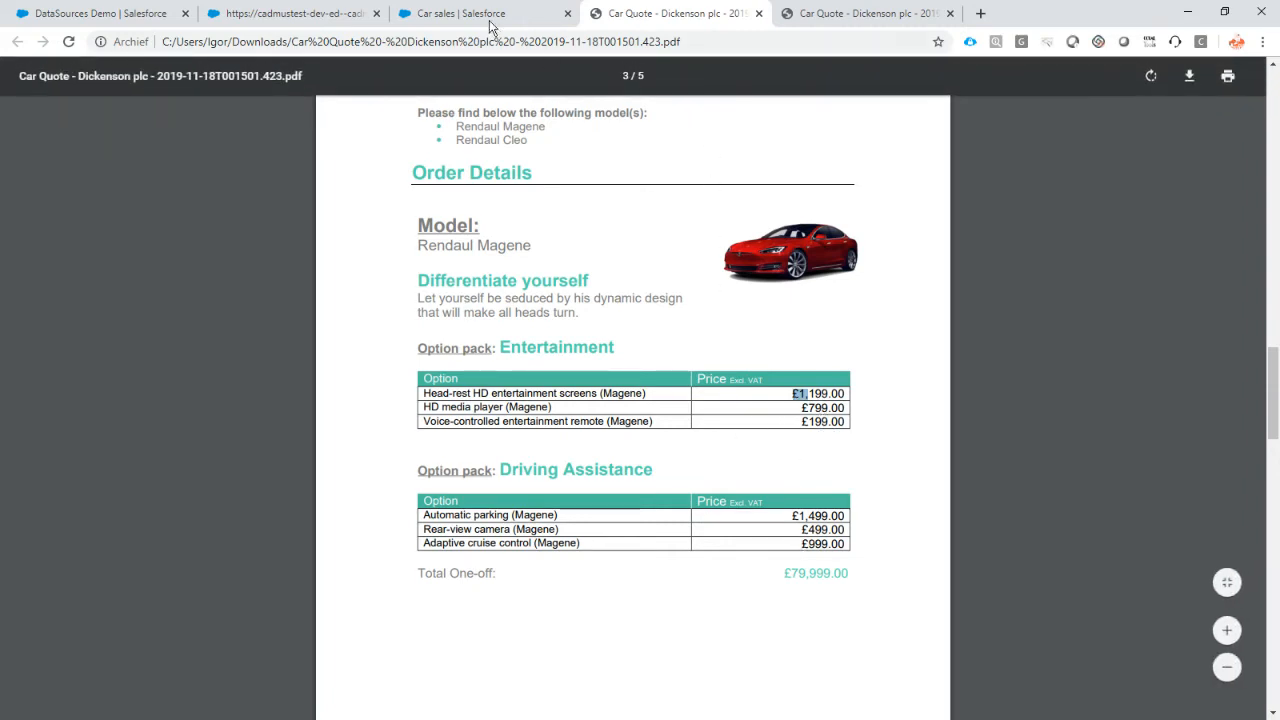
mouse_move(470, 12)
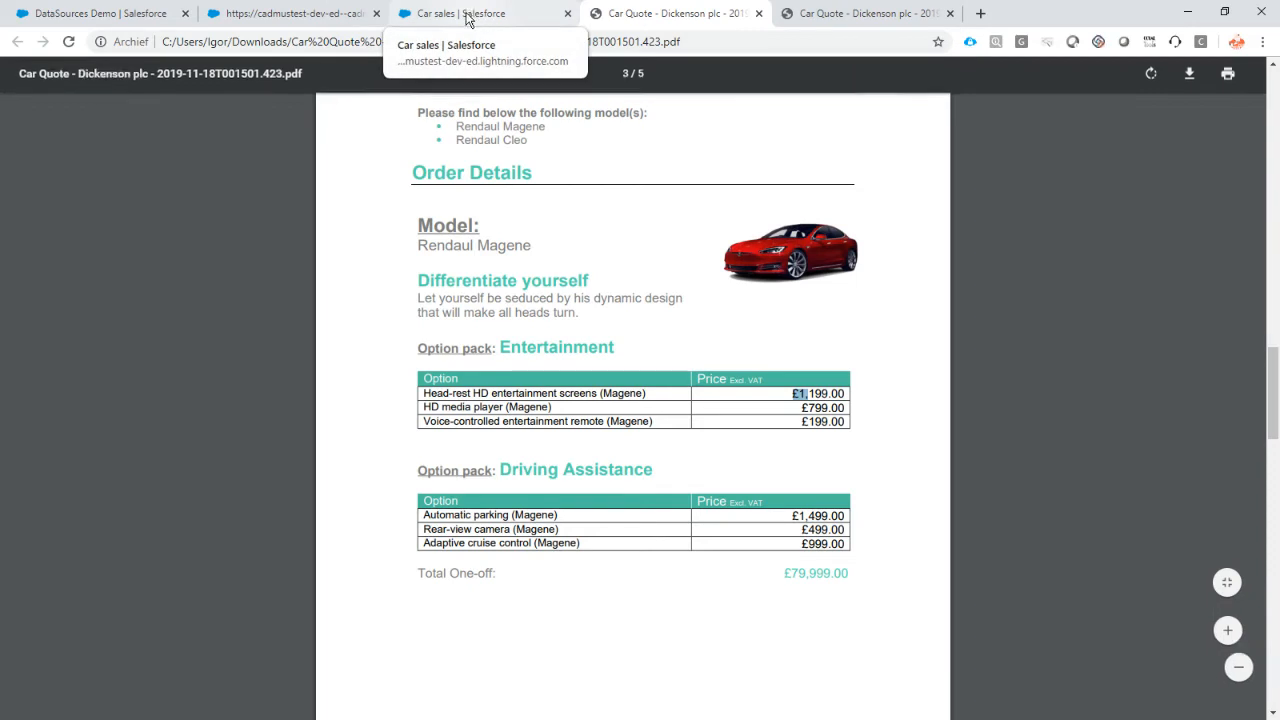
Return to the Car sales opportunity and open the Setup menu offering Edit Page
click(460, 12)
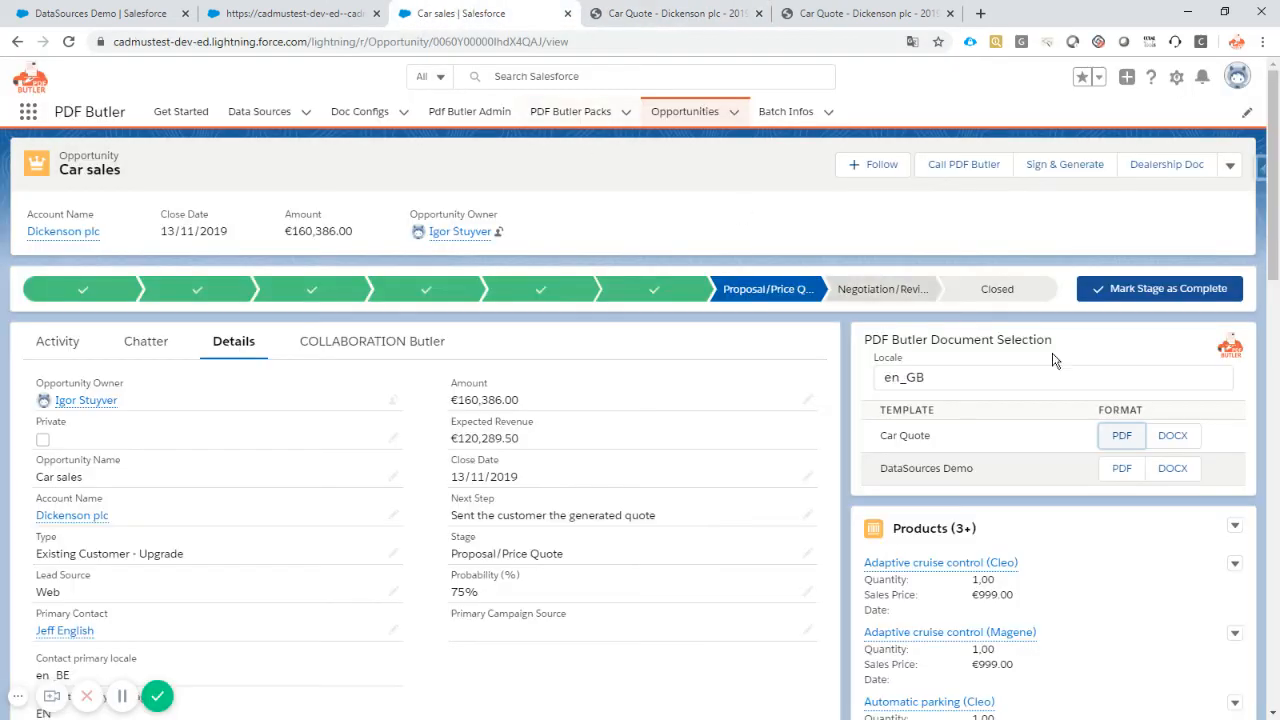
click(1000, 376)
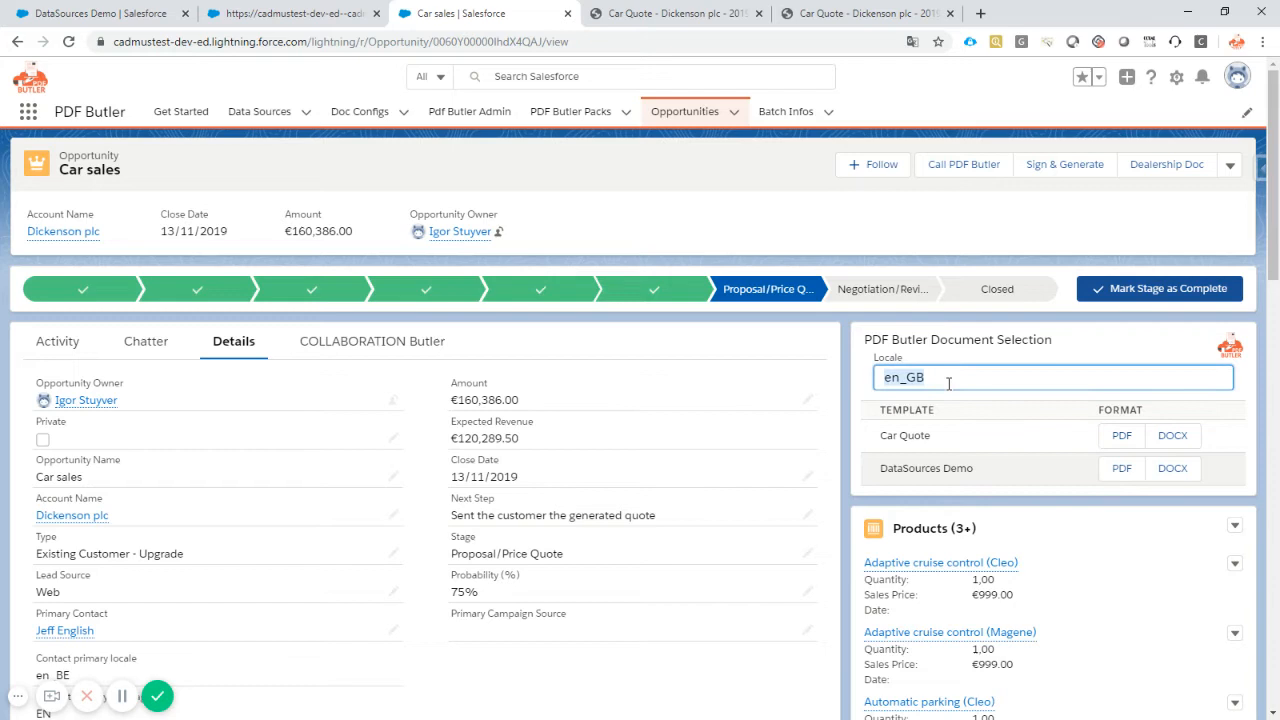
mouse_move(1190, 108)
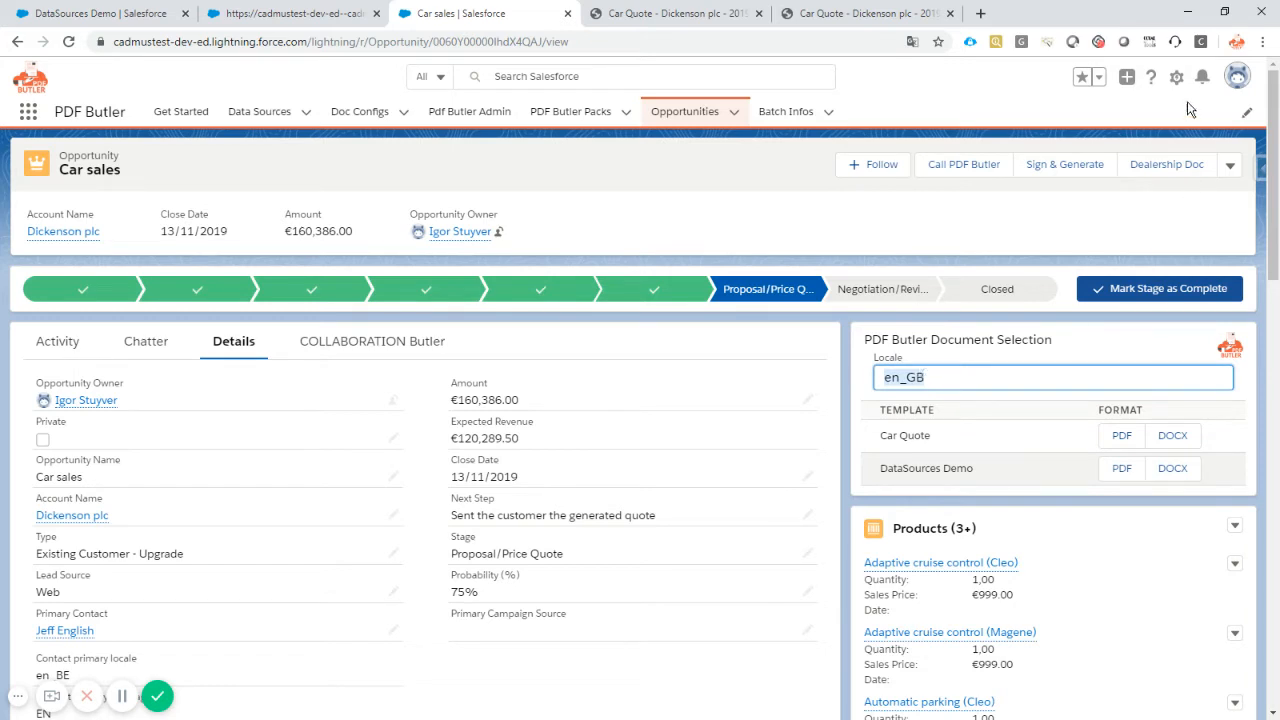
click(1176, 76)
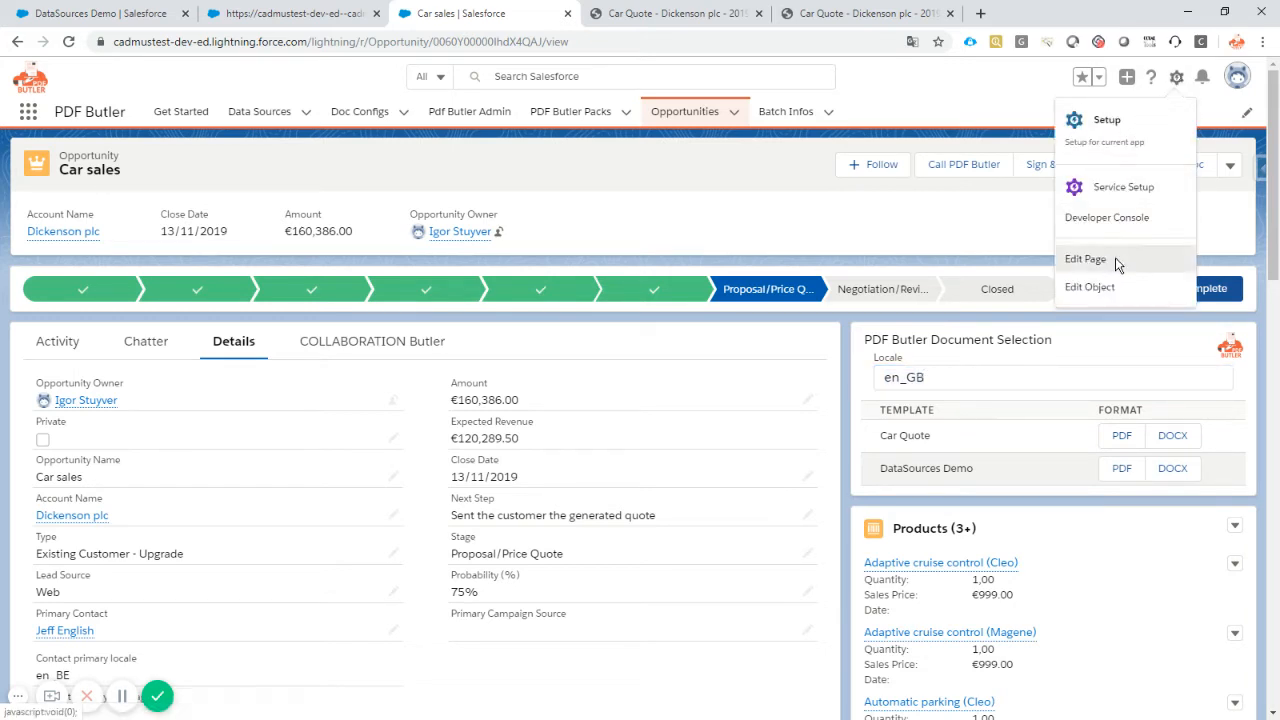
Set the component's locale field to Contact_primary_locale__c instead of a required manual locale, save, and return
click(1084, 258)
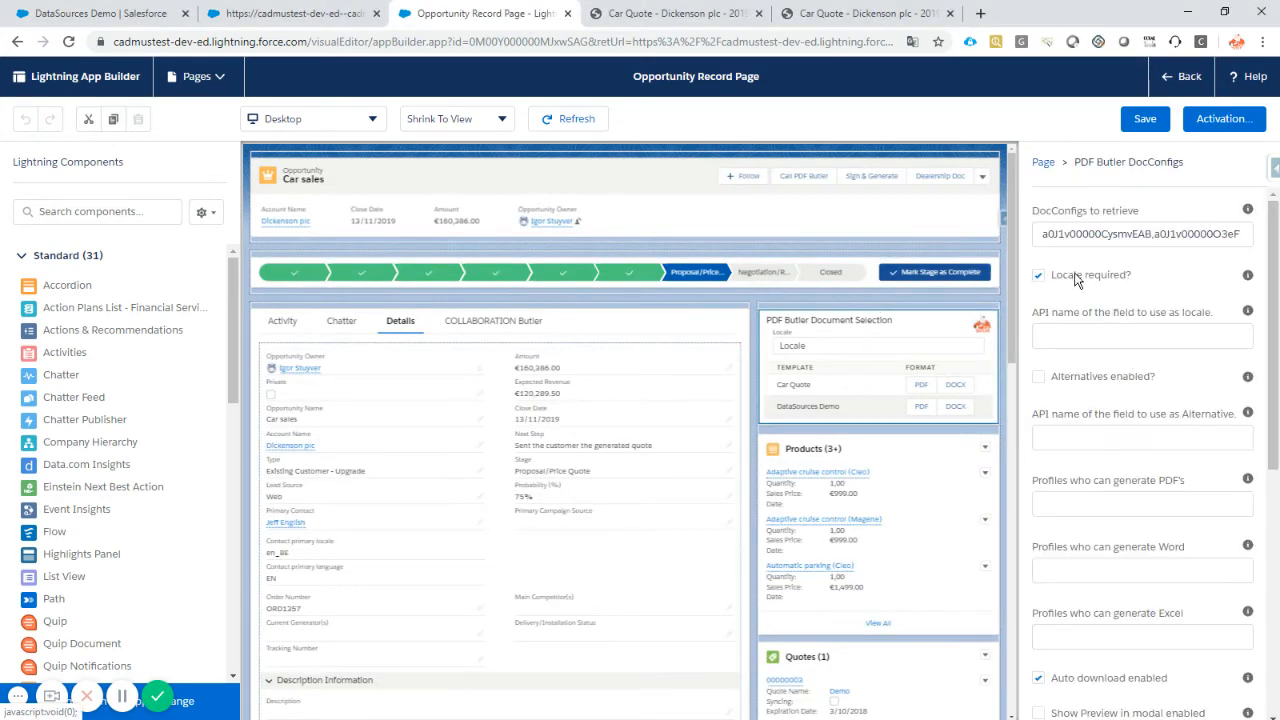
click(1038, 276)
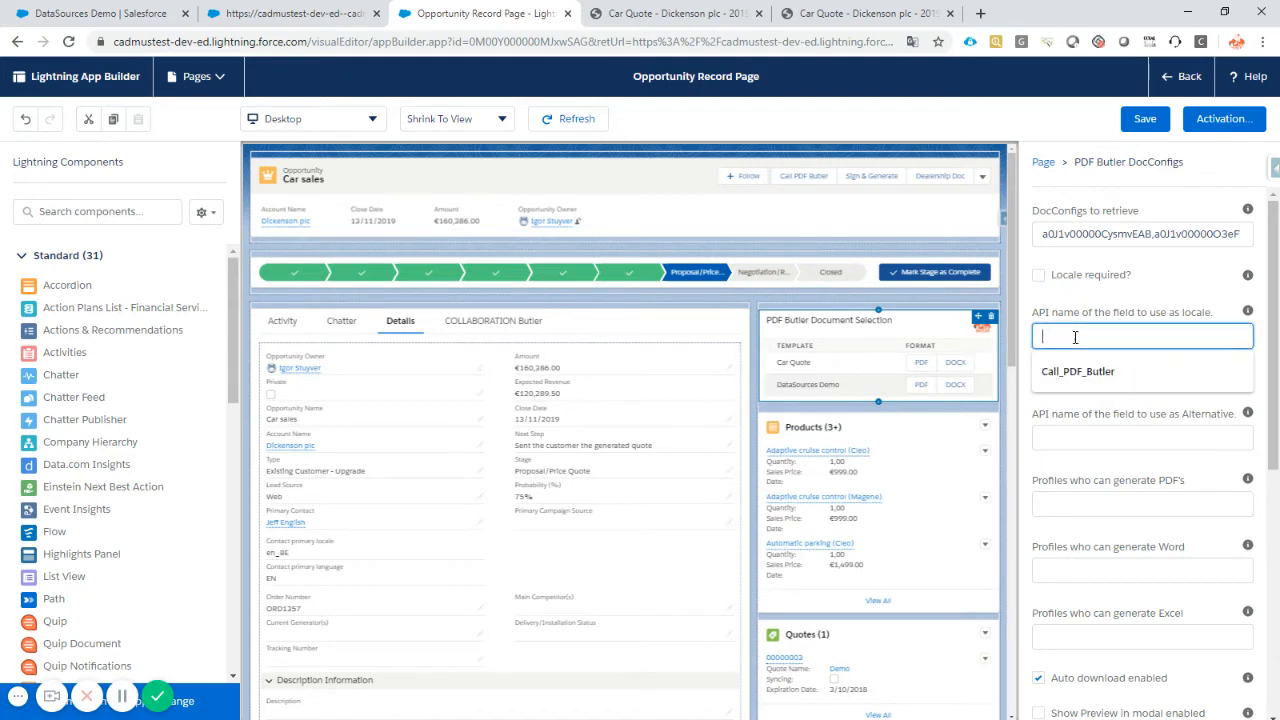
text(Contact_primary_locale__c)
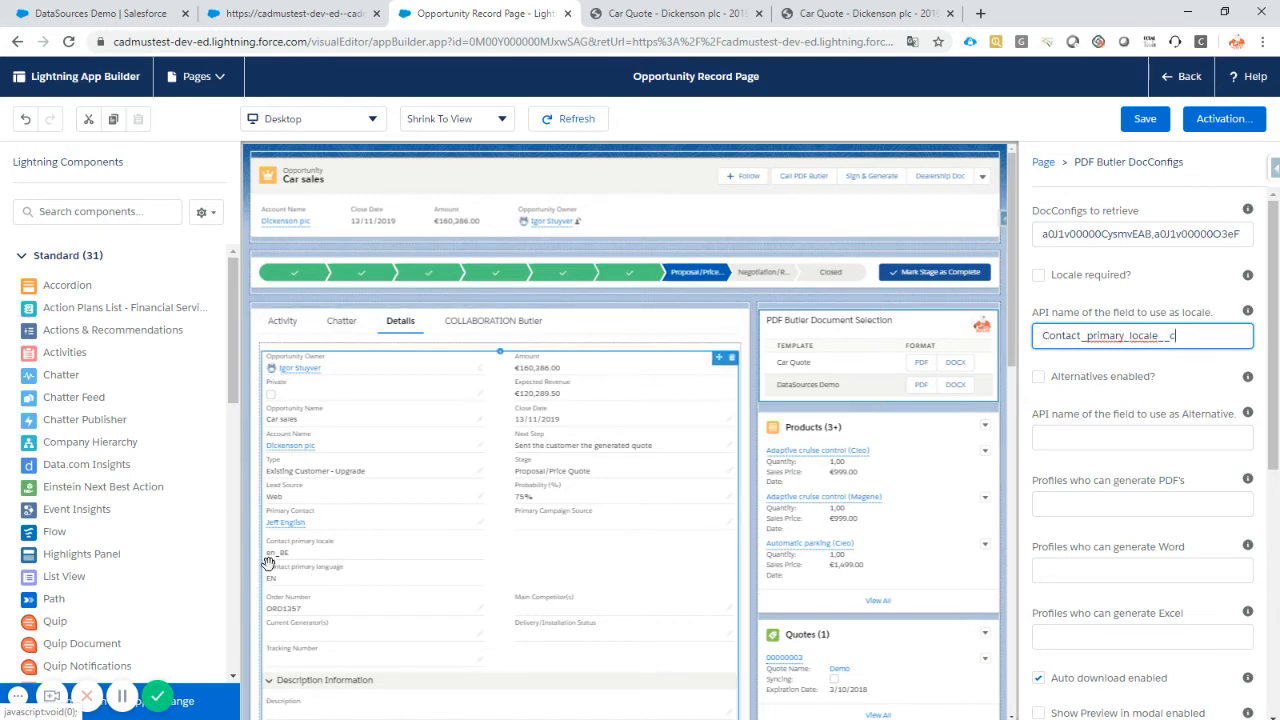
mouse_move(324, 552)
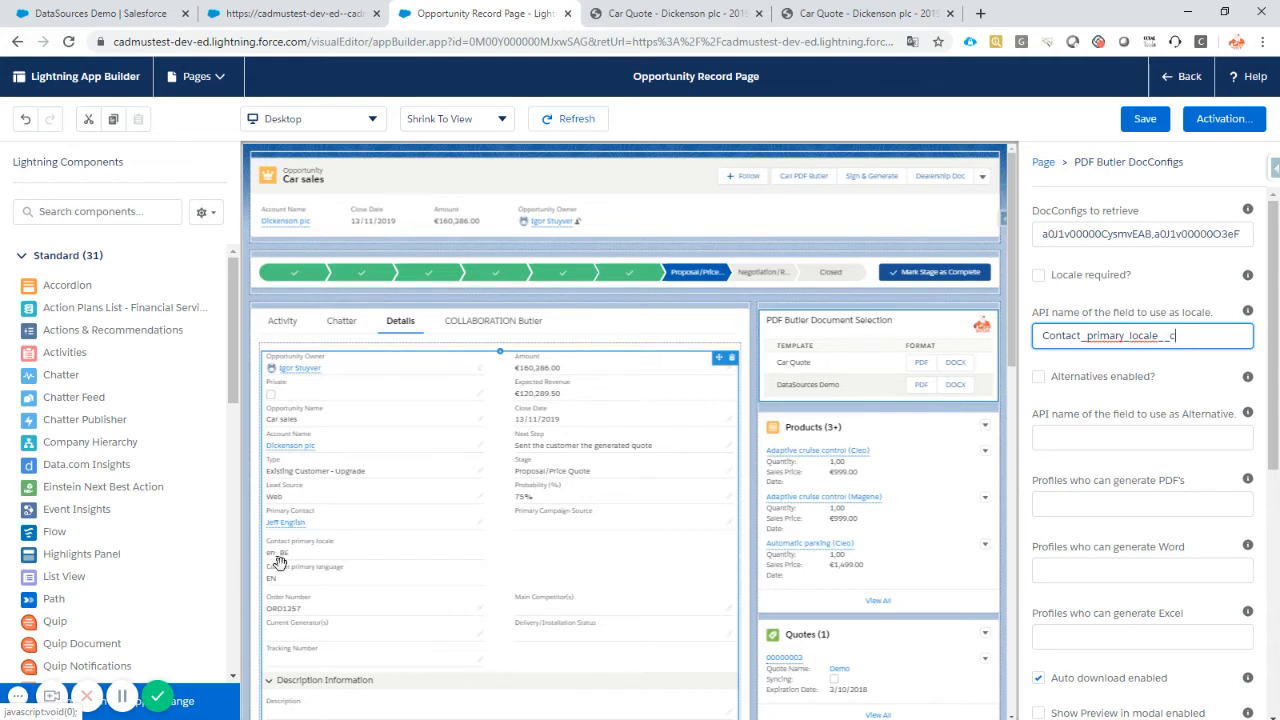
mouse_move(328, 552)
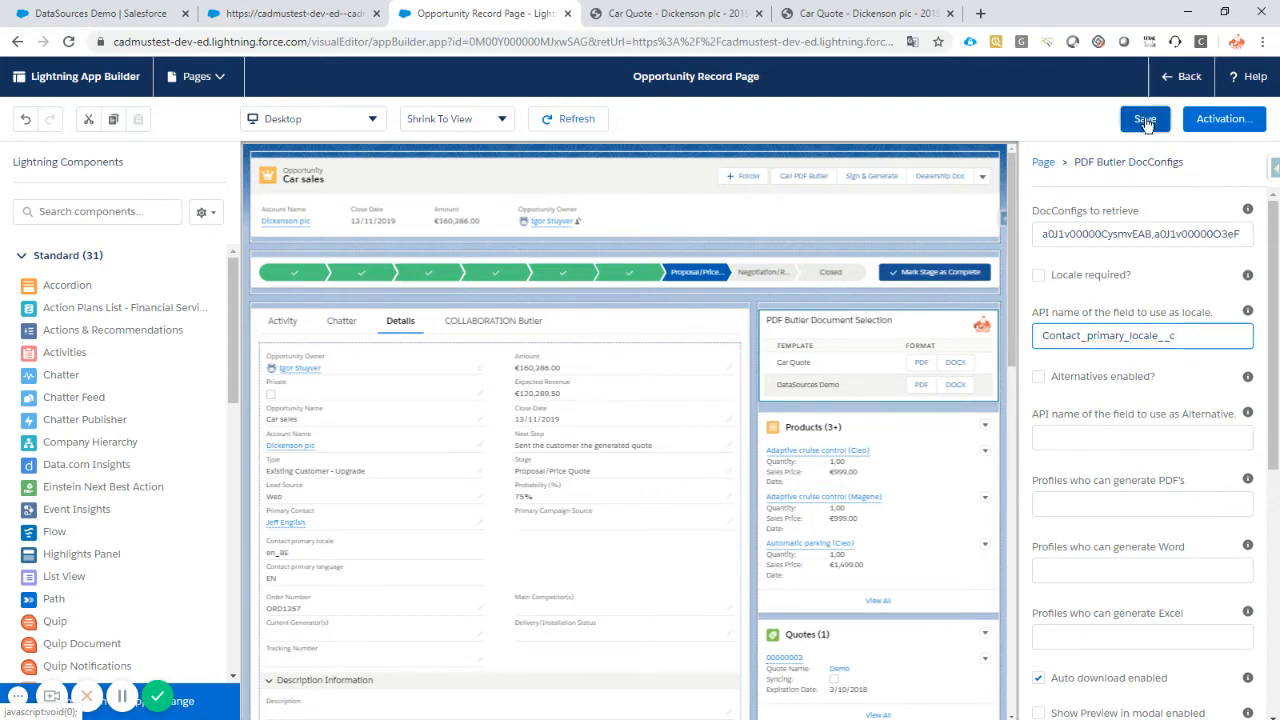
click(1144, 118)
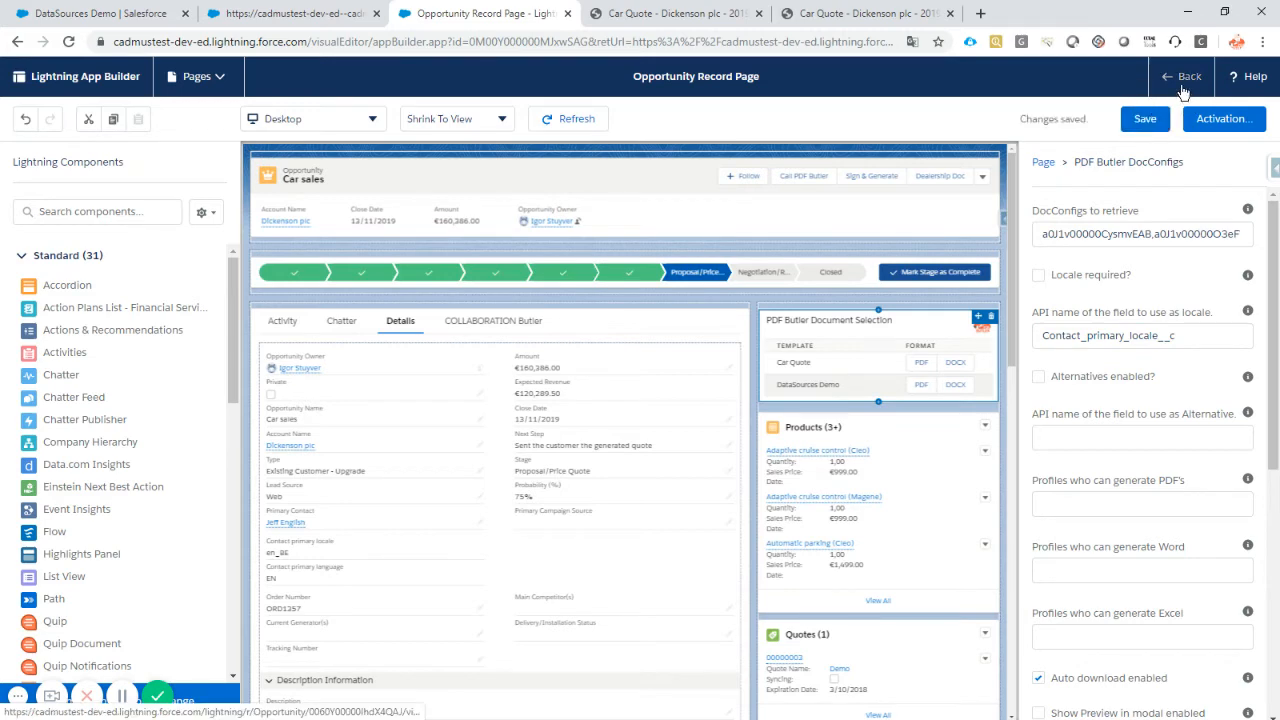
click(1188, 76)
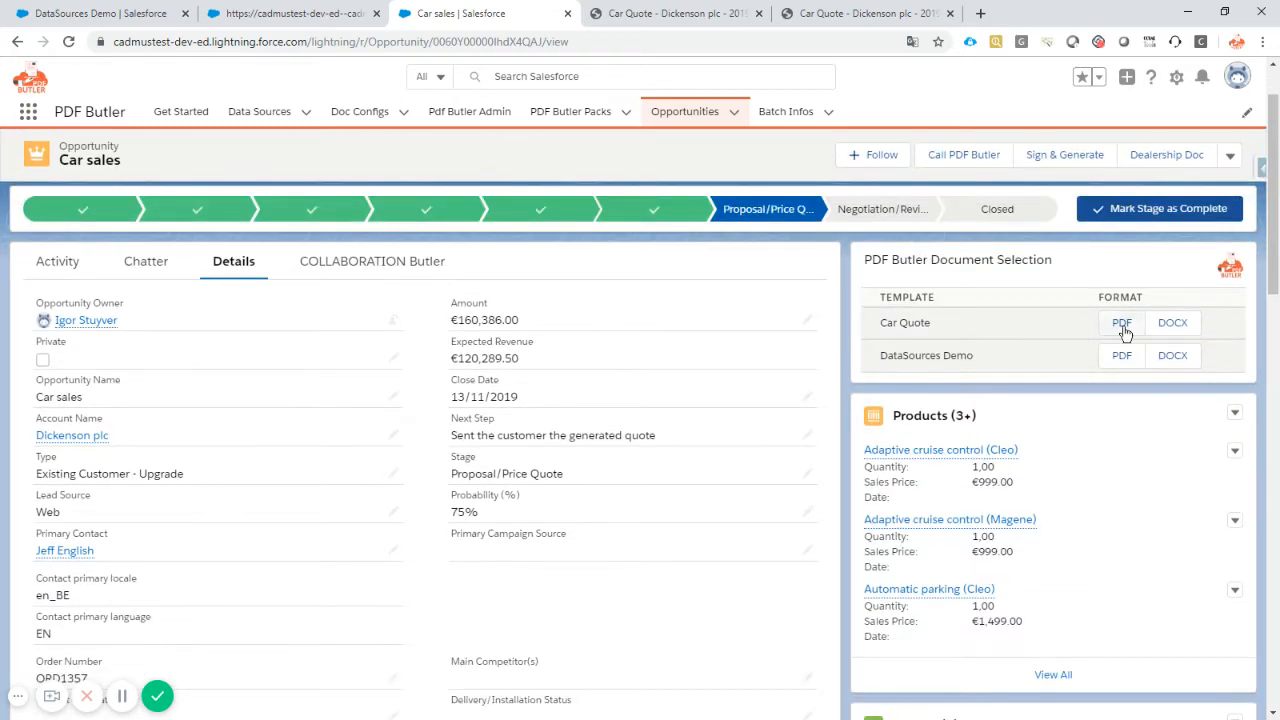
Generate the Car Quote PDF and inspect the euro-formatted entertainment option prices on page 3
click(1120, 322)
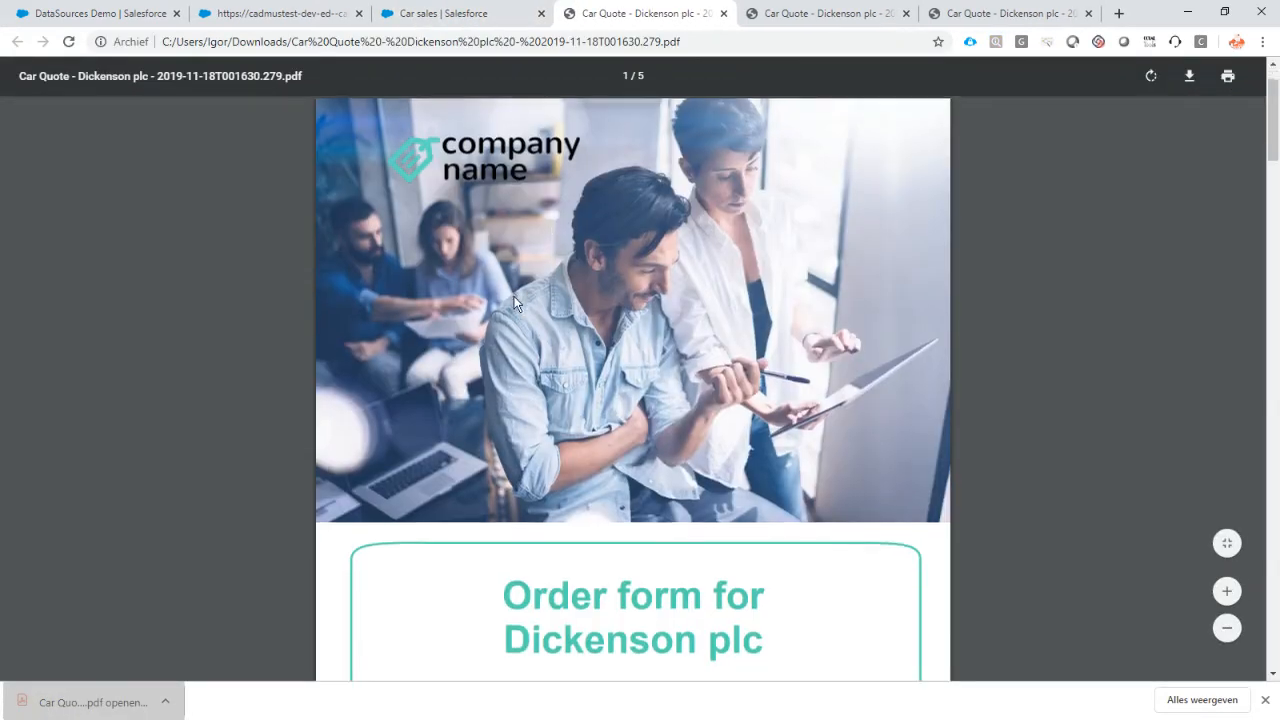
scroll(down, 3)
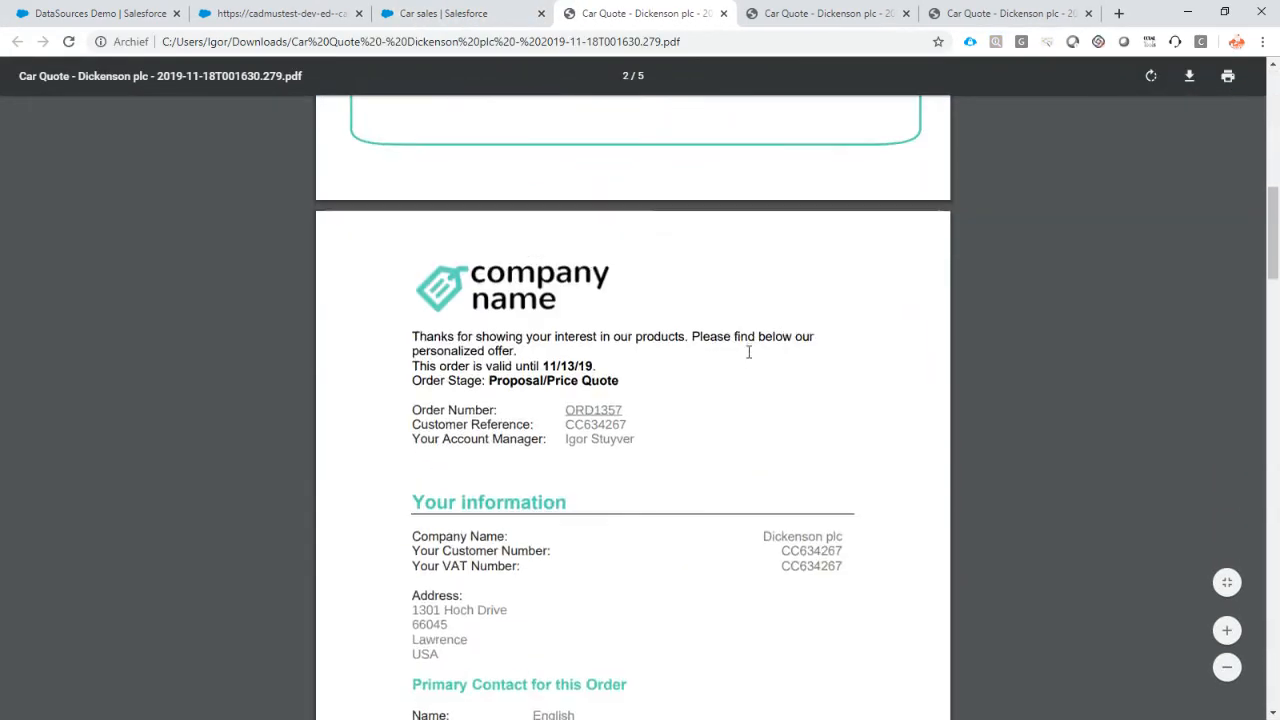
scroll(down, 3)
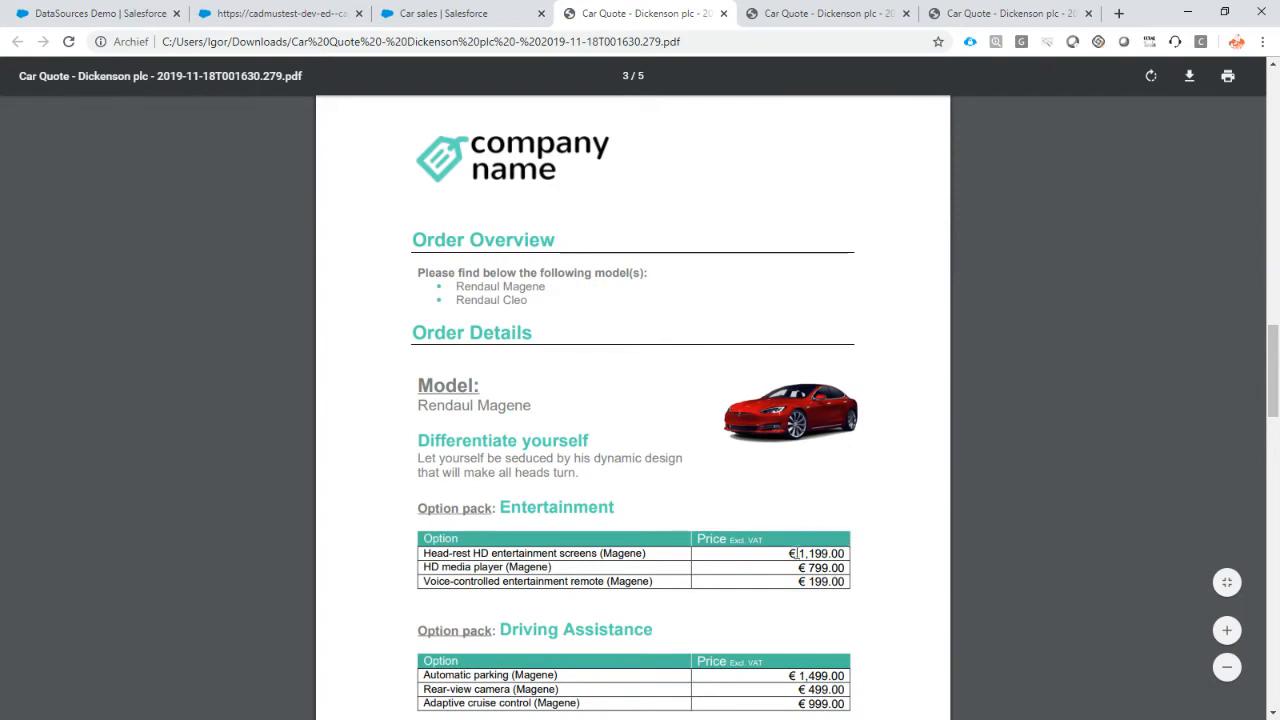
double_click(816, 552)
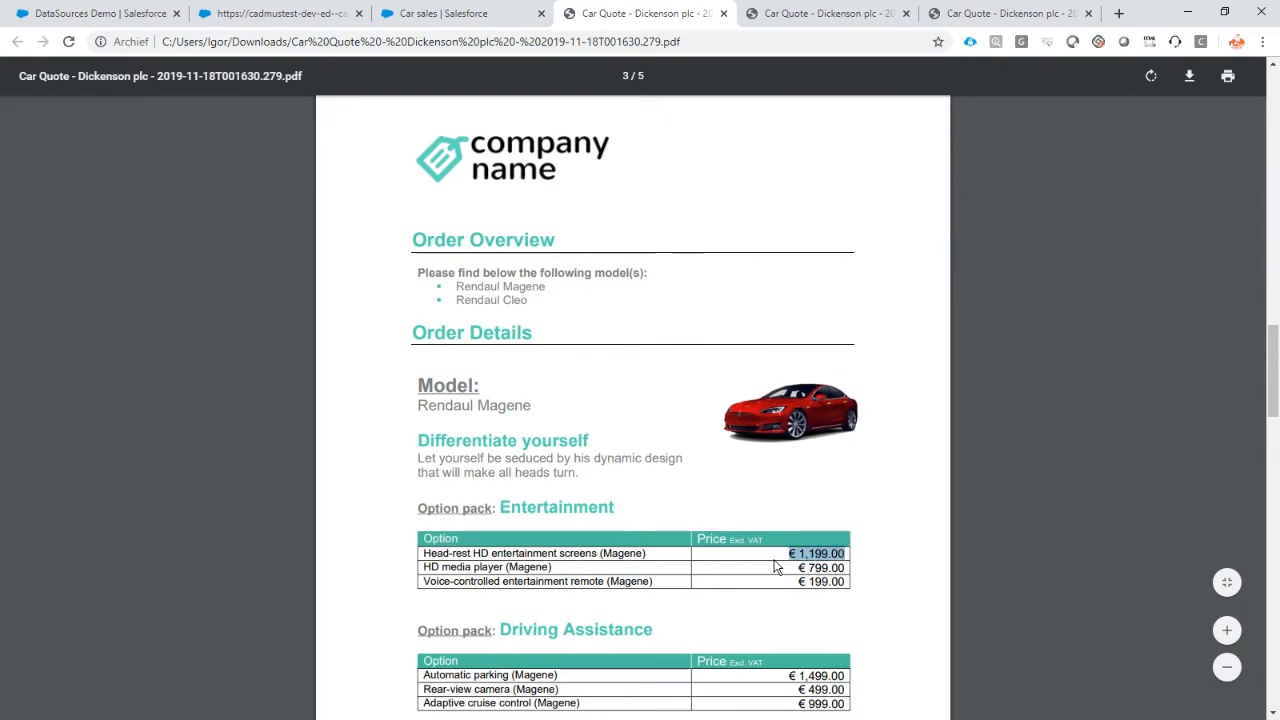
scroll(down, 3)
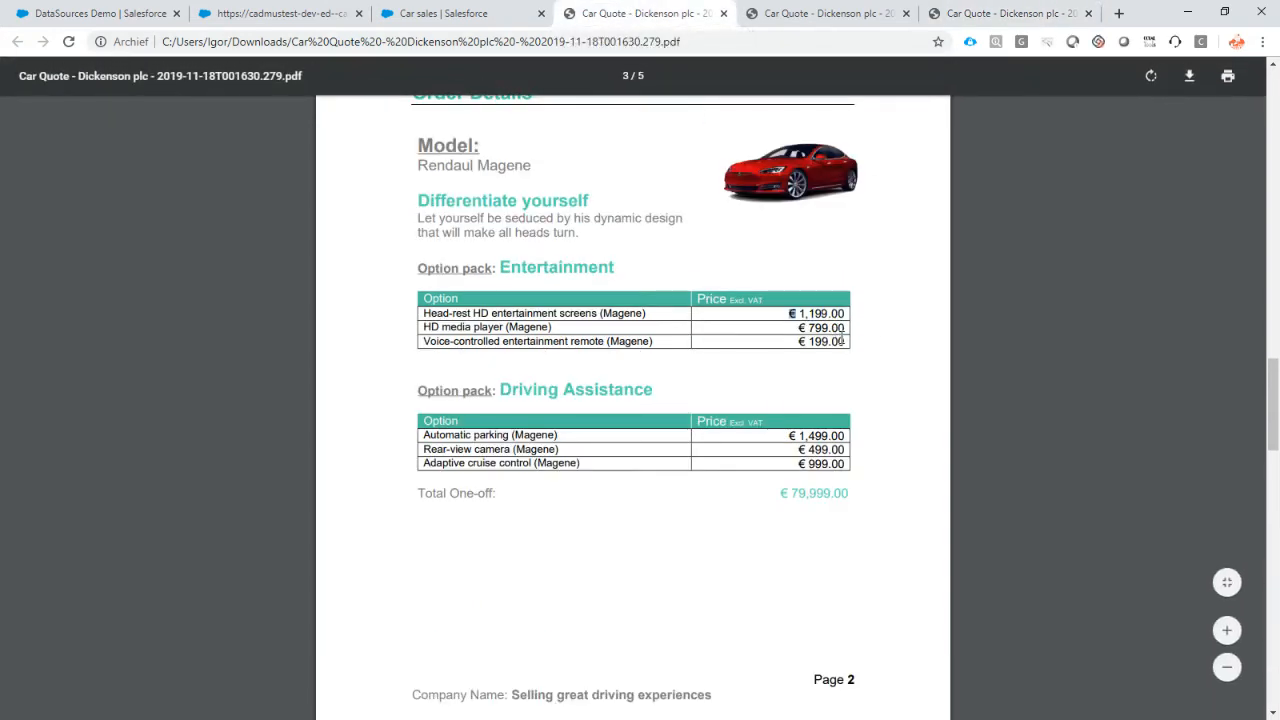
mouse_move(280, 12)
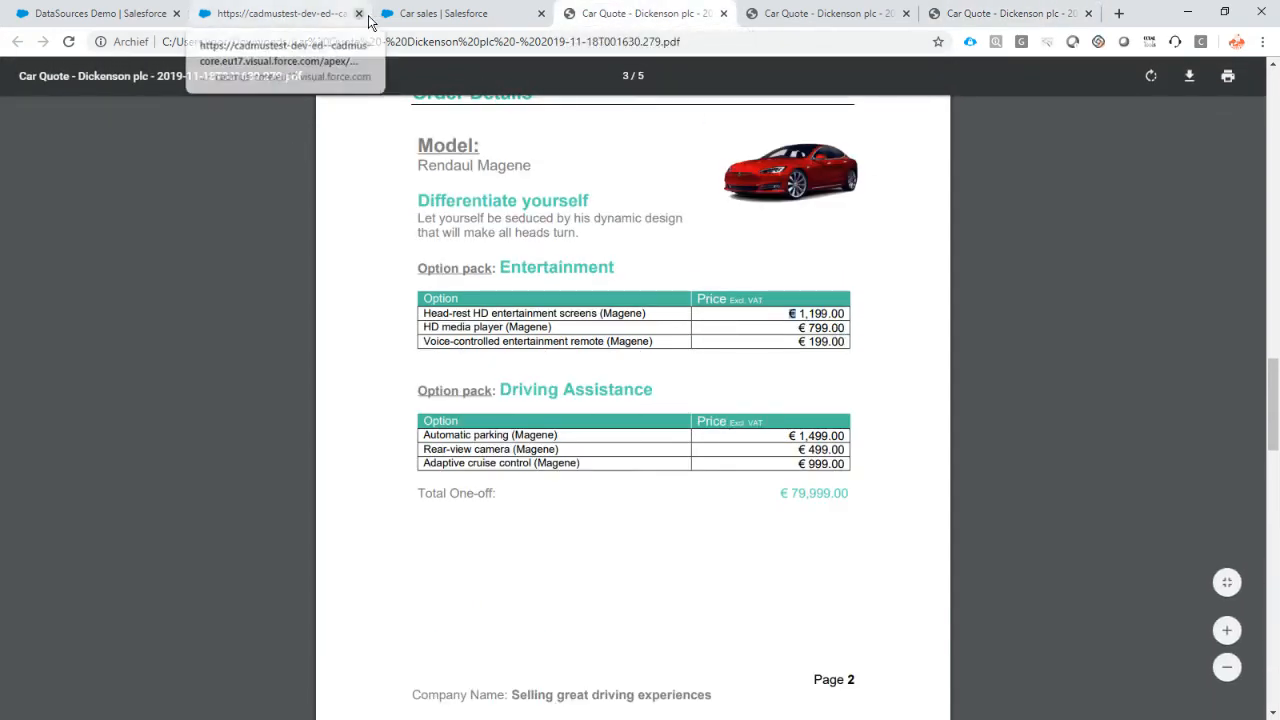
click(444, 12)
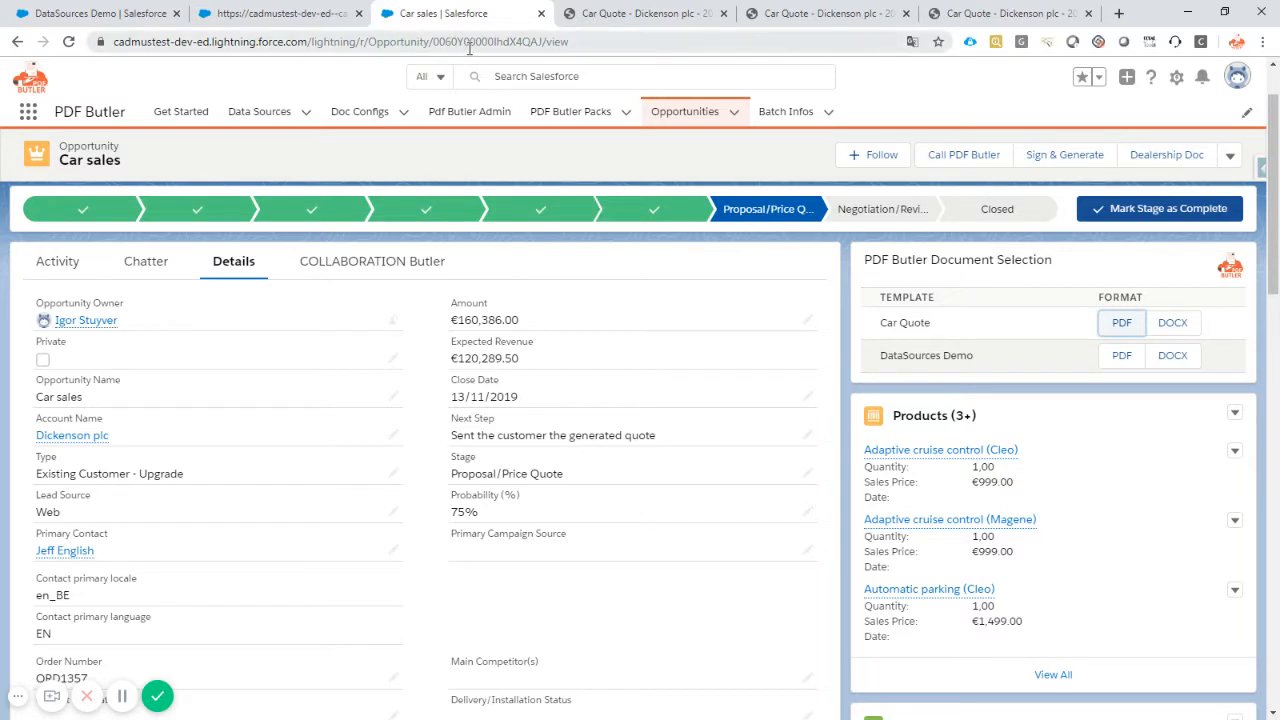
mouse_move(670, 328)
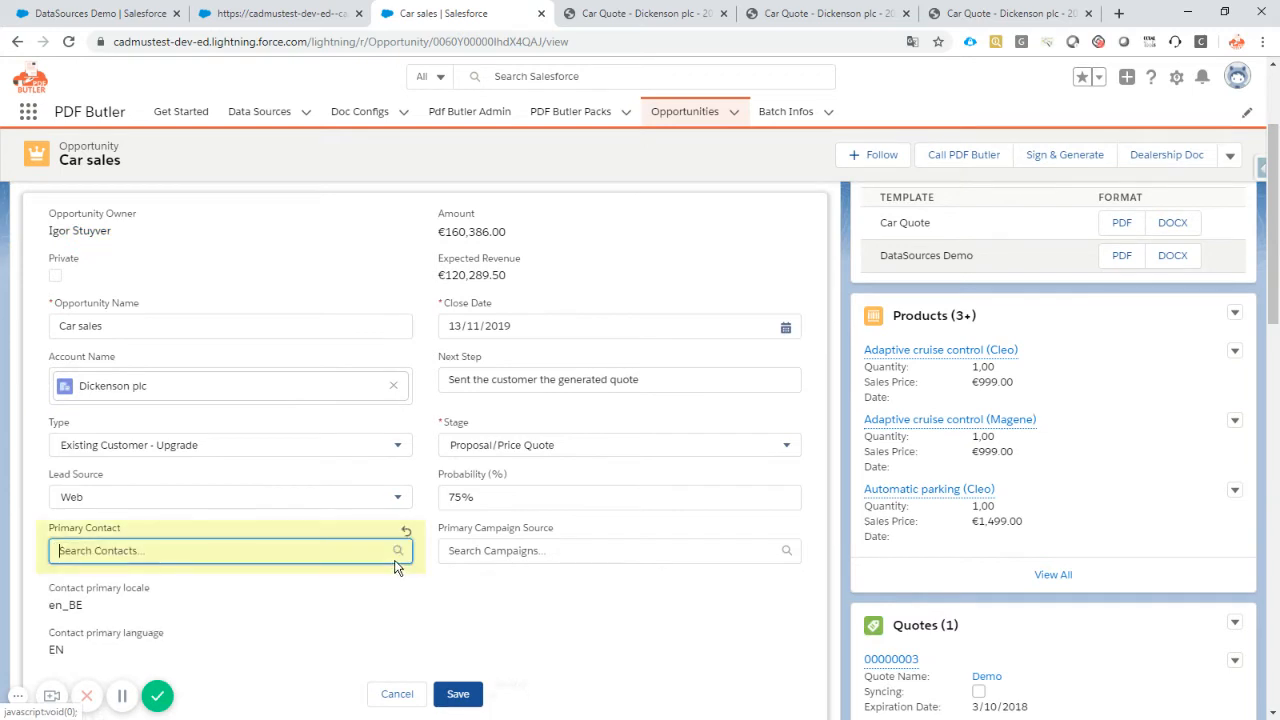
click(220, 550)
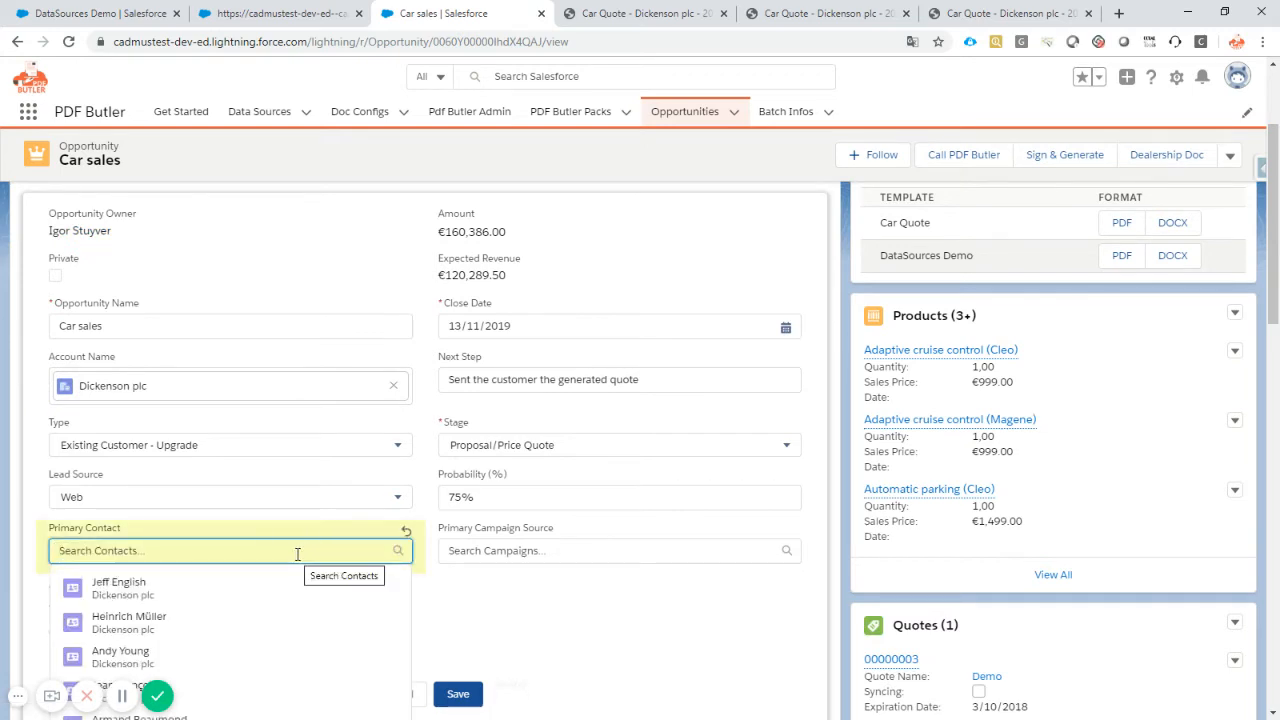
click(128, 622)
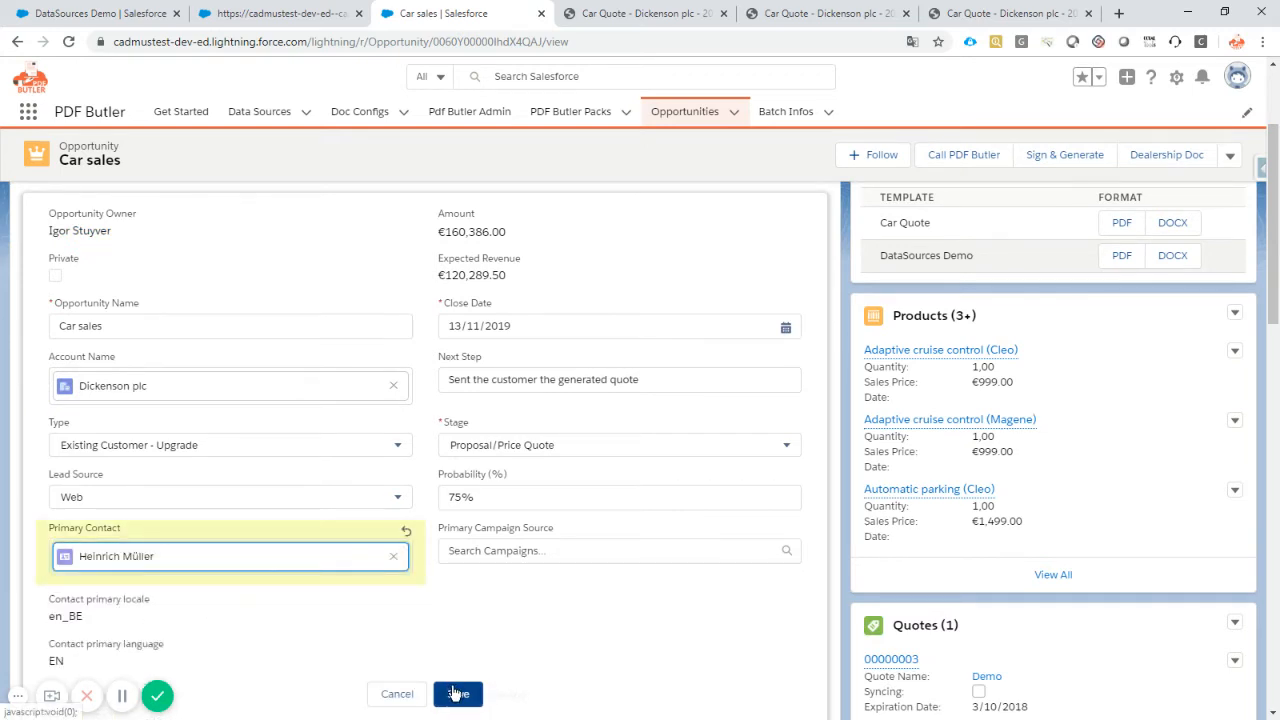
click(456, 692)
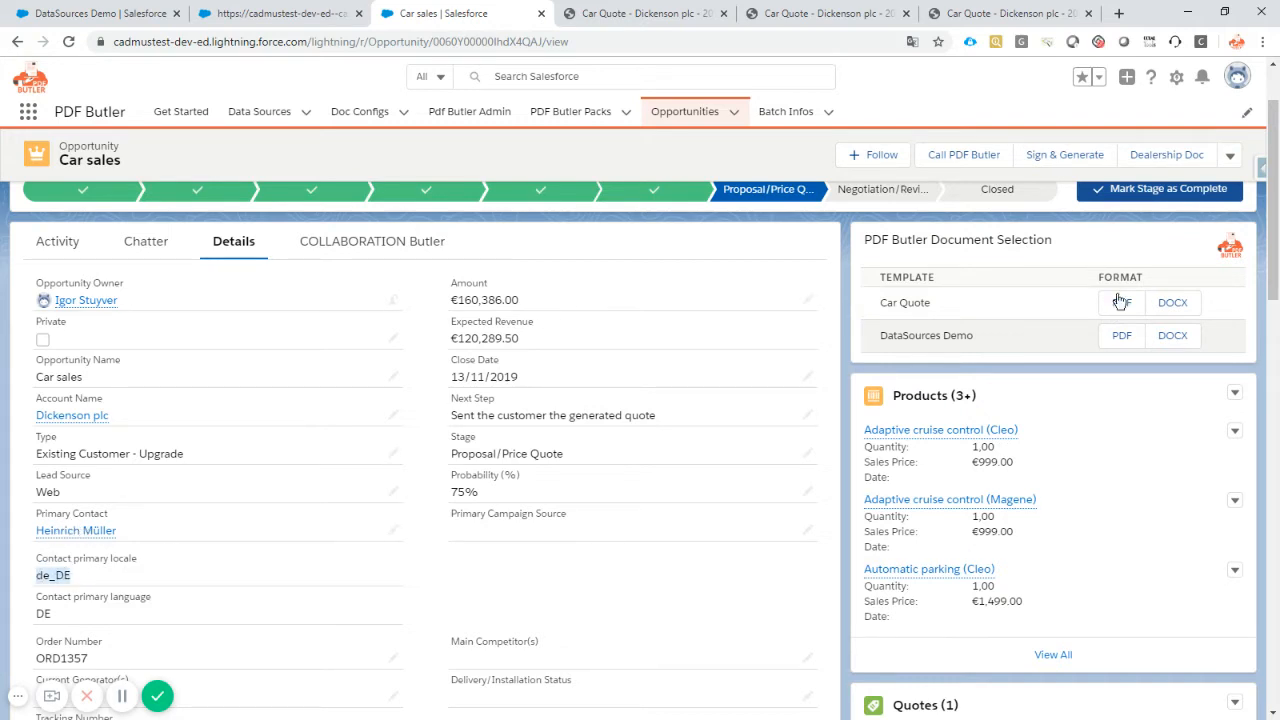
click(1120, 302)
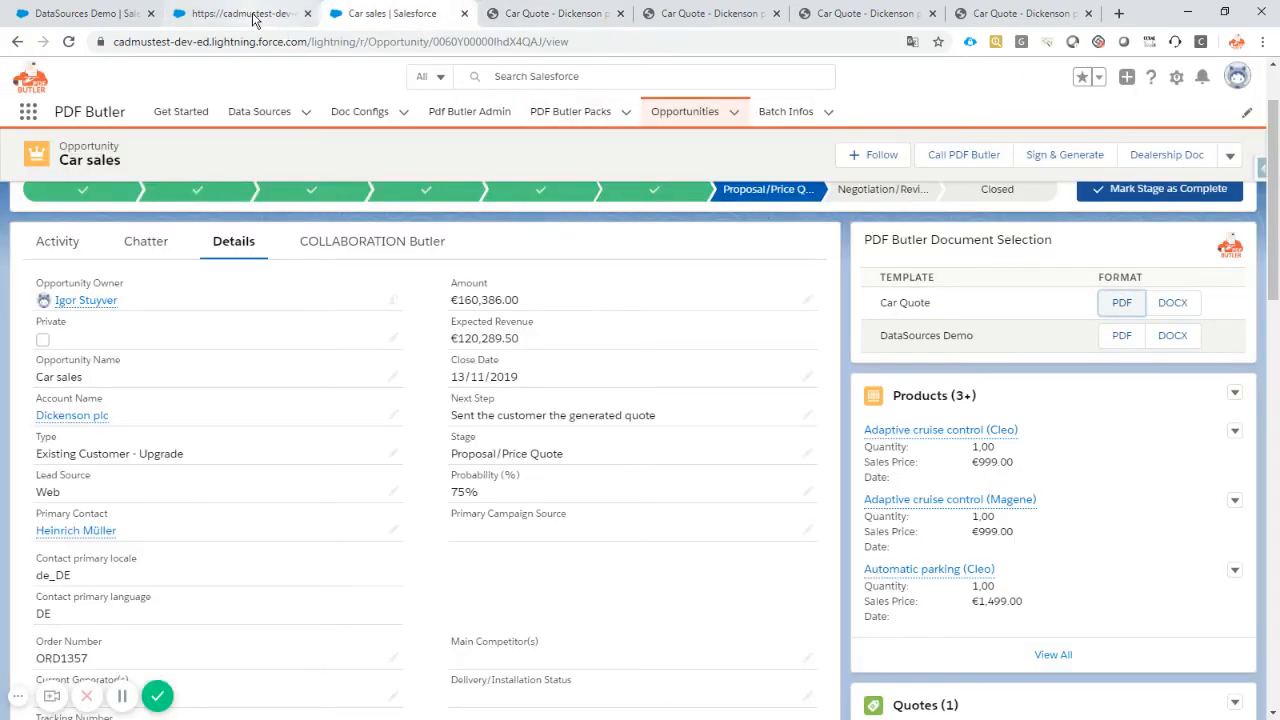
Review the NL and DE alternative document names in the Doc Config Documents section
click(240, 12)
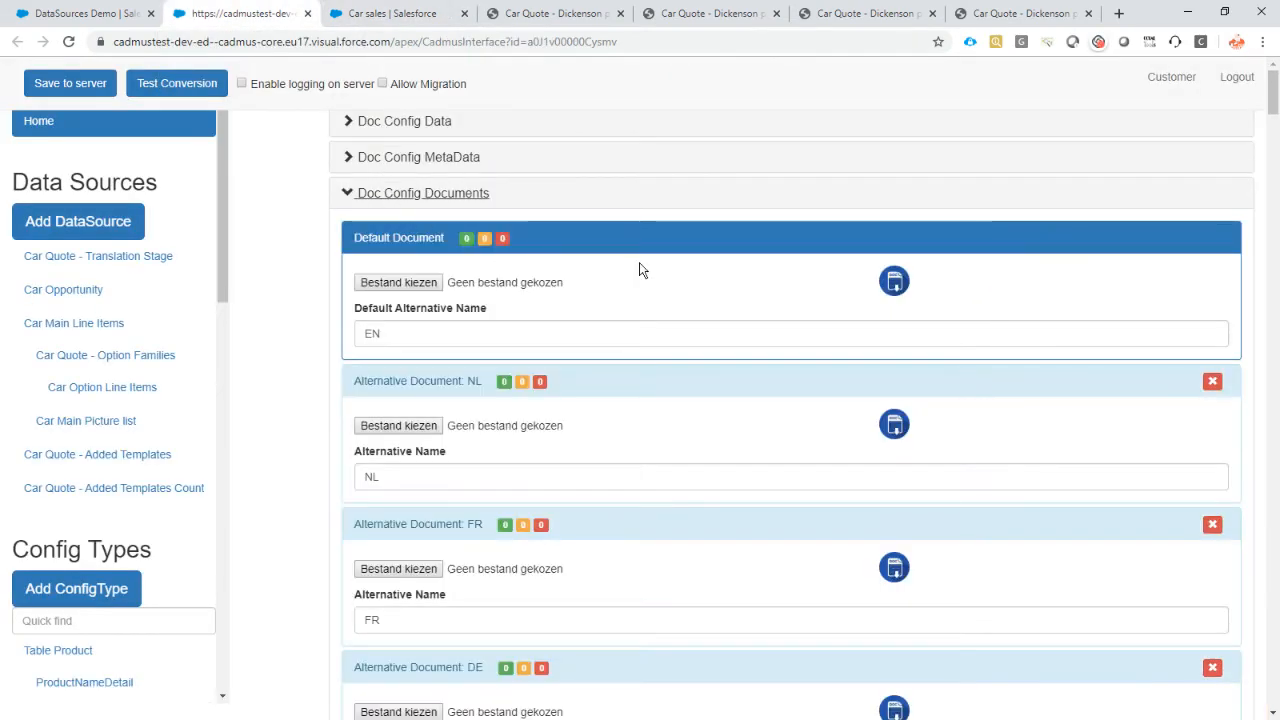
scroll(down, 3)
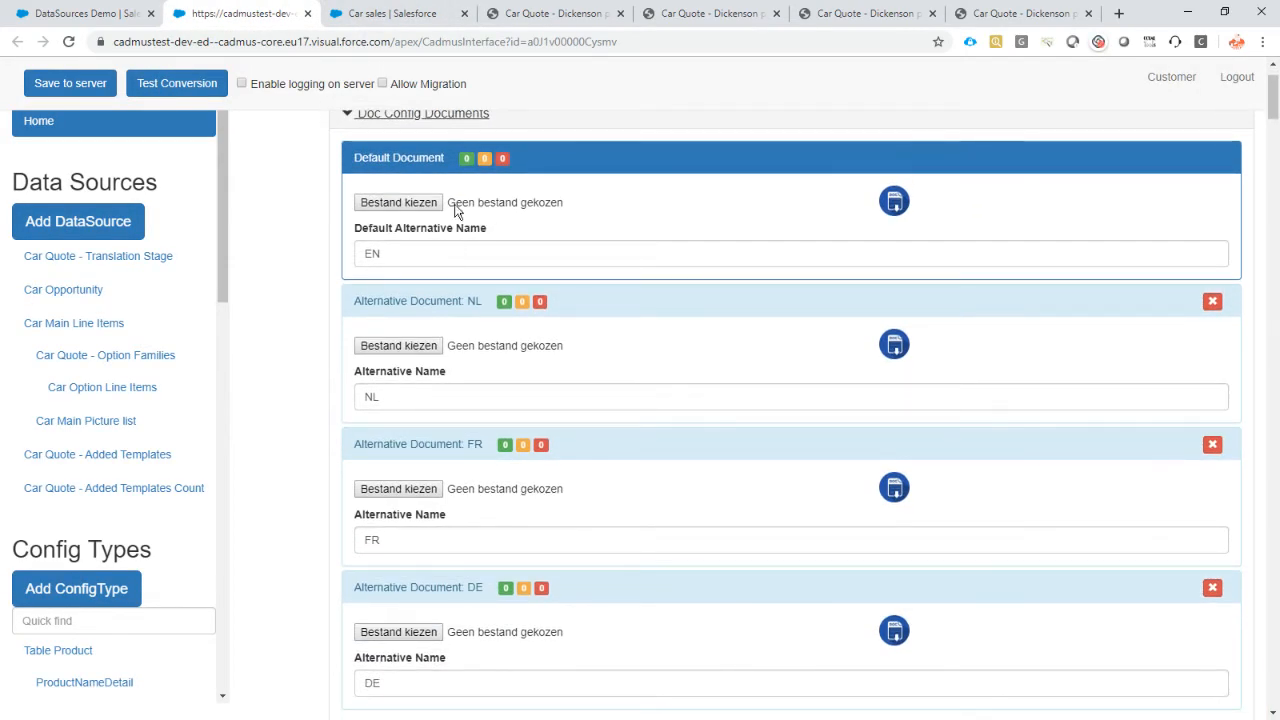
click(790, 396)
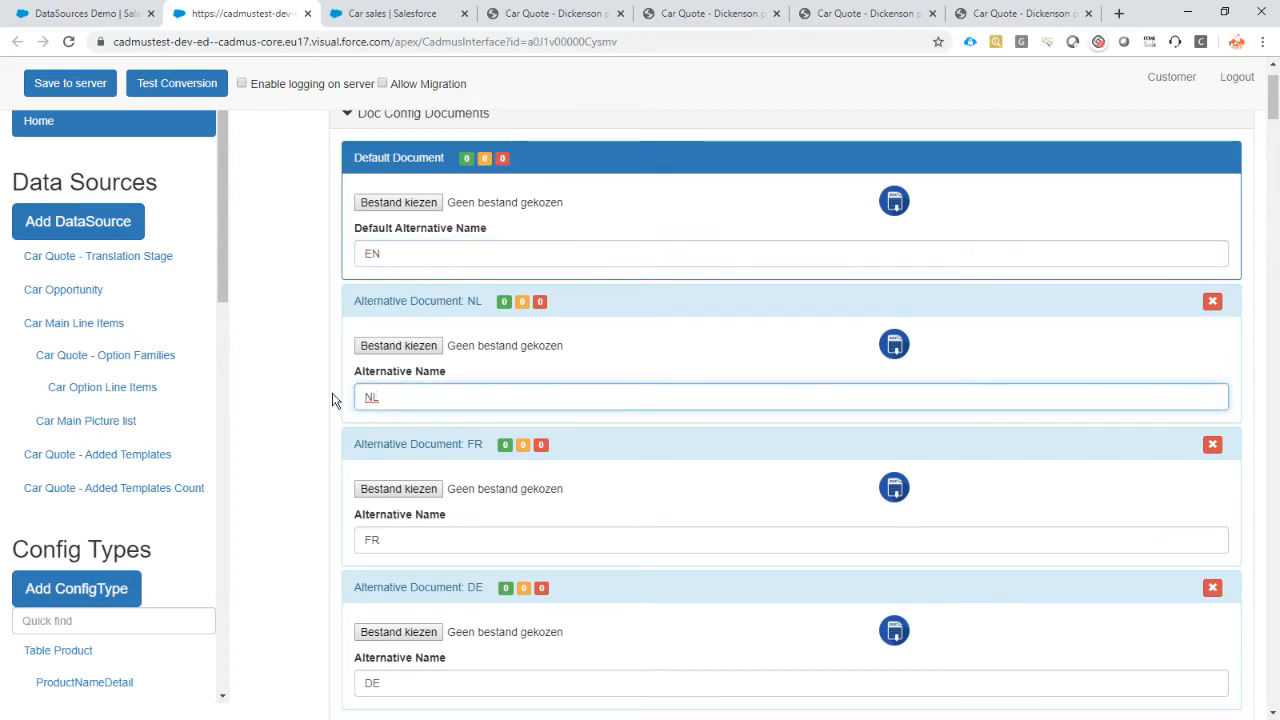
scroll(down, 3)
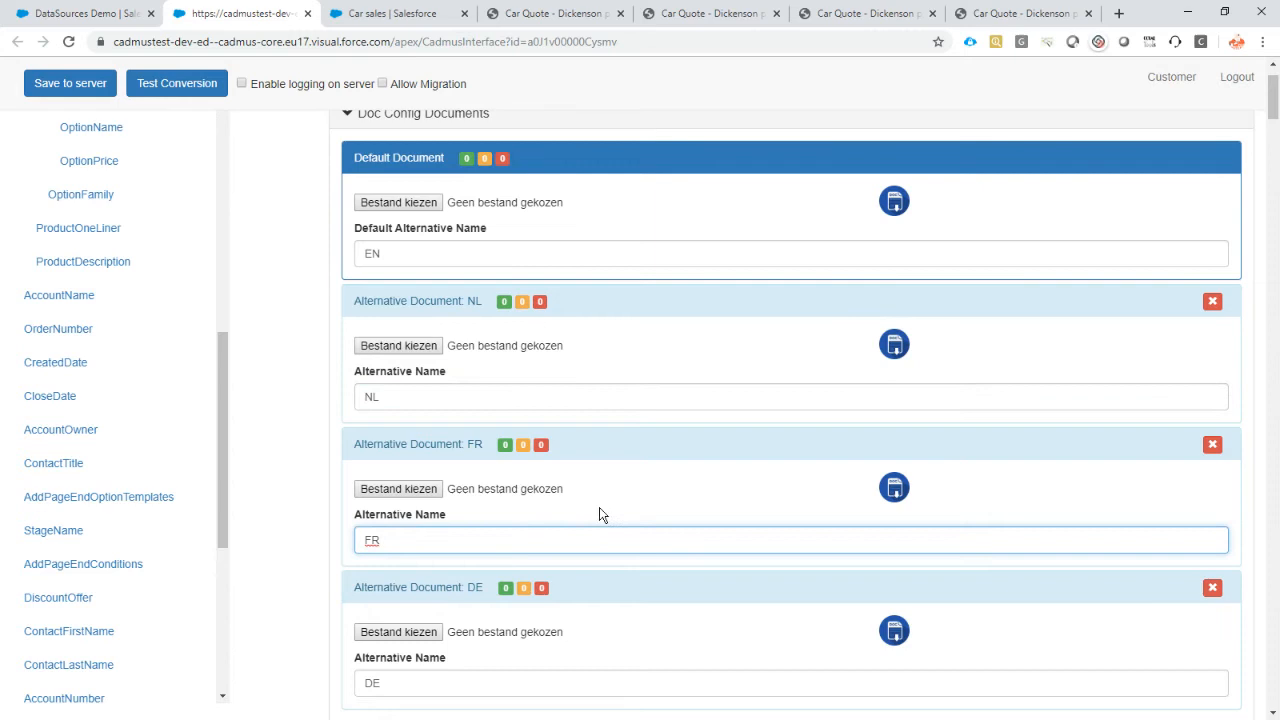
scroll(down, 3)
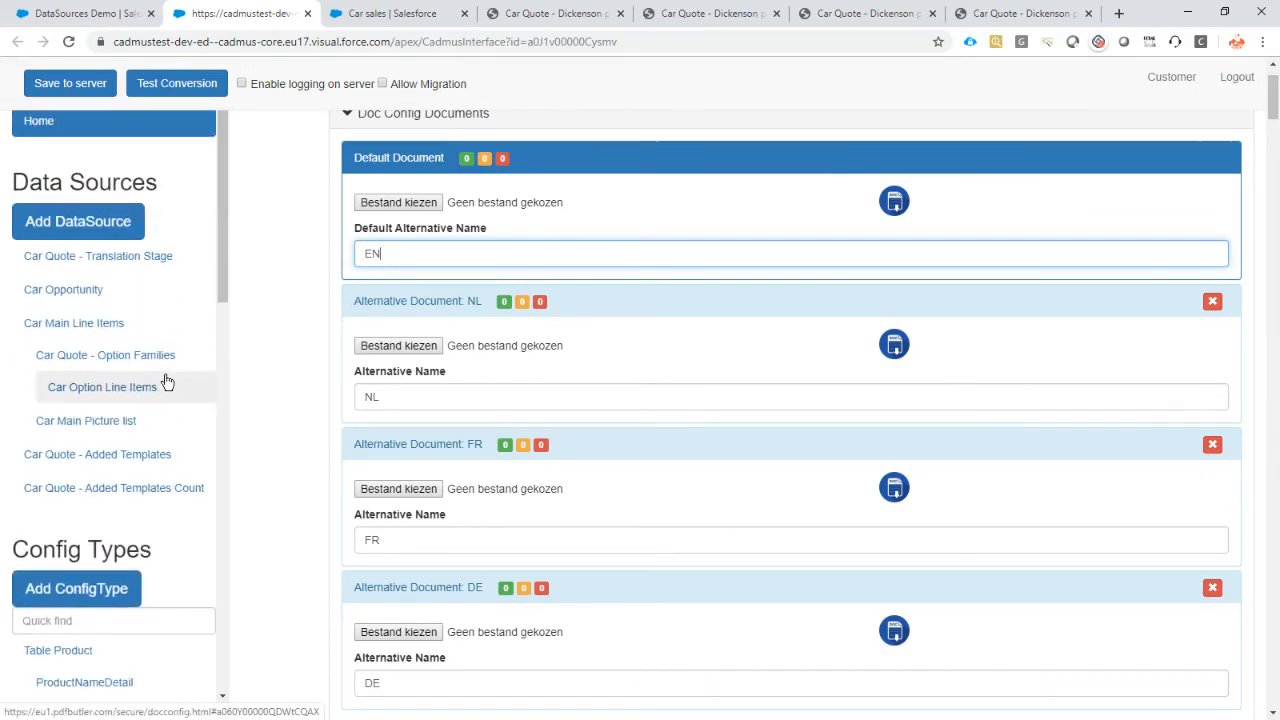
mouse_move(670, 254)
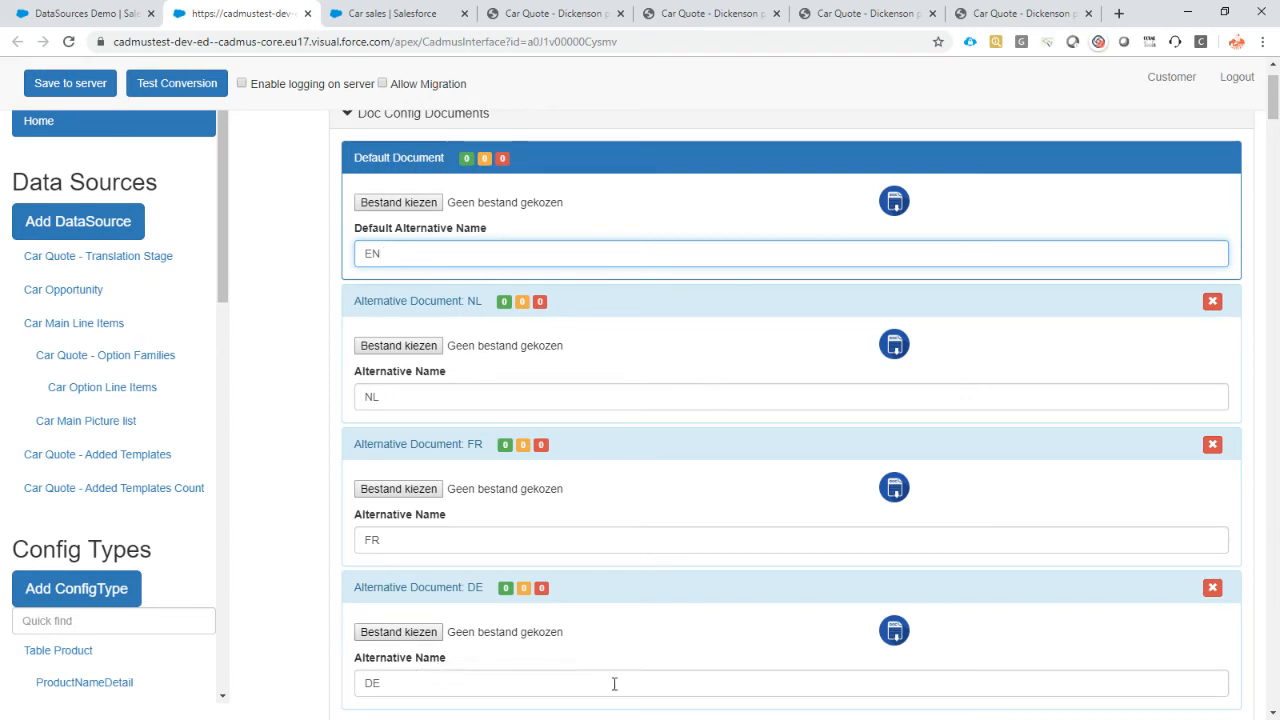
click(614, 684)
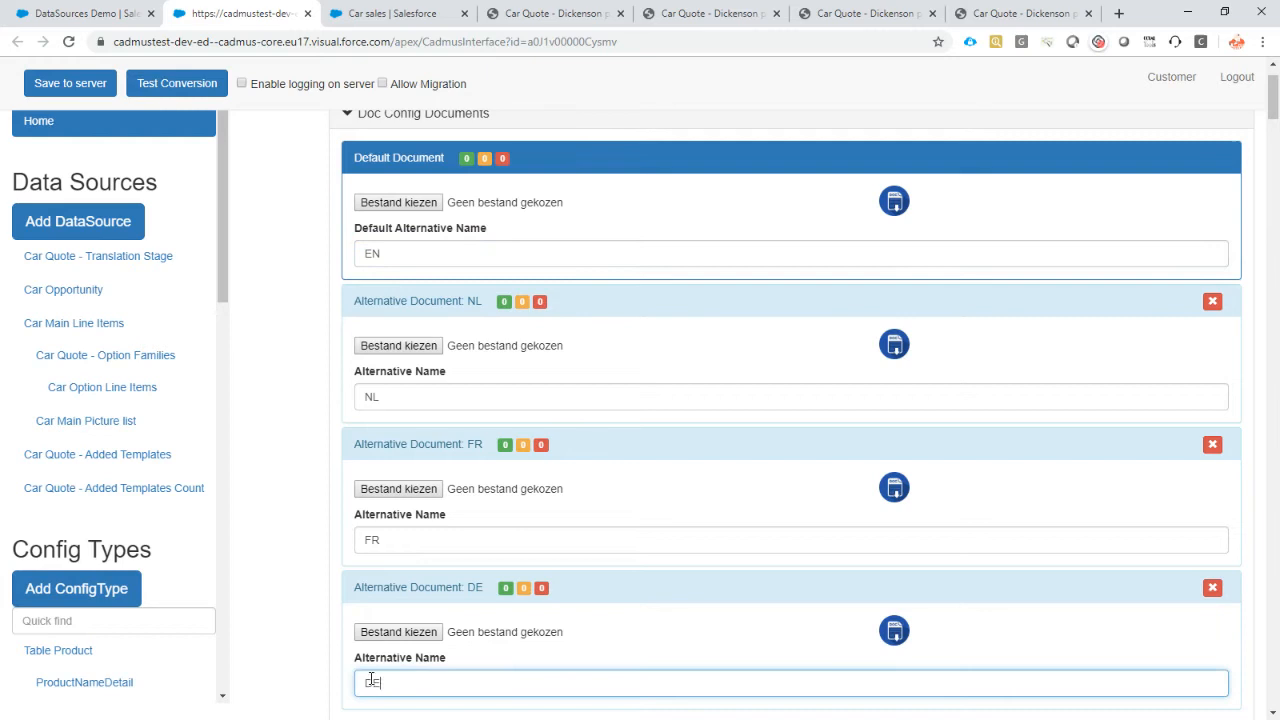
double_click(372, 684)
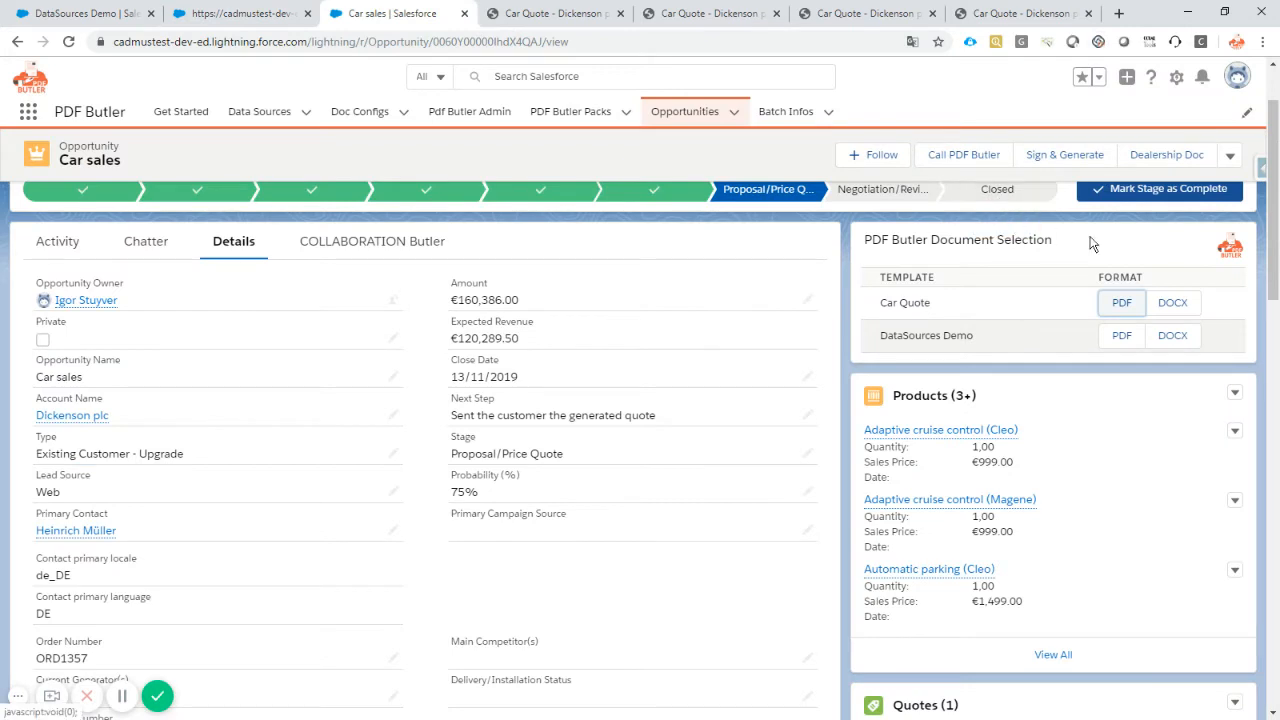
Reopen the Opportunity Record Page in Lightning App Builder via Setup > Edit Page
click(1176, 76)
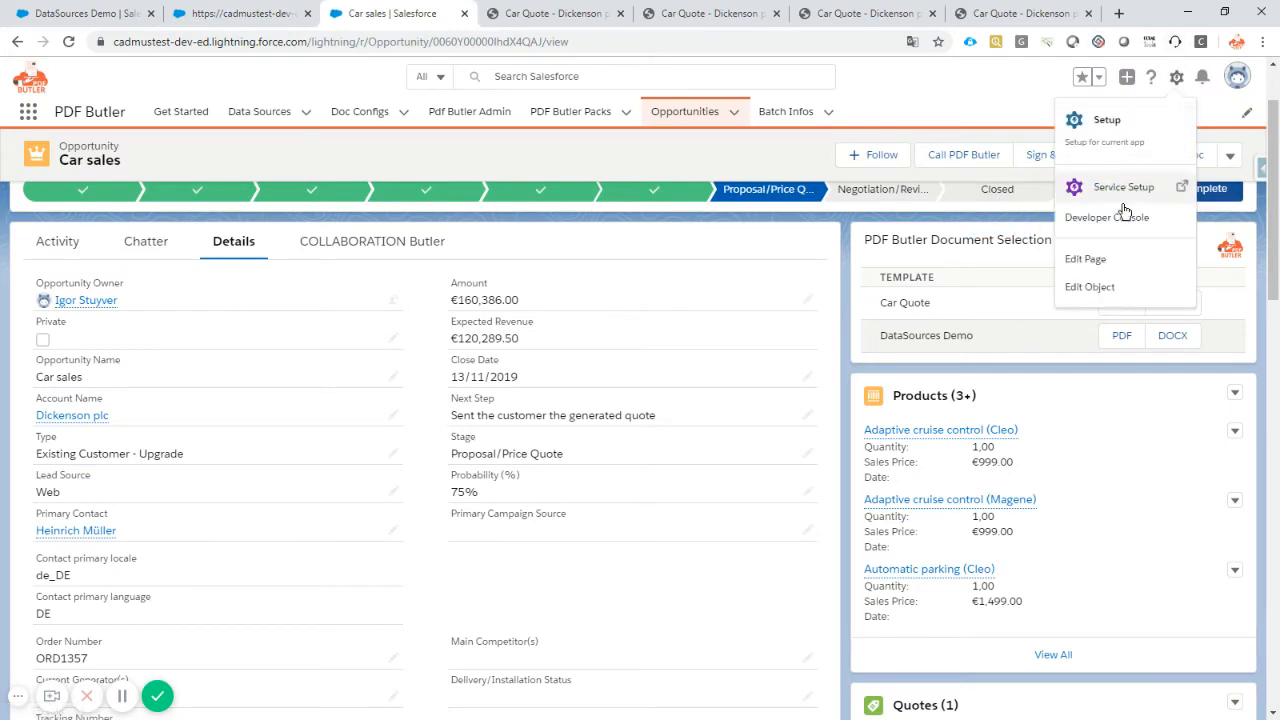
click(1084, 260)
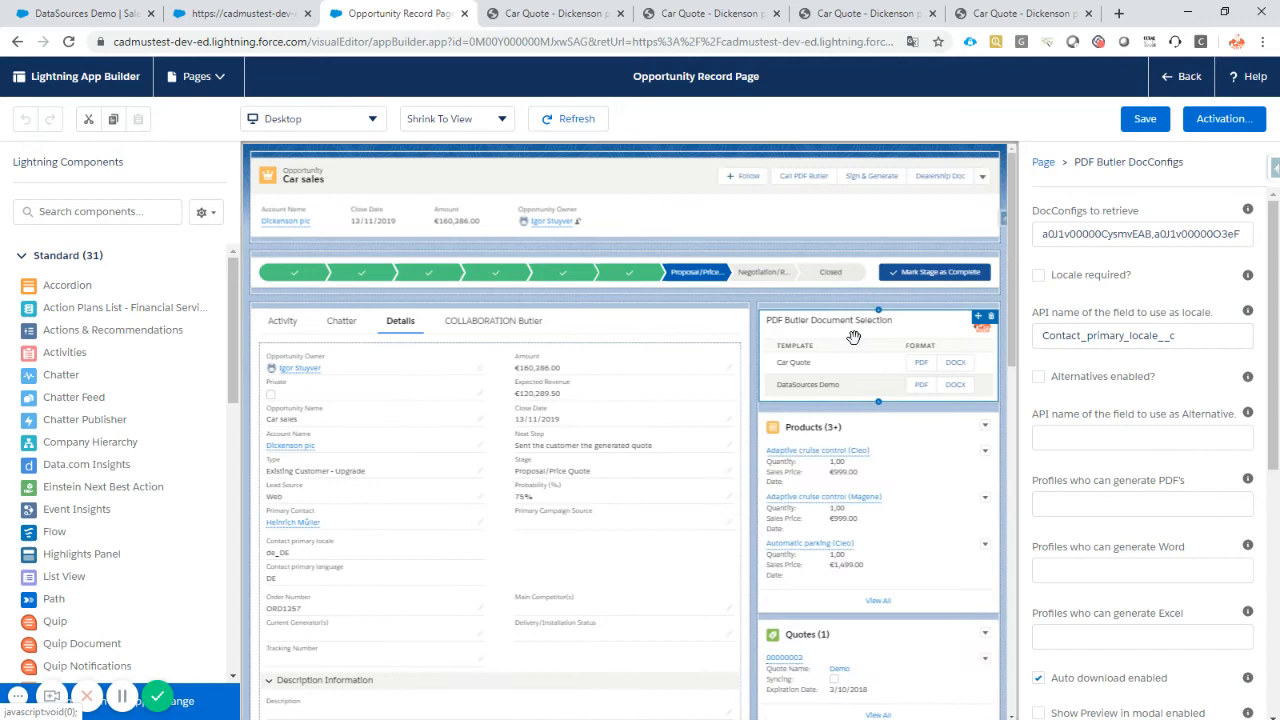
mouse_move(920, 332)
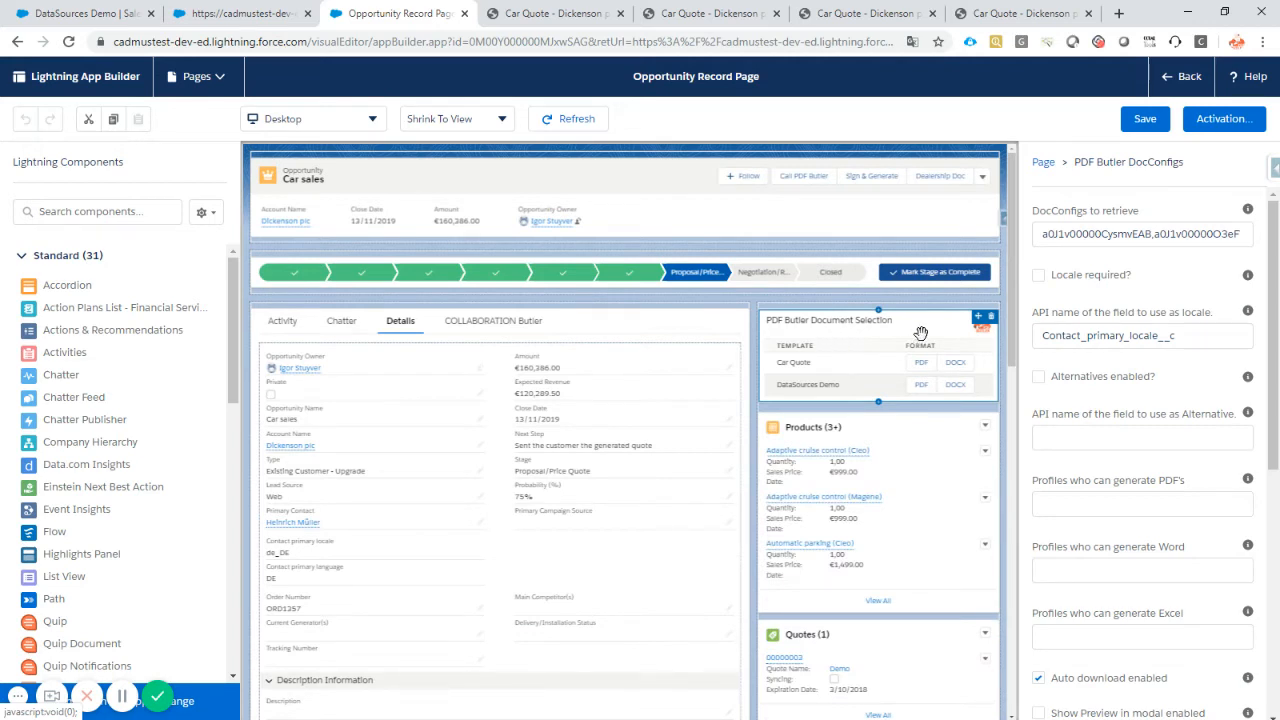
Tick Alternatives enabled on the PDF Butler DocConfigs component
click(1038, 376)
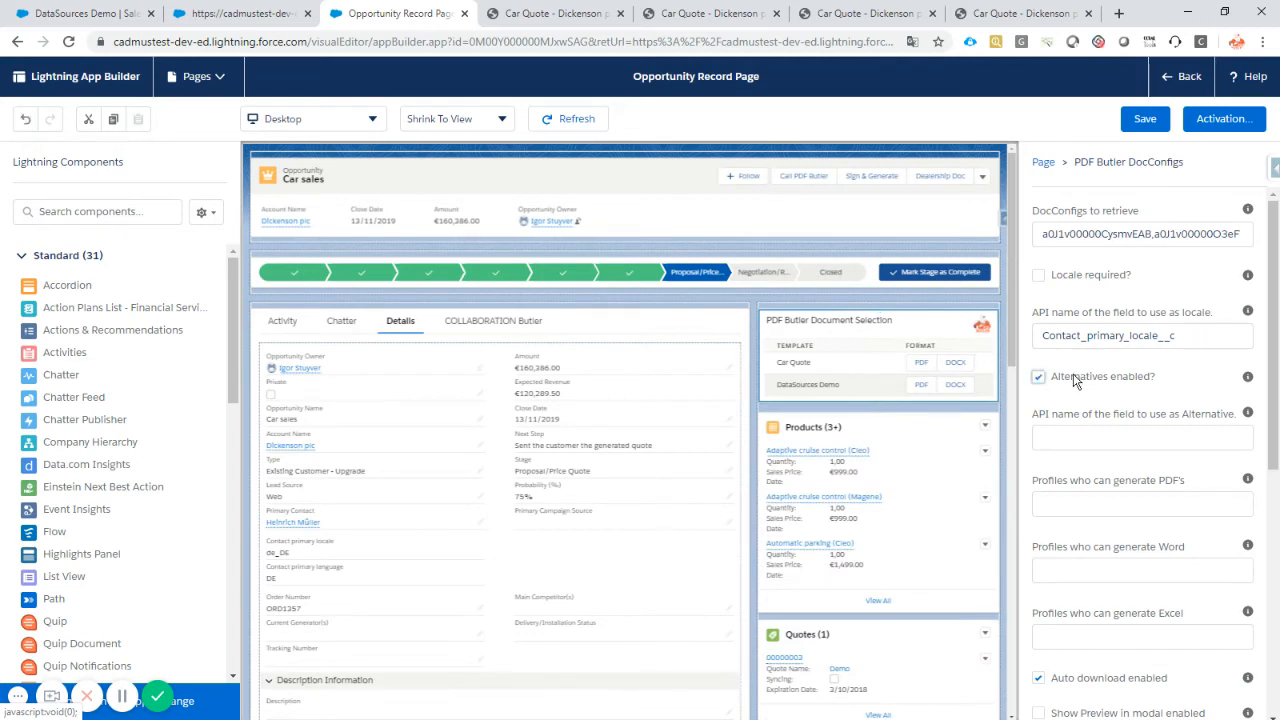
click(1038, 376)
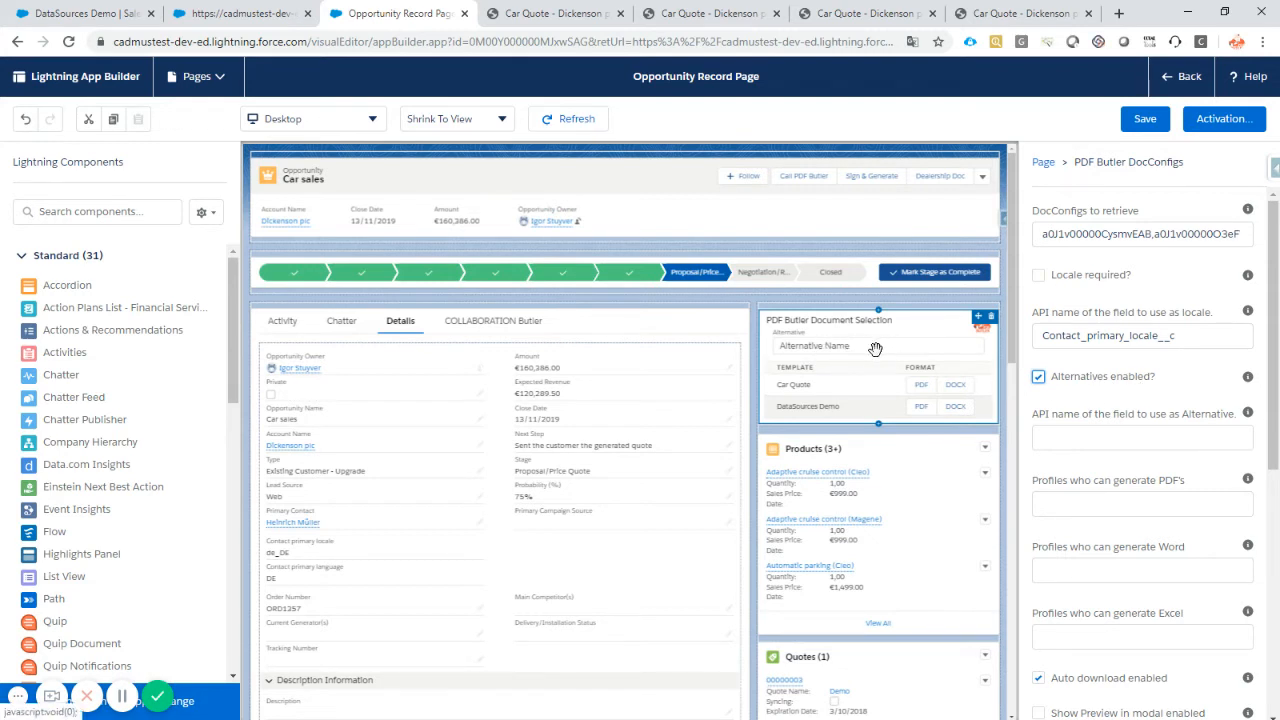
mouse_move(872, 348)
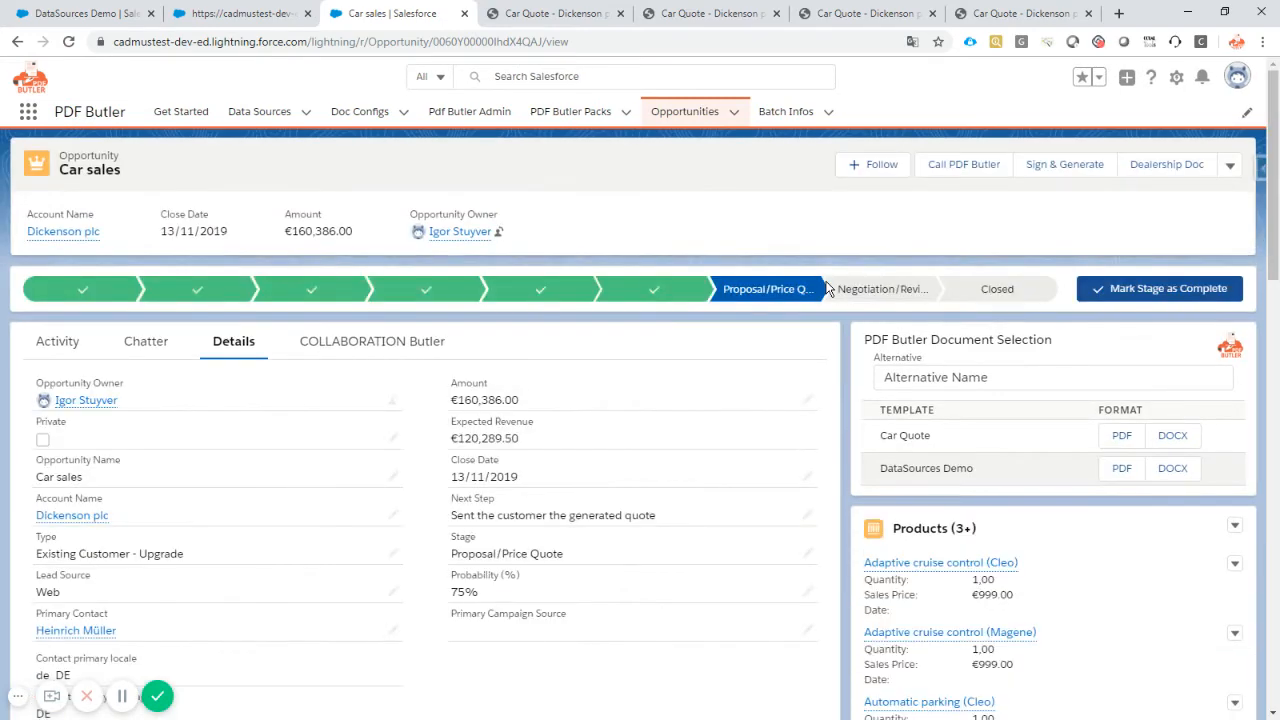
Enter DE as the alternative for document selection and switch back to the Car sales tab
text(D)
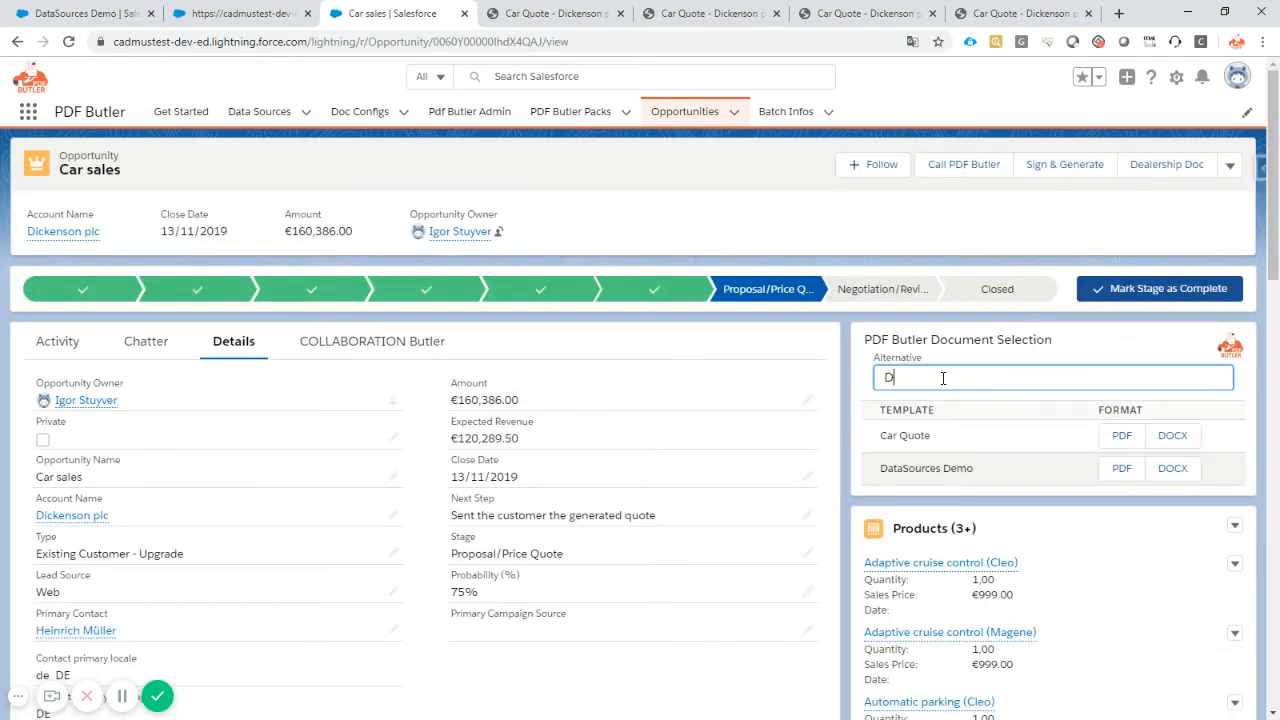
text(E)
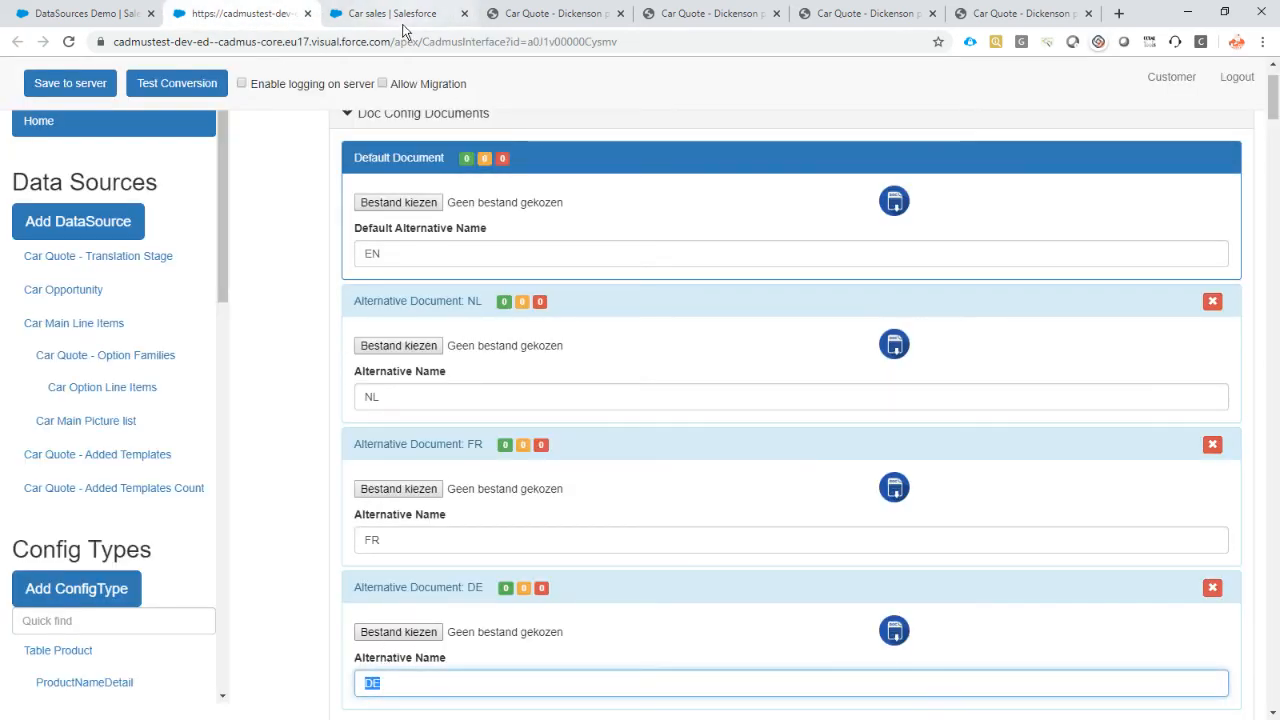
click(390, 12)
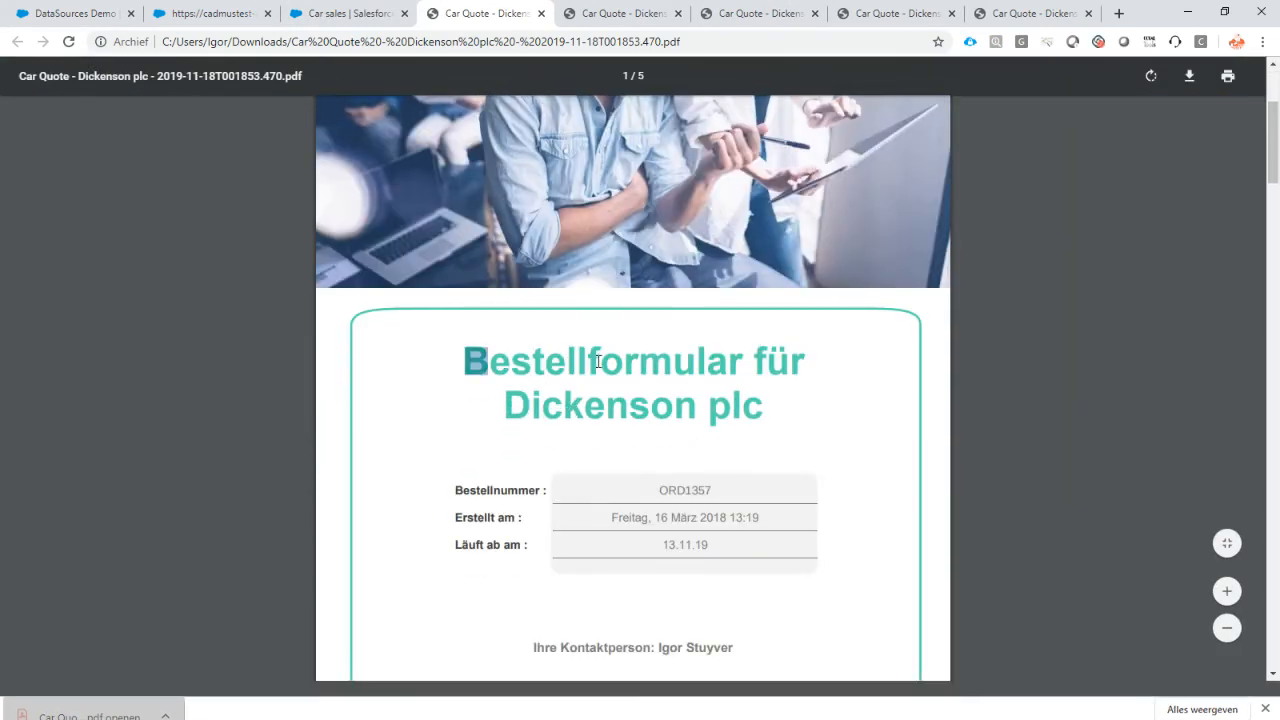
Read through the German quote's title, option prices and model description, then return to Car sales
drag(470, 360, 762, 404)
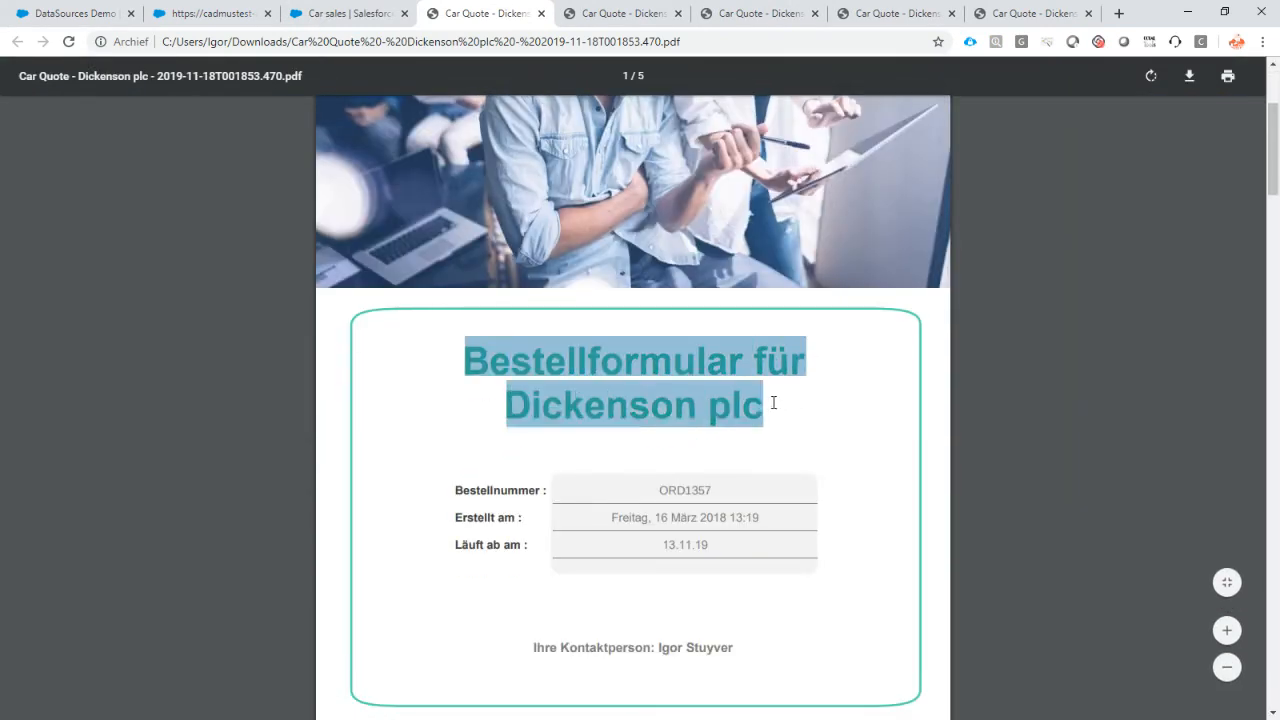
scroll(down, 3)
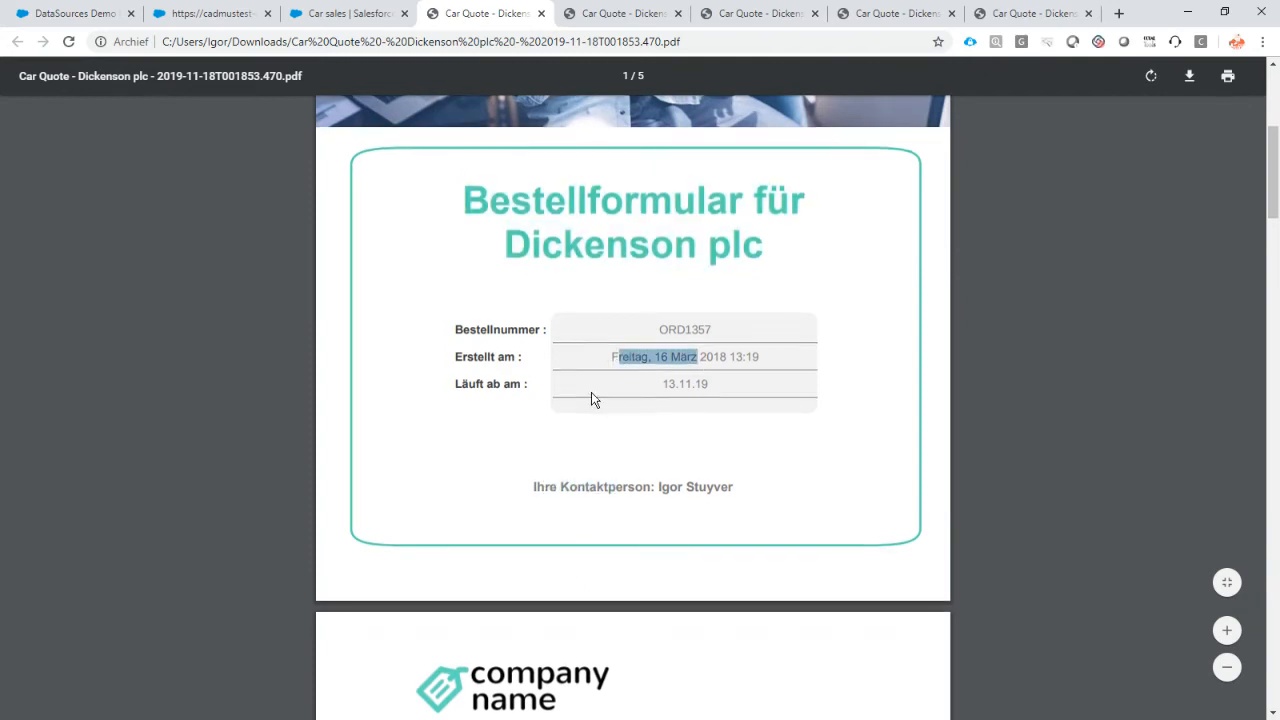
scroll(down, 3)
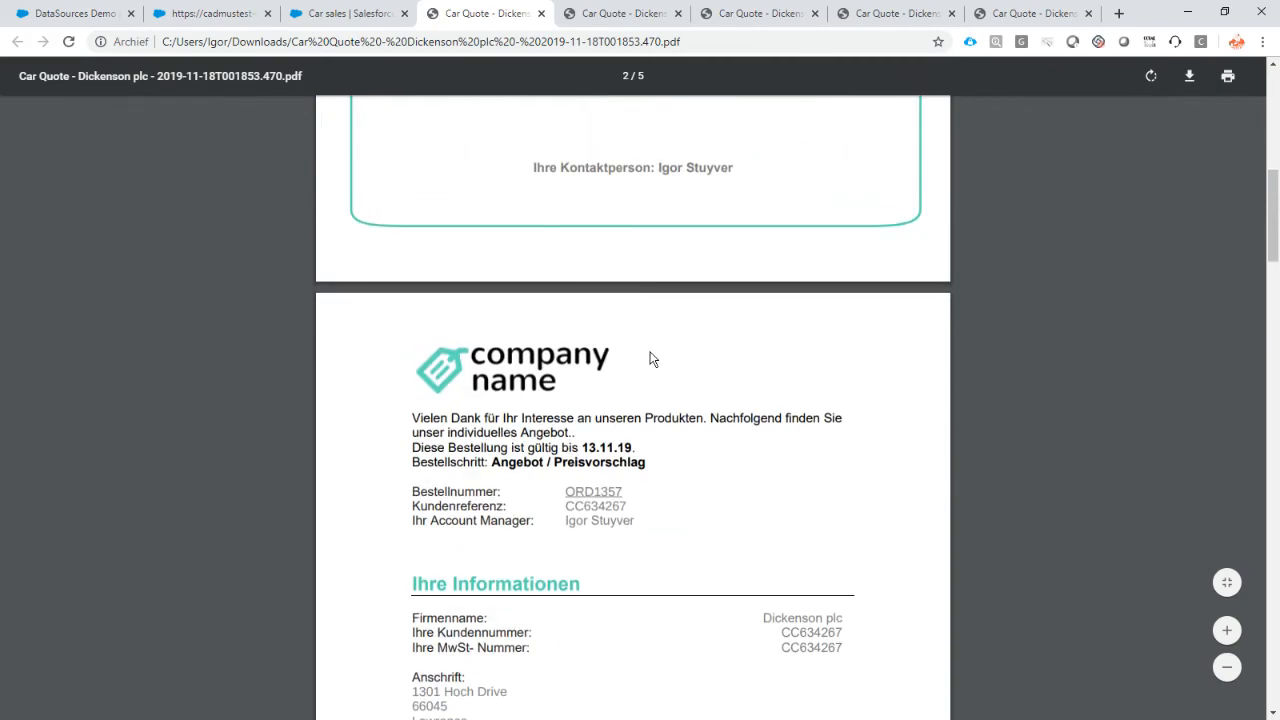
scroll(down, 3)
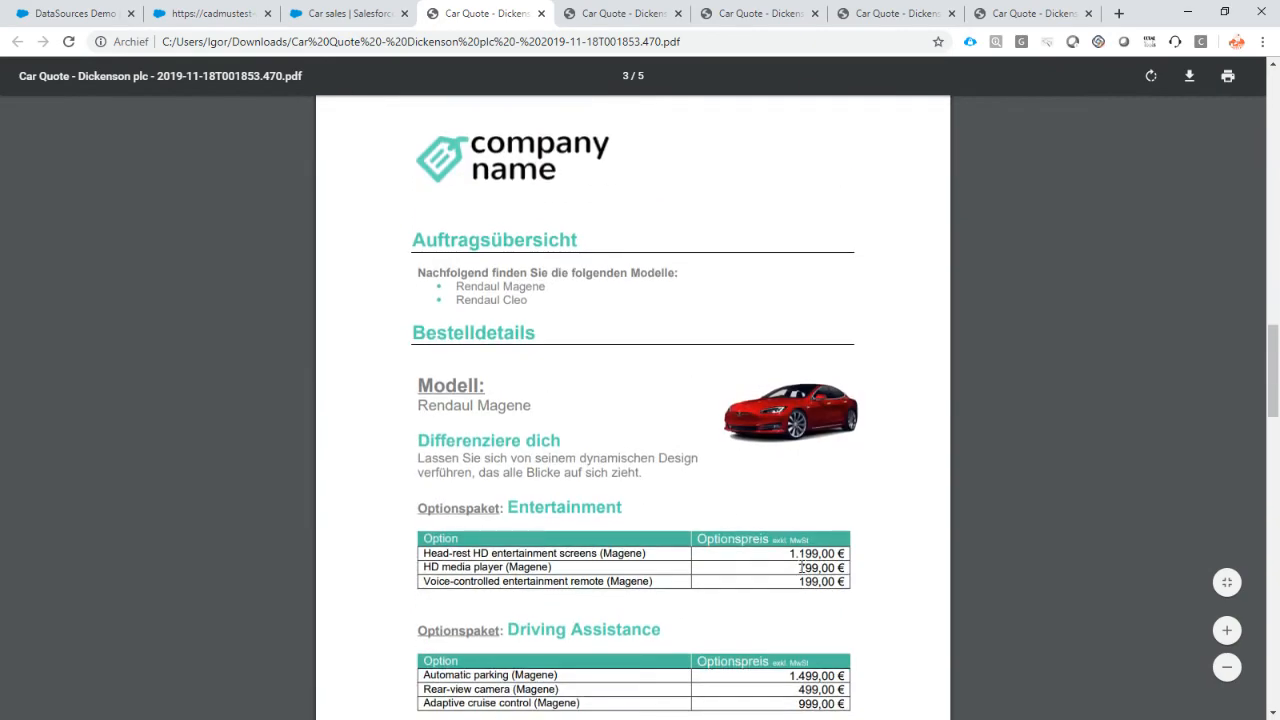
double_click(816, 552)
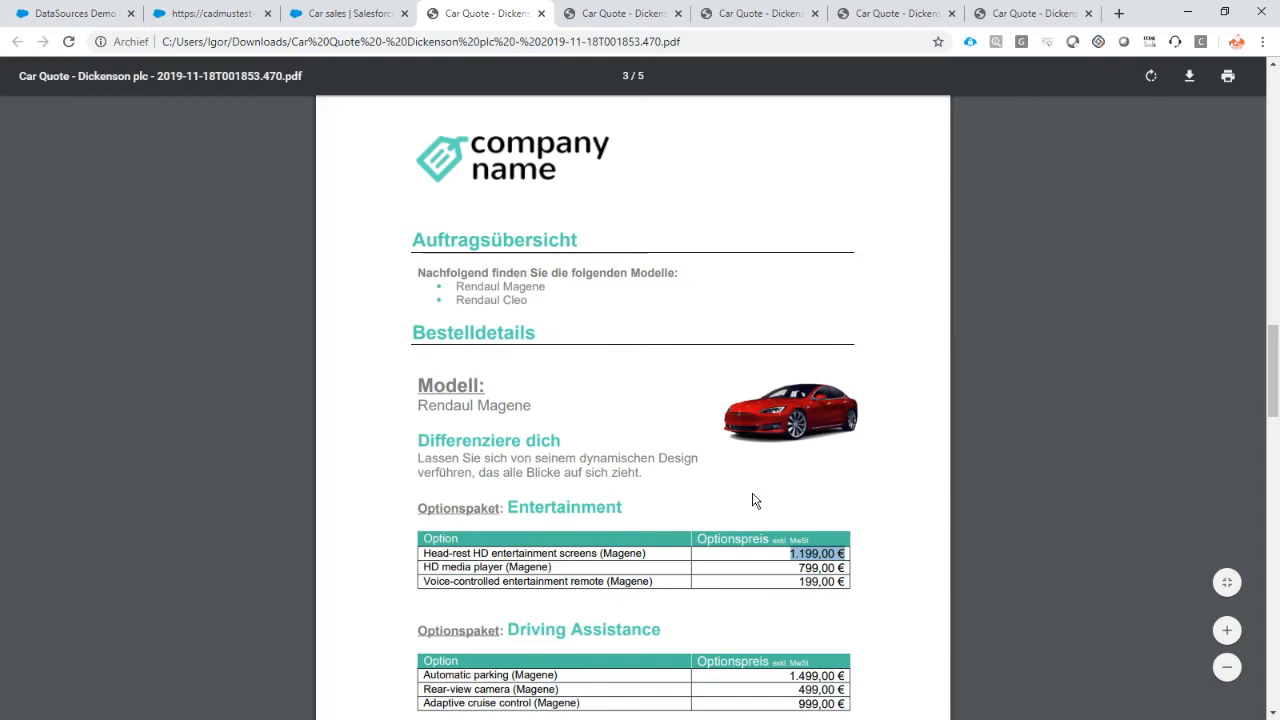
drag(416, 458, 640, 472)
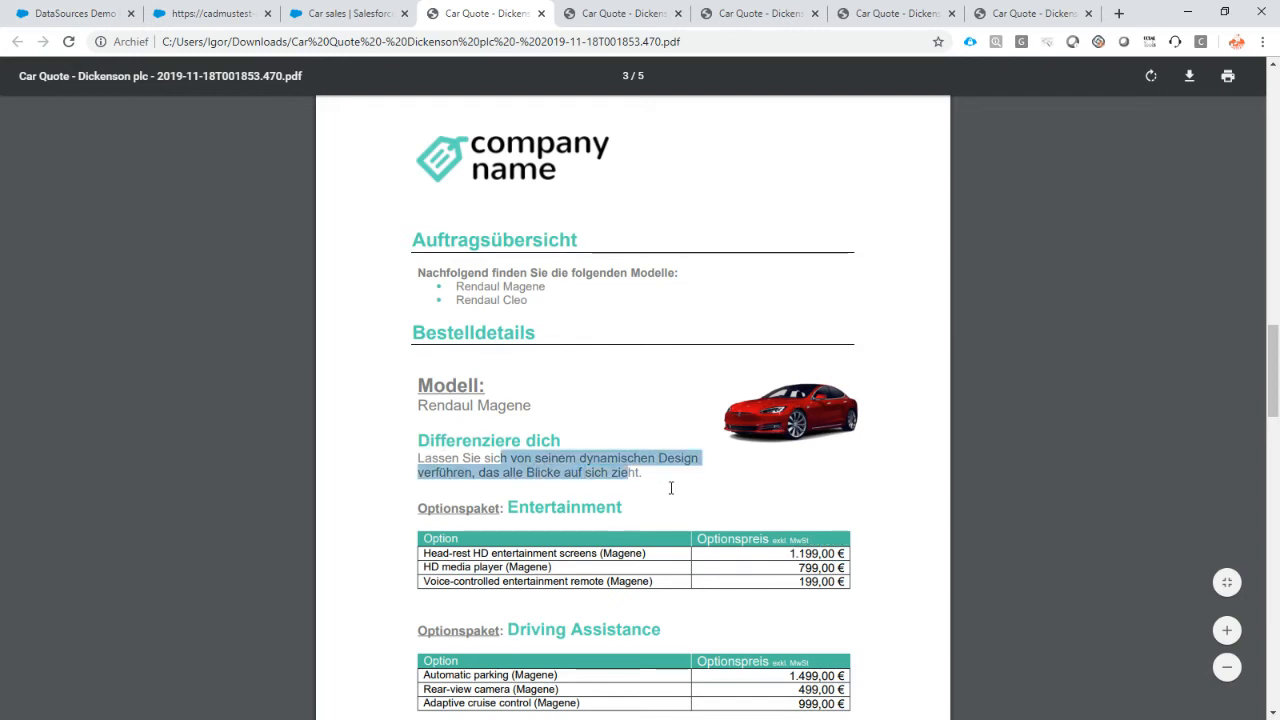
click(348, 12)
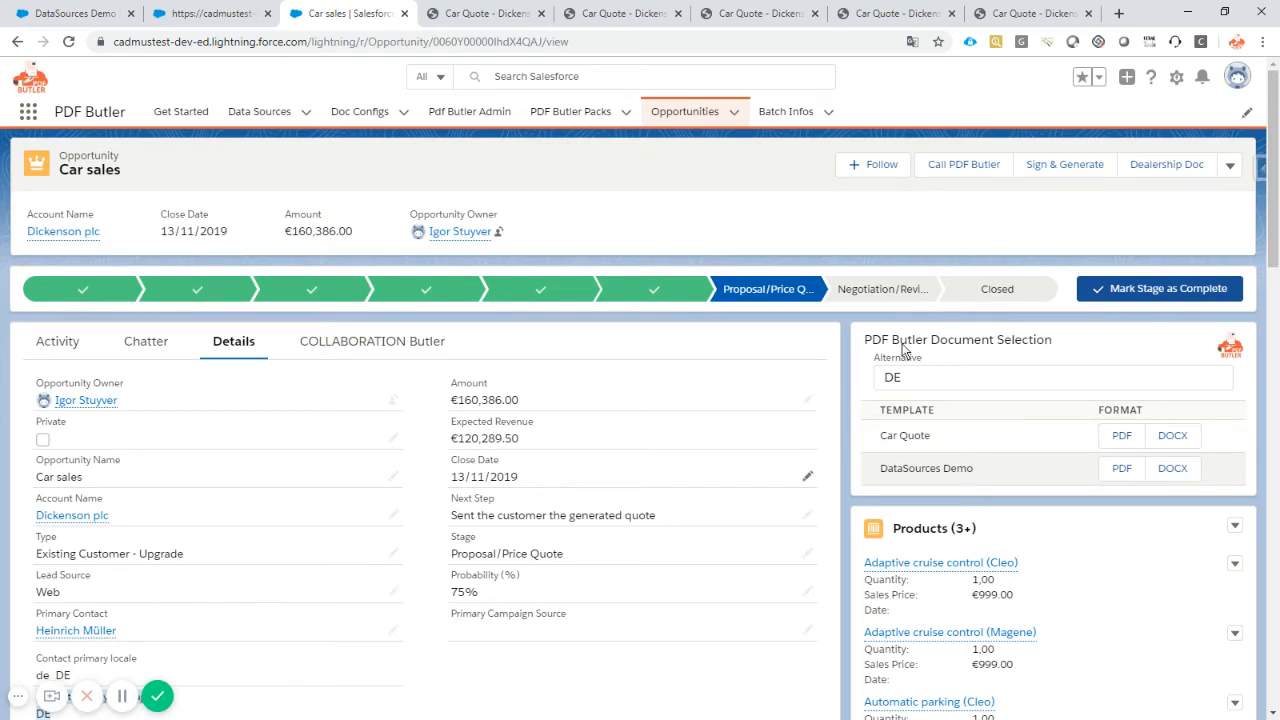
Set the alternative field to Contact_primary_language__c instead of manual entry and save the page
click(1176, 76)
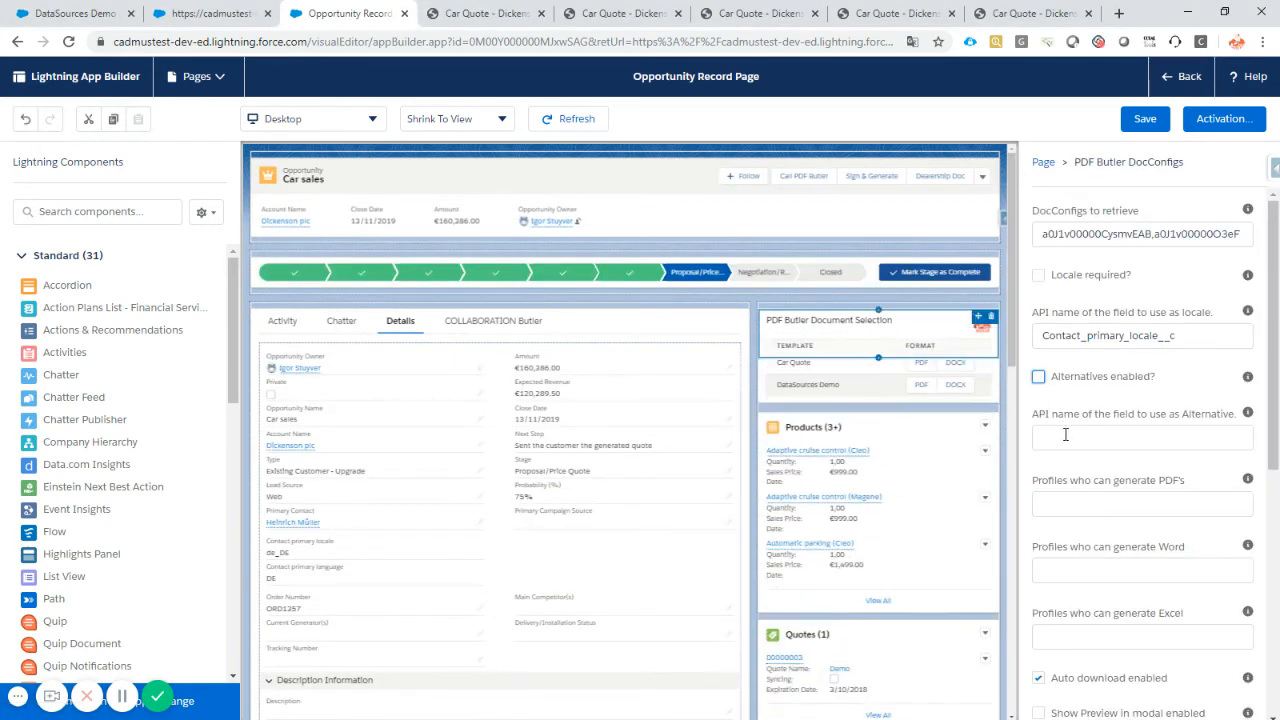
text(Contact_primary_language__c)
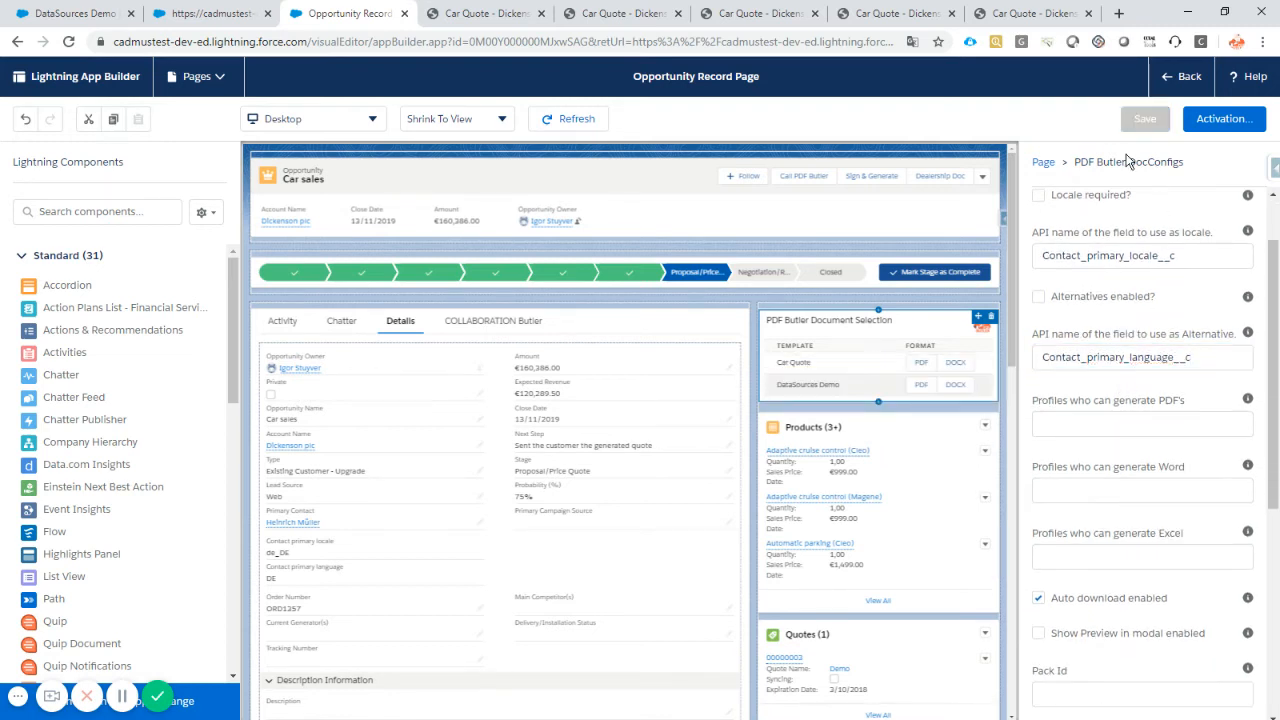
click(1144, 118)
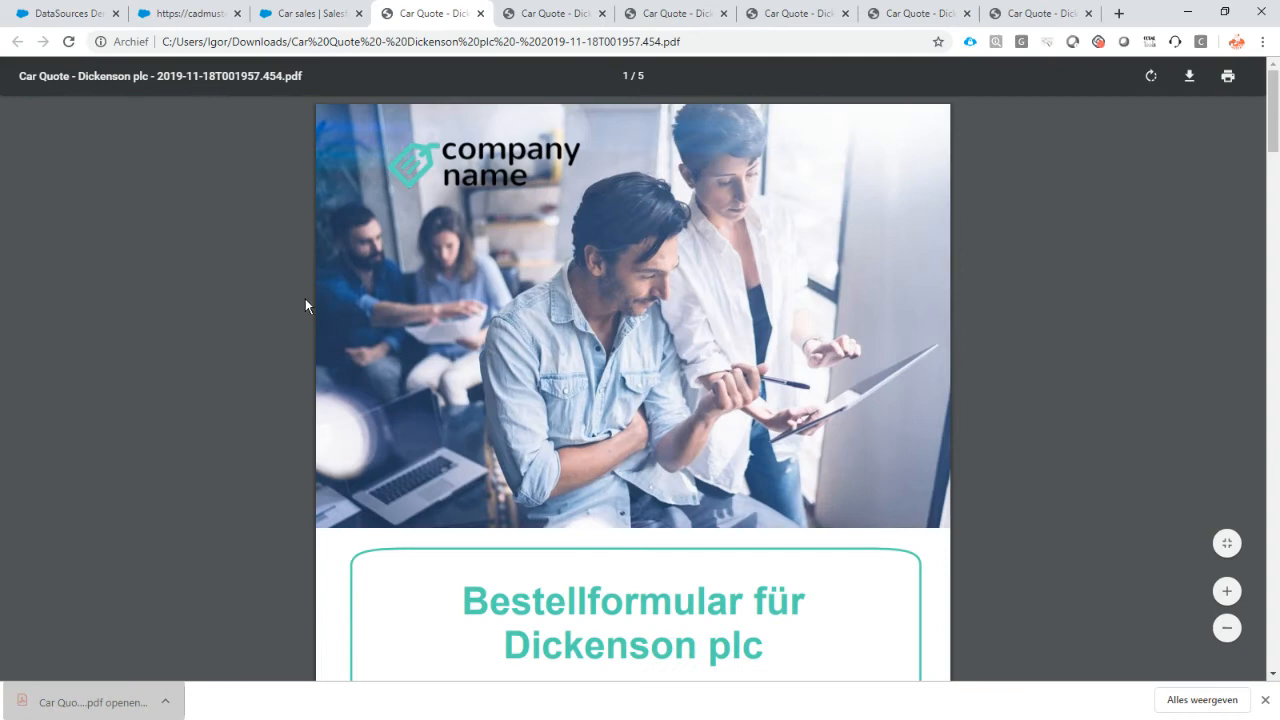
Glance over the German PDF and return to the Car sales opportunity details
scroll(down, 3)
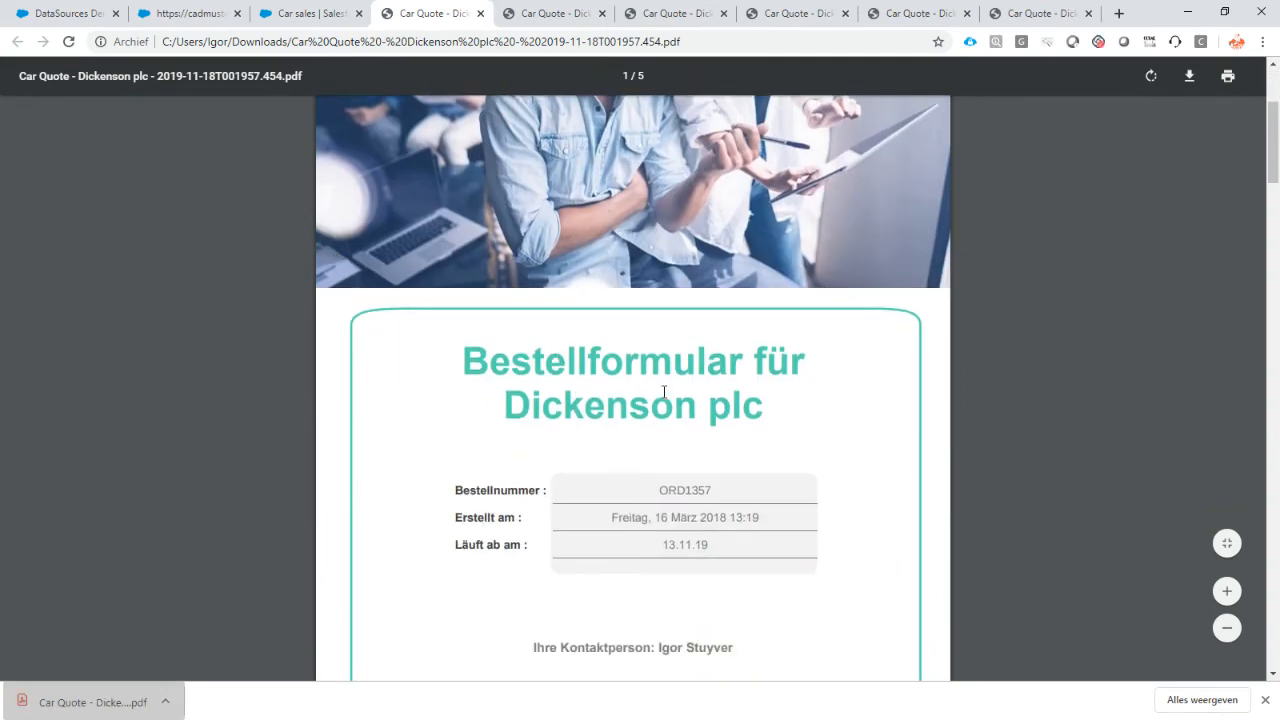
click(310, 12)
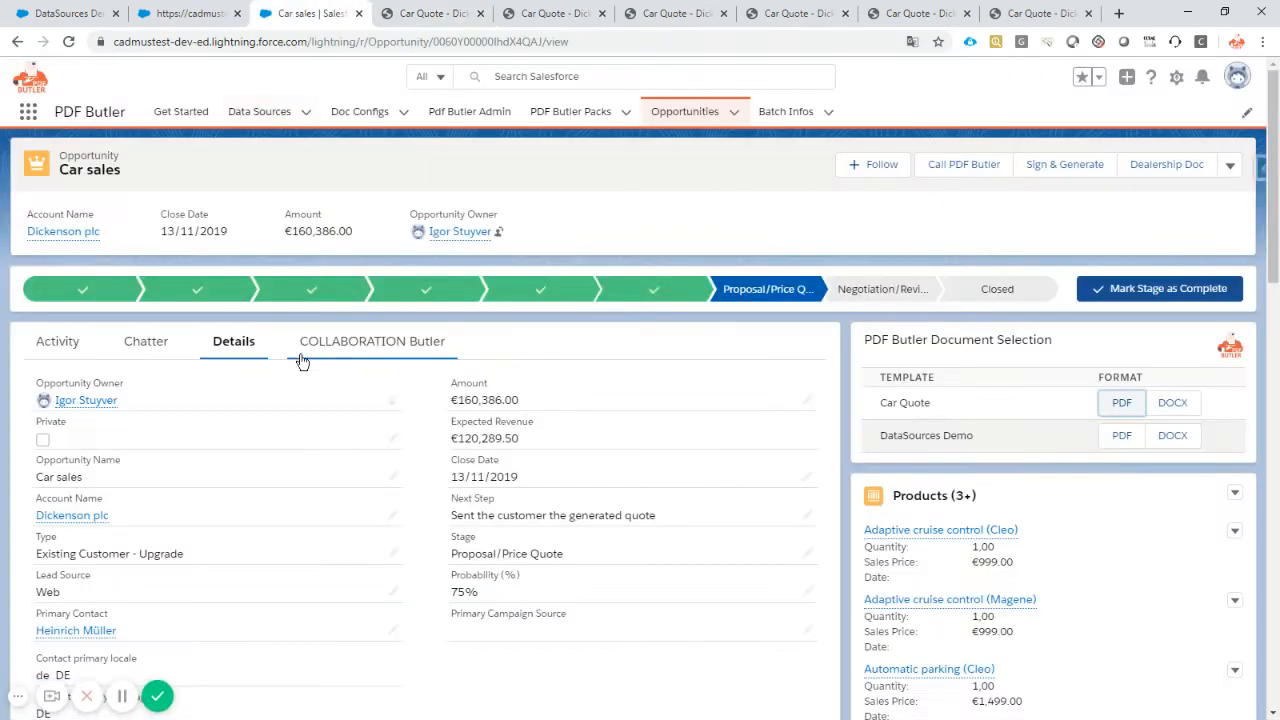
scroll(down, 3)
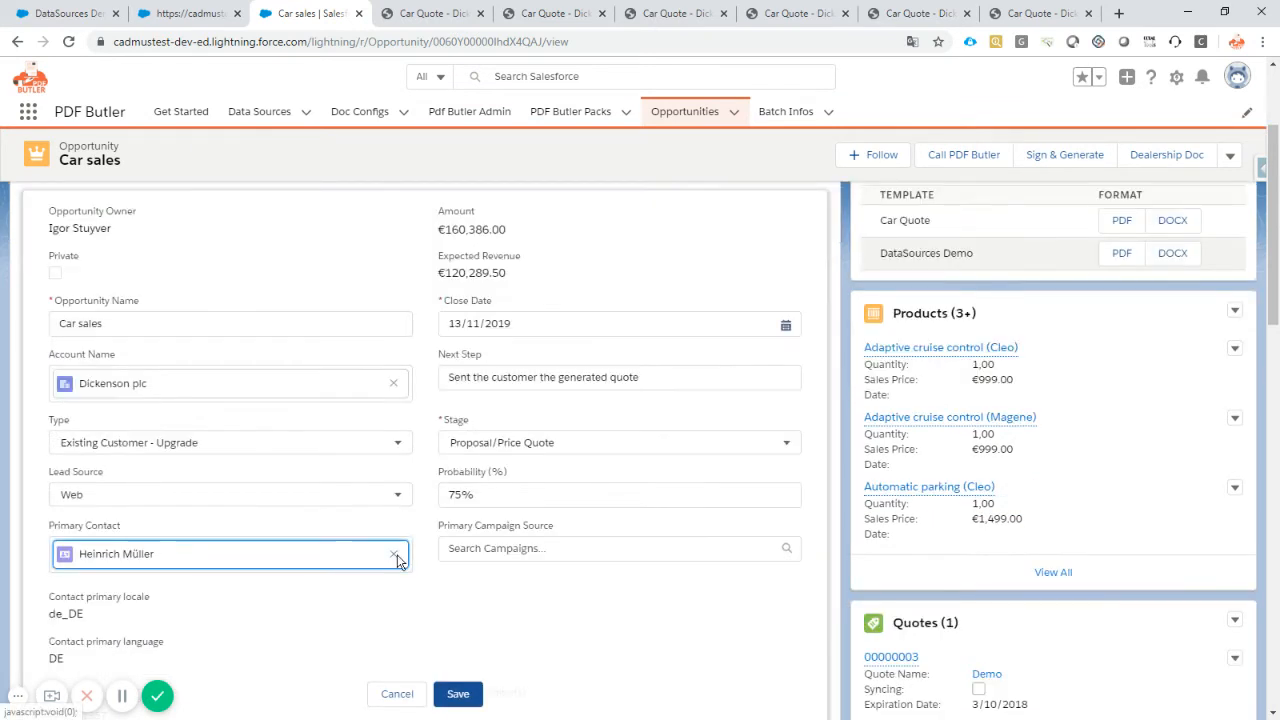
text(je)
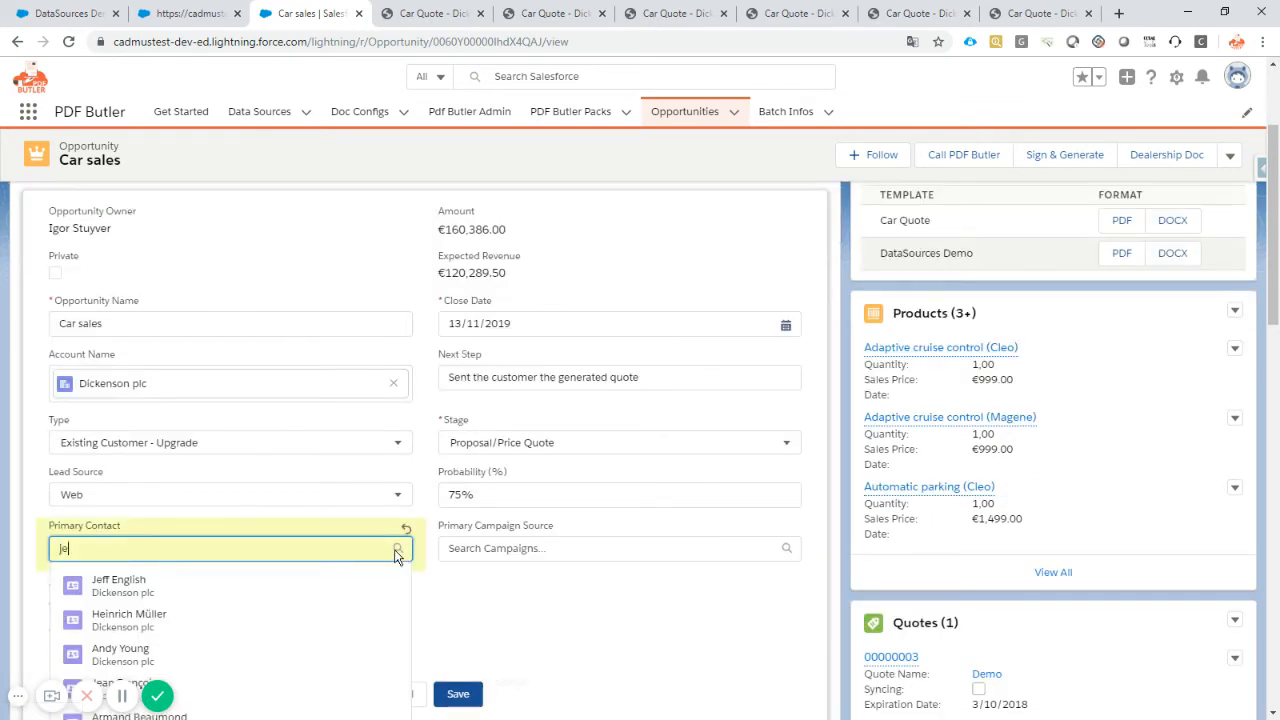
click(124, 690)
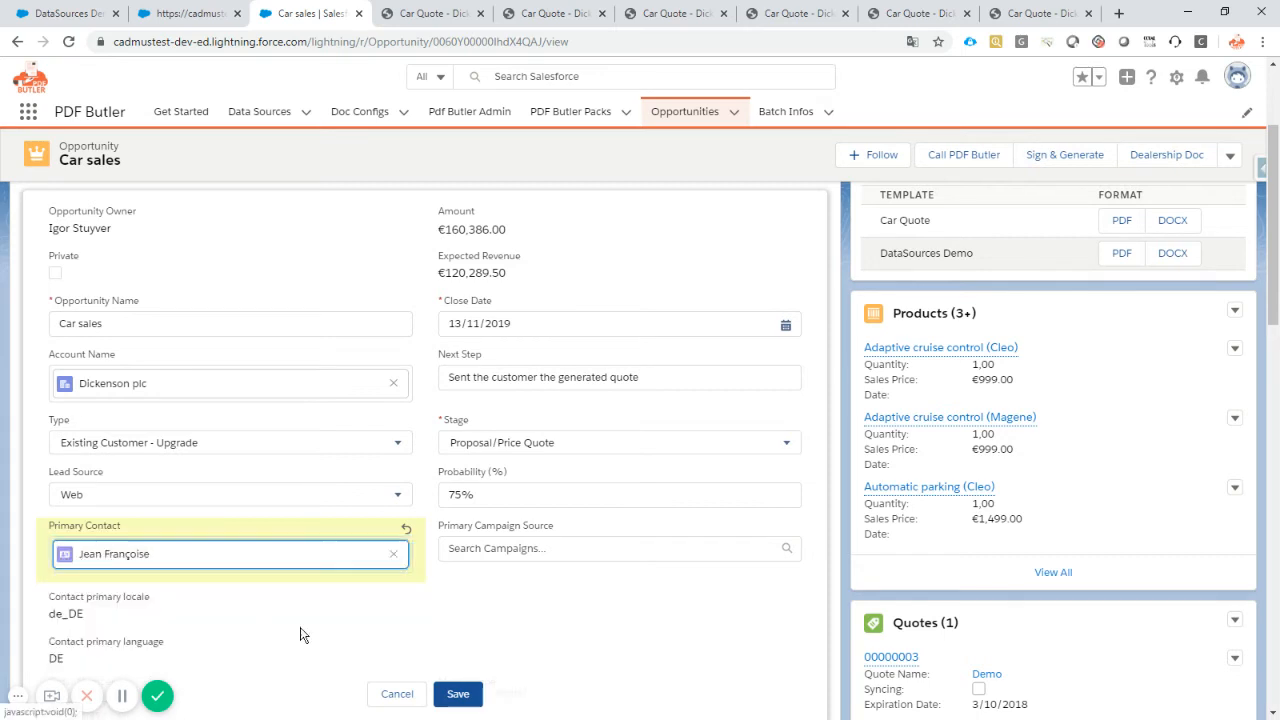
click(456, 692)
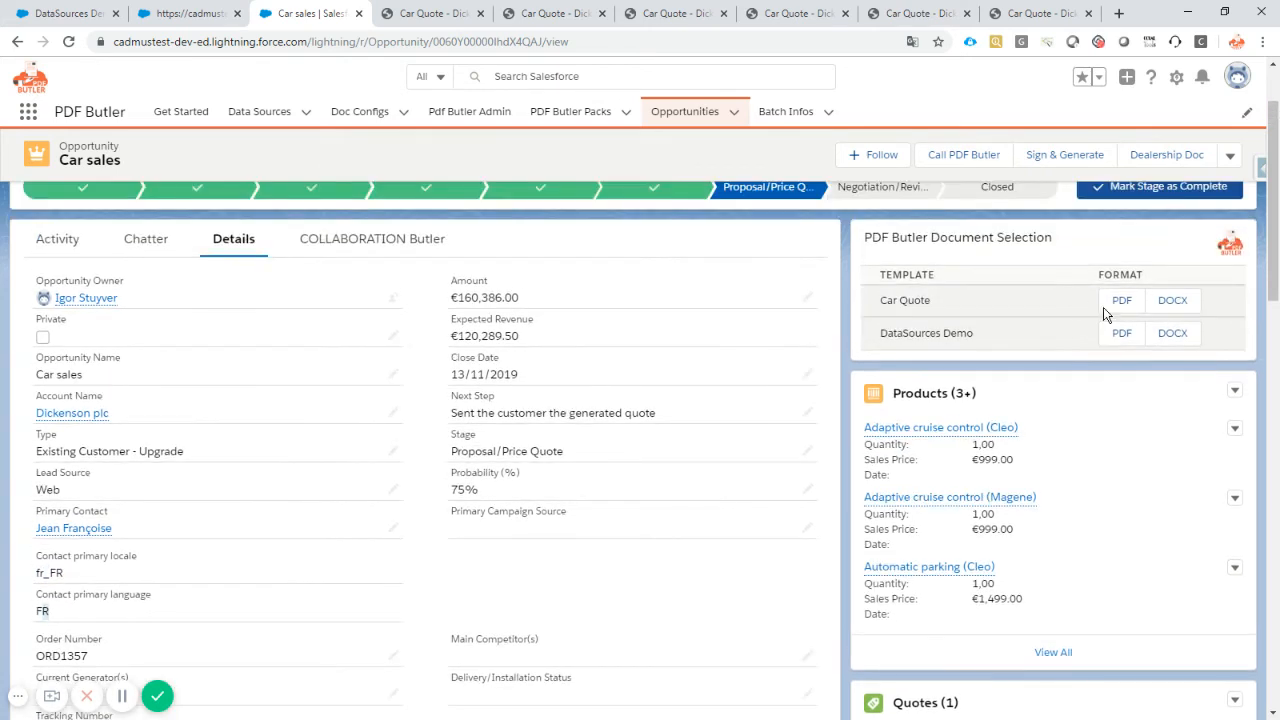
click(1120, 300)
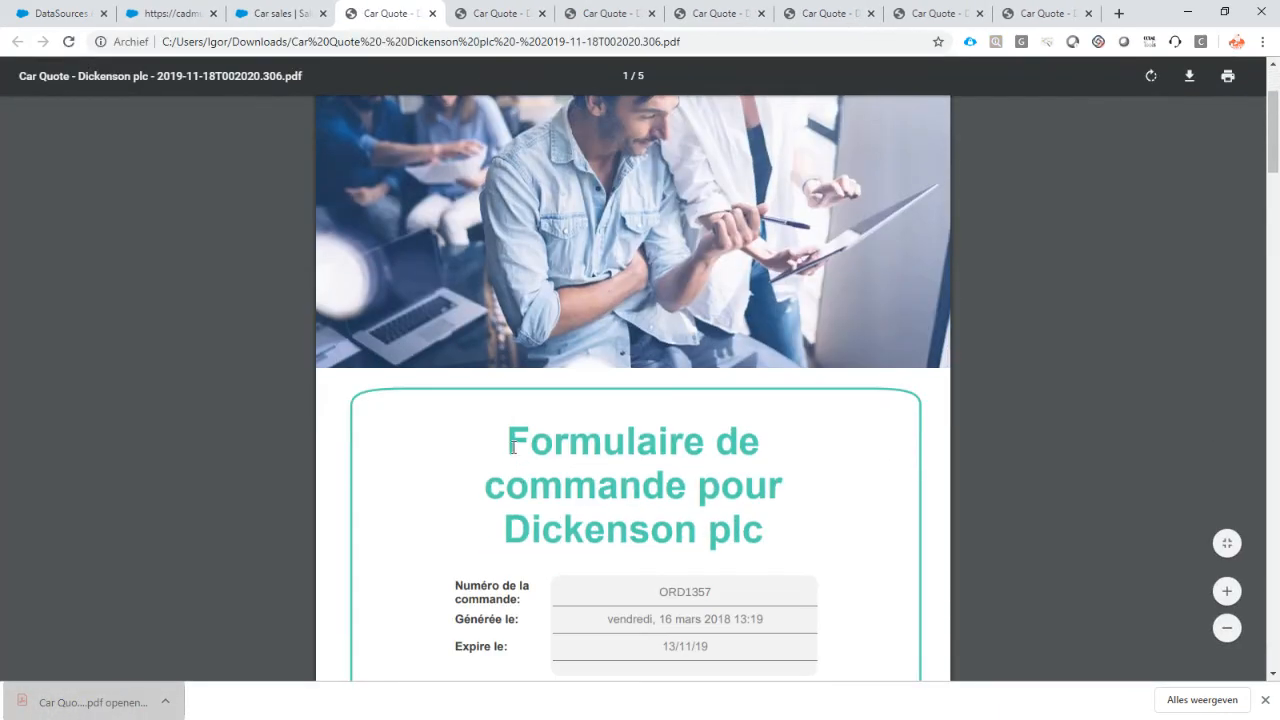
Scroll through the French Dickenson plc order form, then return to the Car sales tab
scroll(down, 3)
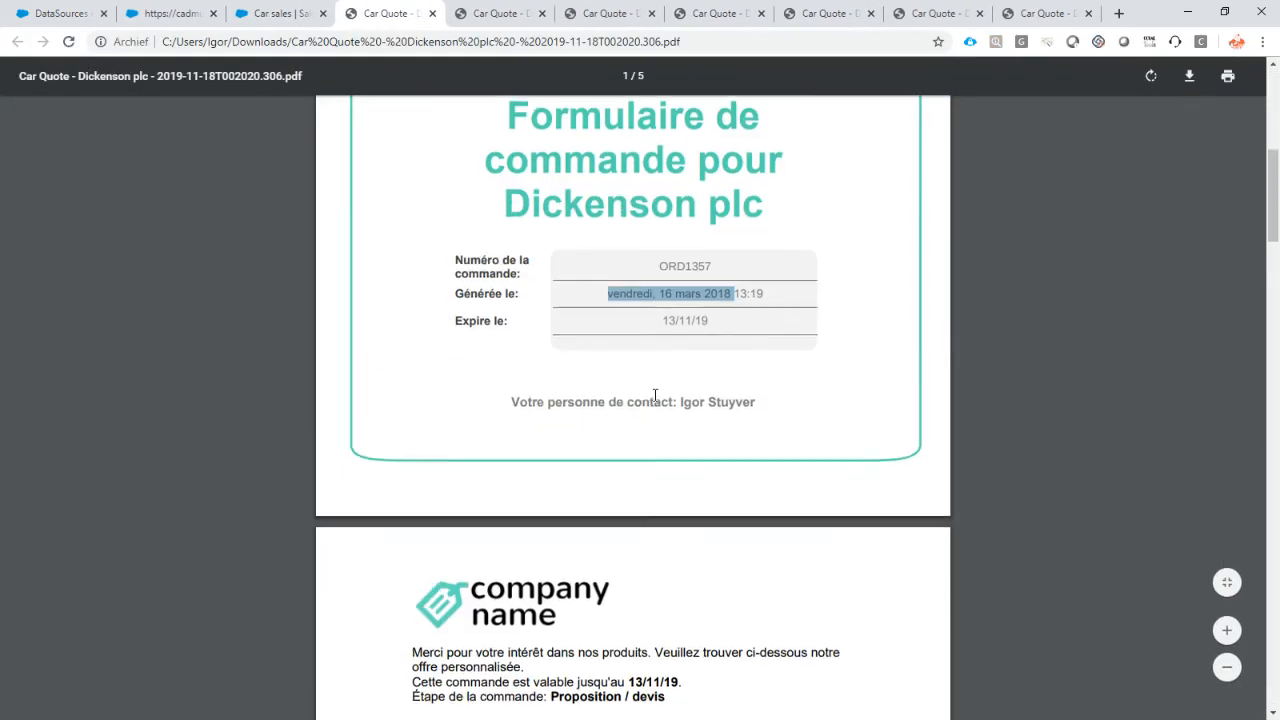
scroll(down, 3)
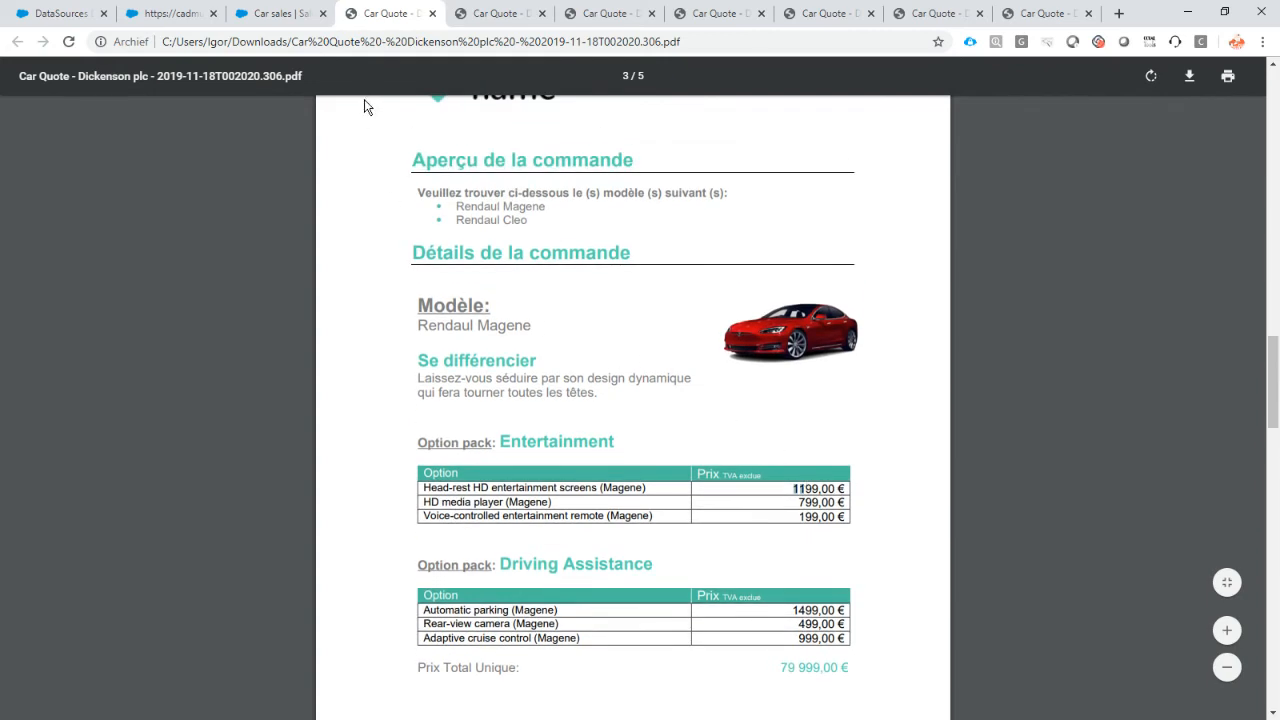
mouse_move(280, 12)
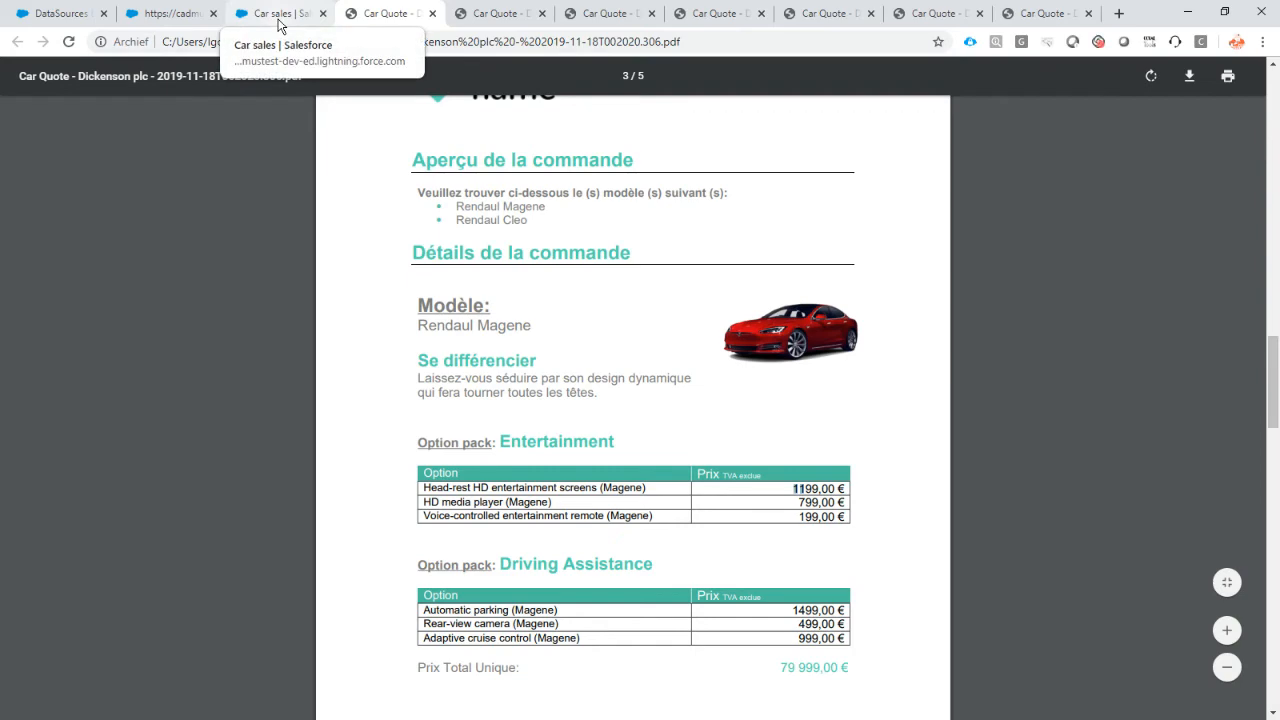
click(278, 12)
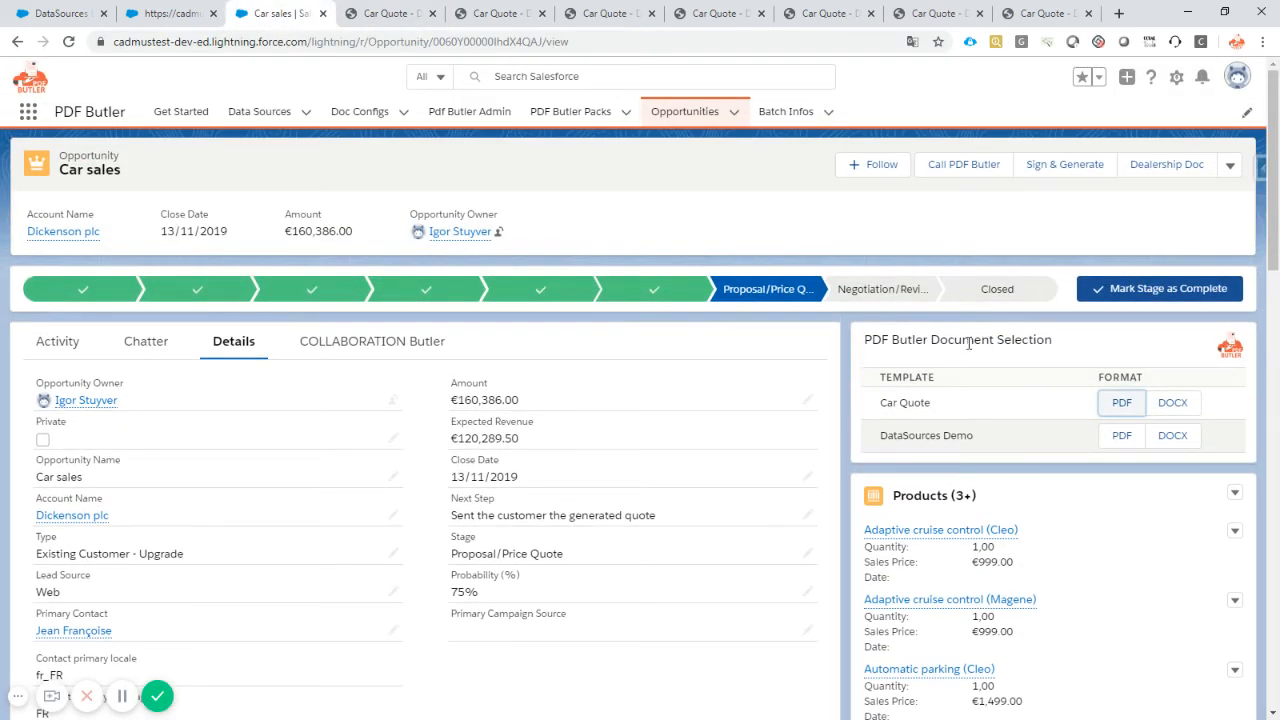
Reopen the Opportunity Record Page in Lightning App Builder via Edit Page
click(1176, 76)
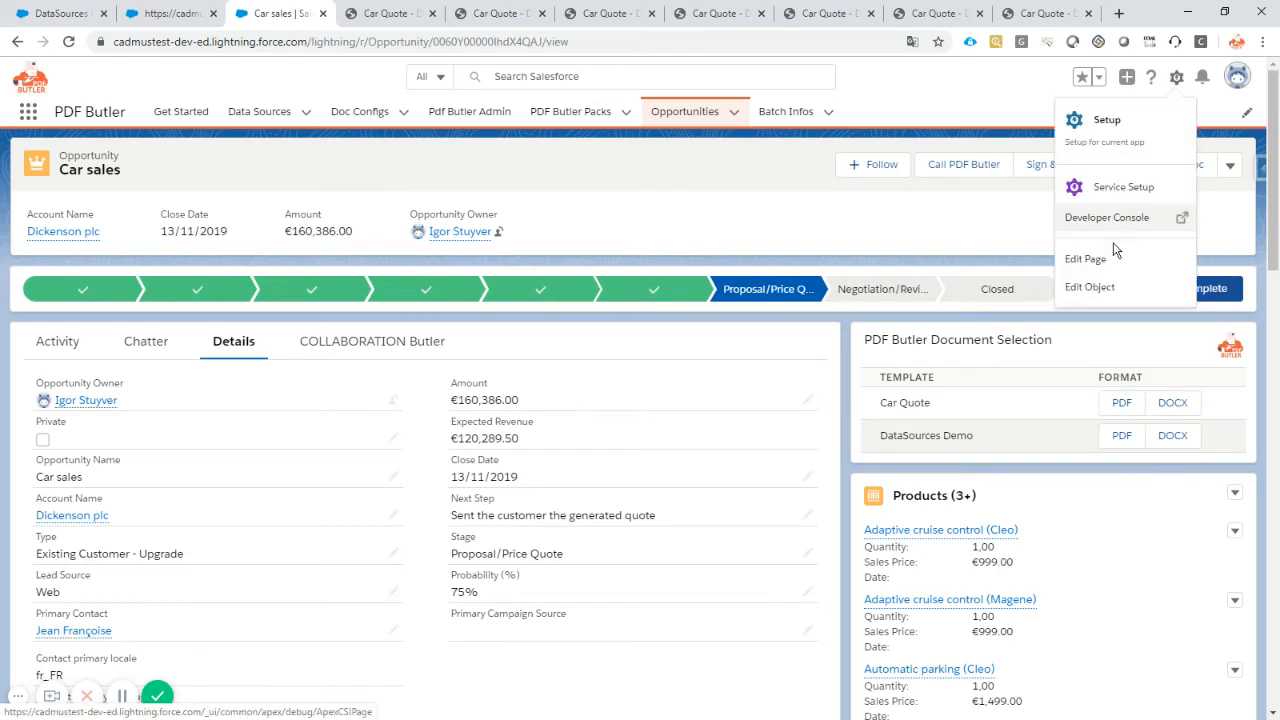
click(1084, 258)
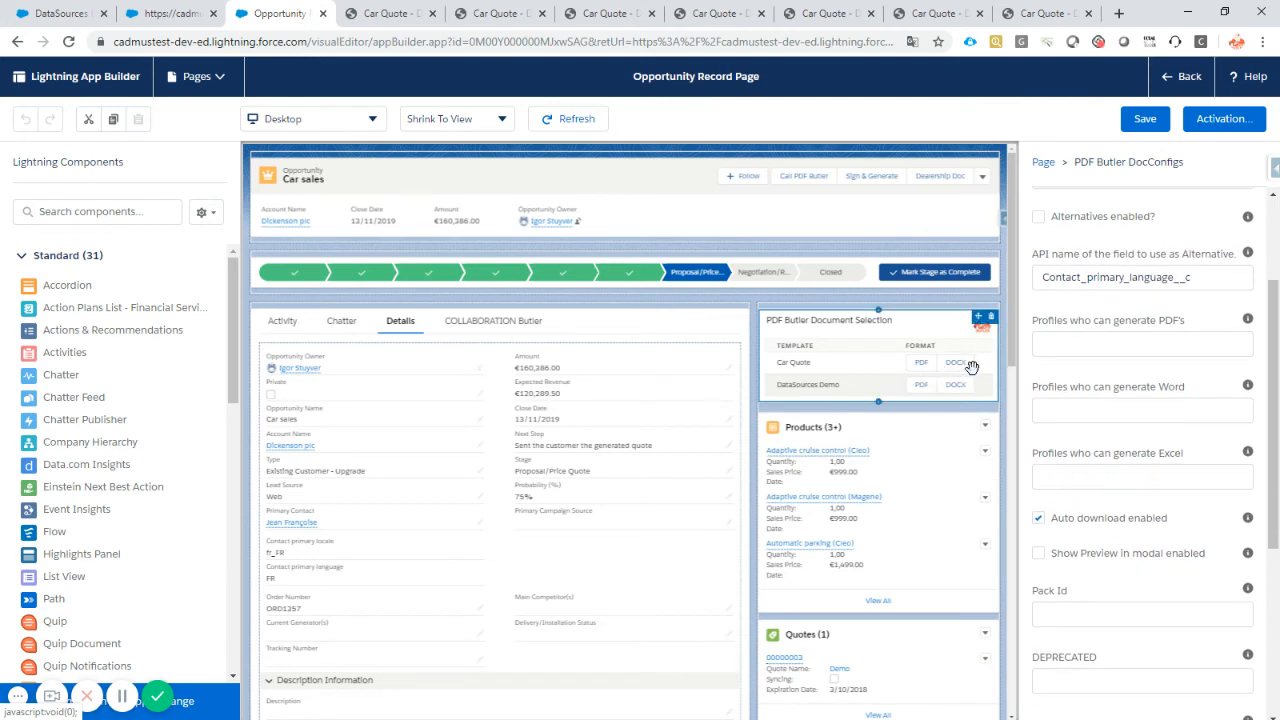
Review the PDF Butler DocConfigs component properties down to the preview options
click(1140, 344)
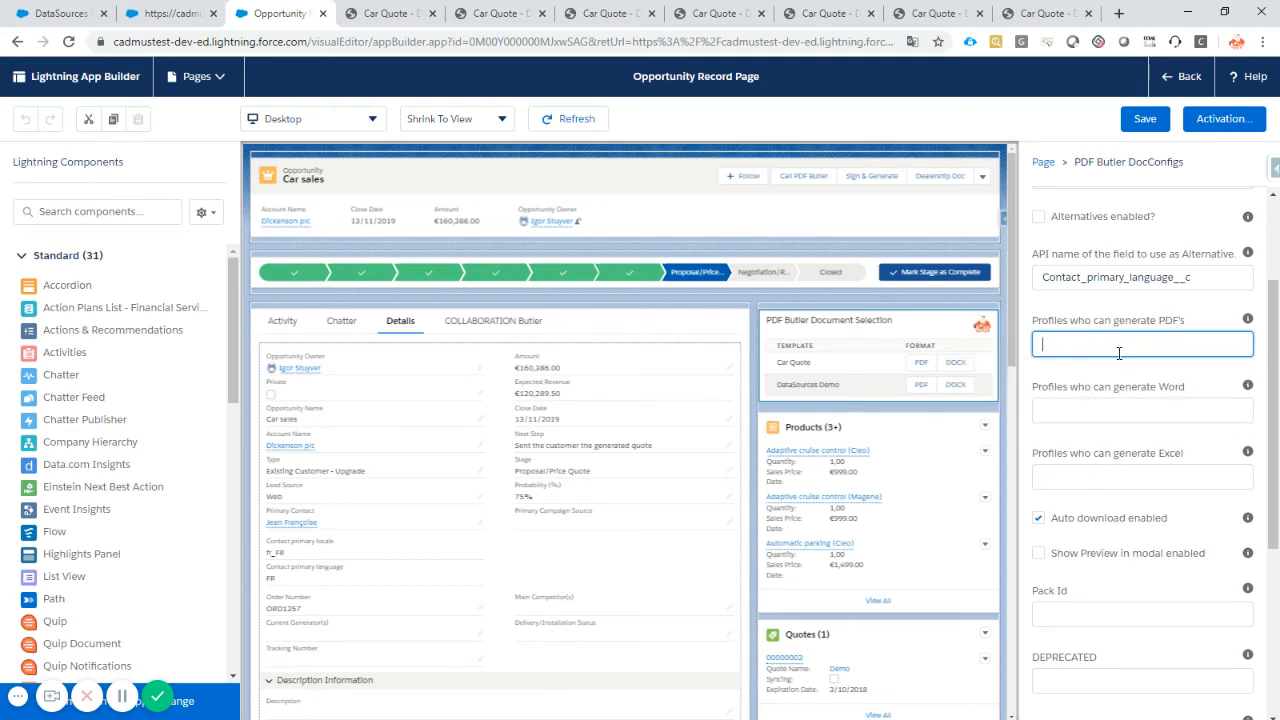
mouse_move(1264, 344)
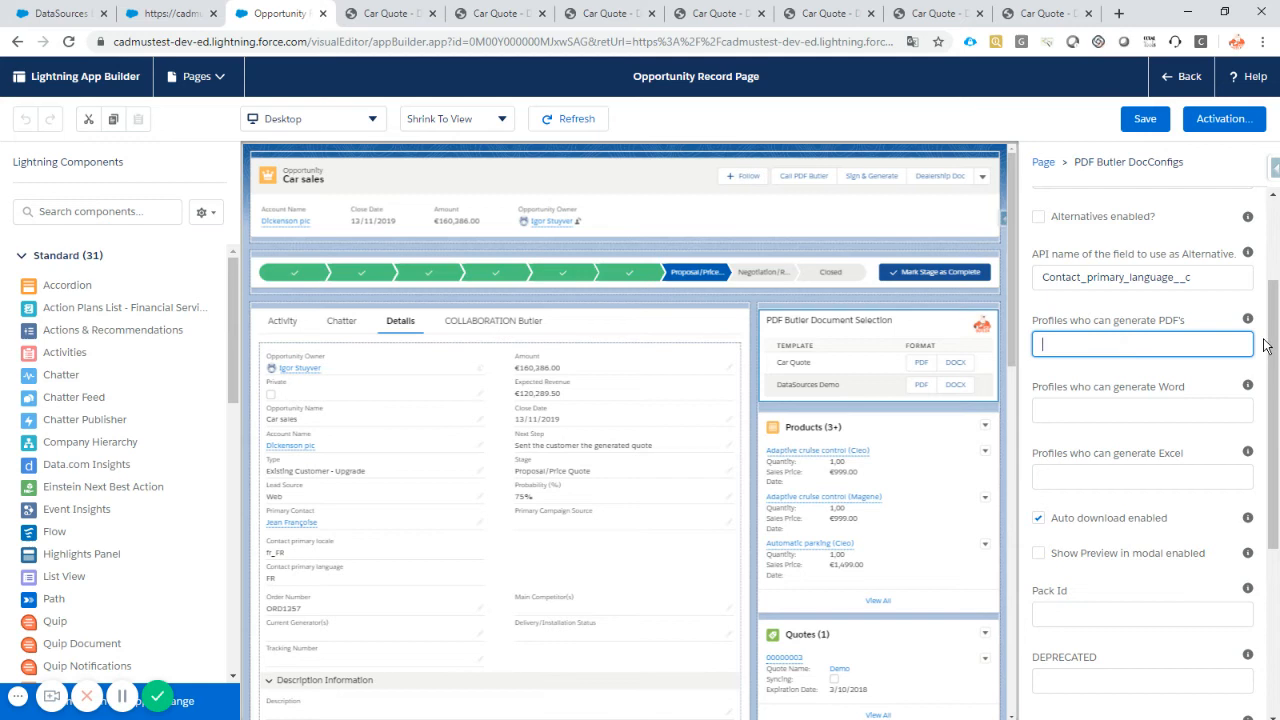
mouse_move(1248, 320)
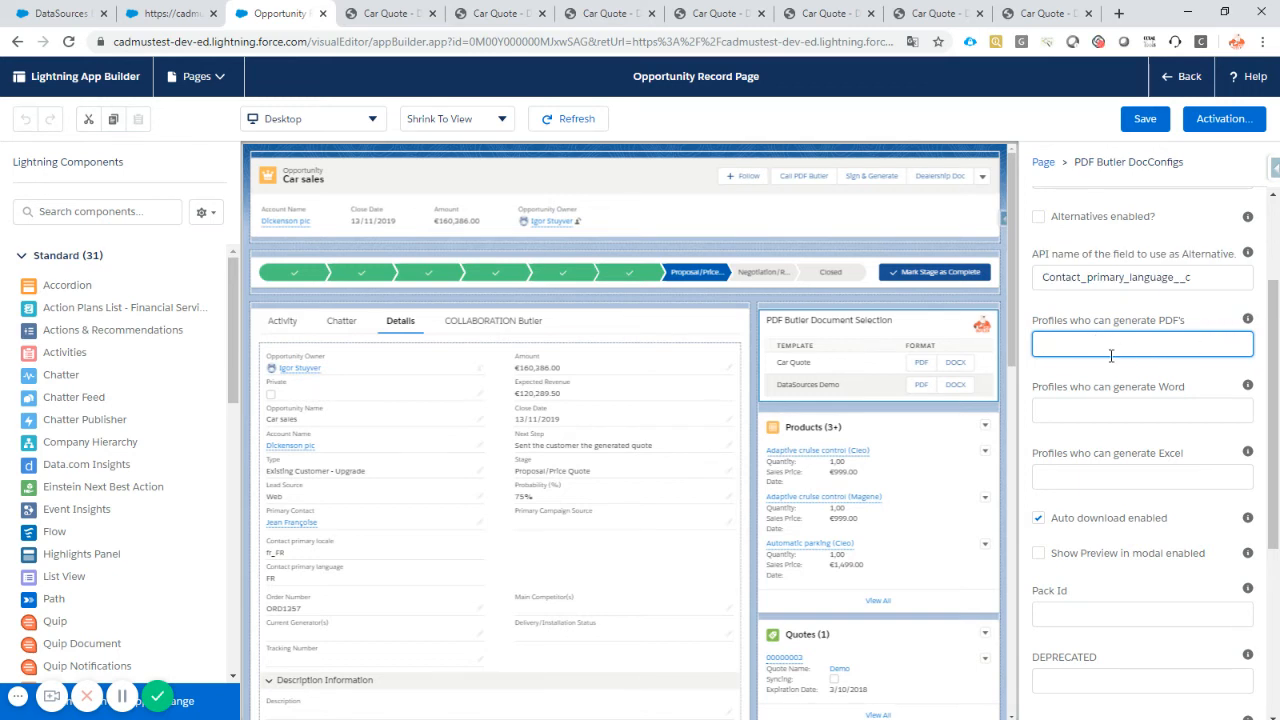
click(1140, 410)
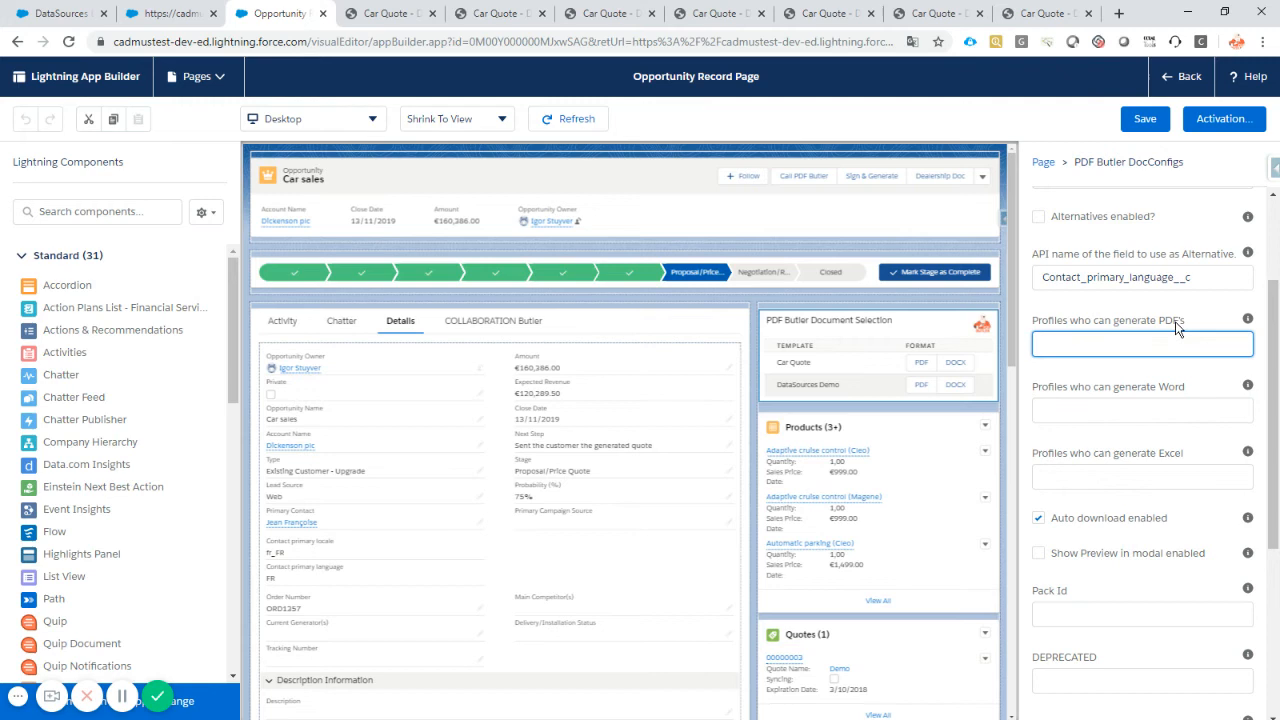
mouse_move(1036, 392)
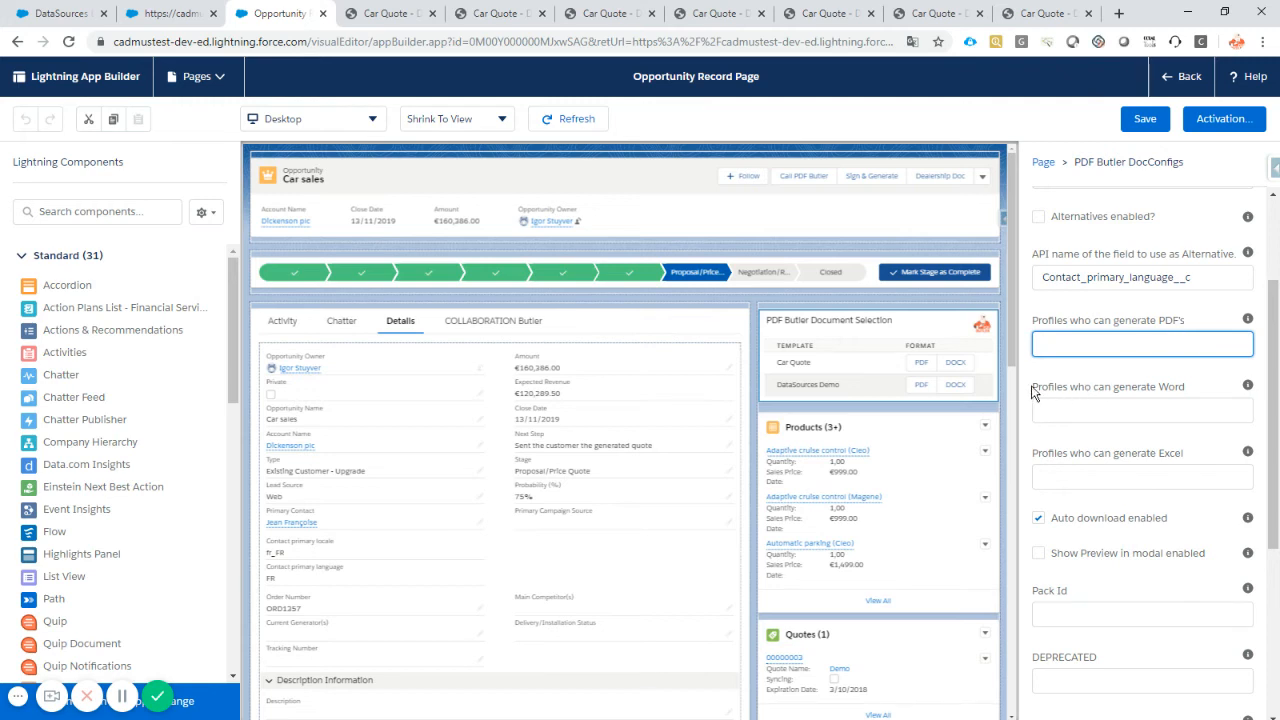
mouse_move(1036, 392)
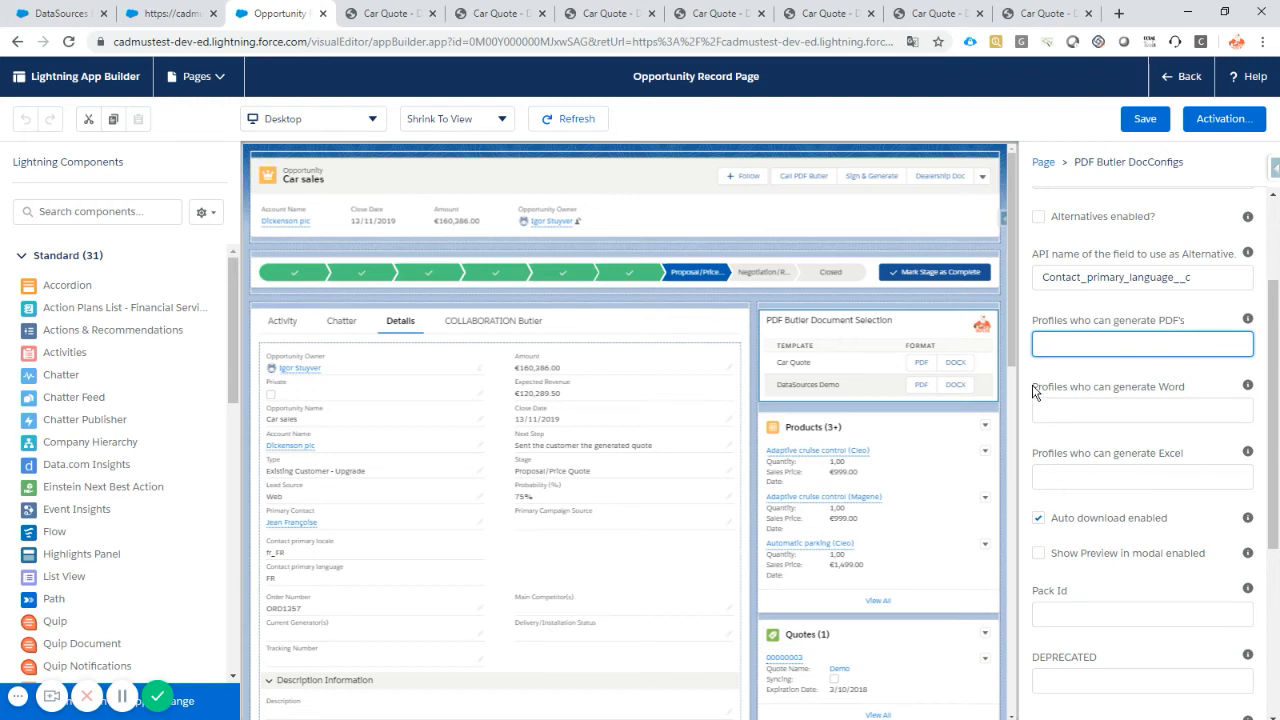
mouse_move(1076, 390)
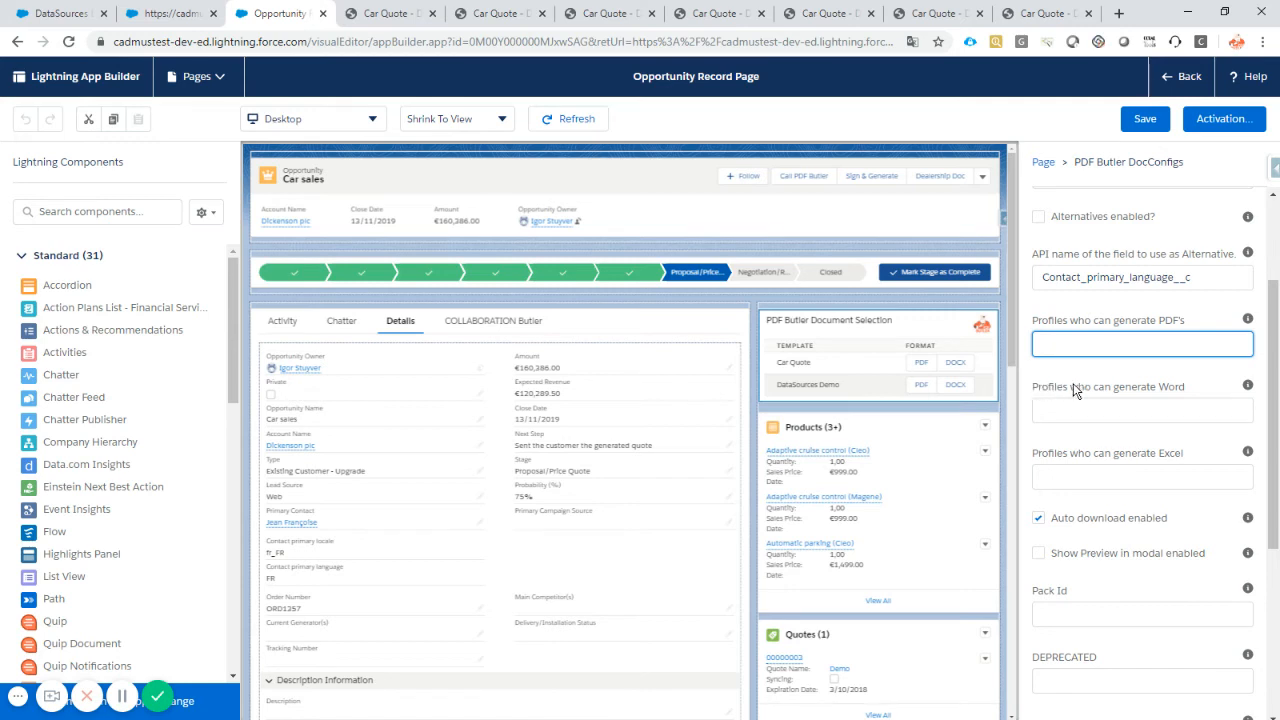
click(1142, 344)
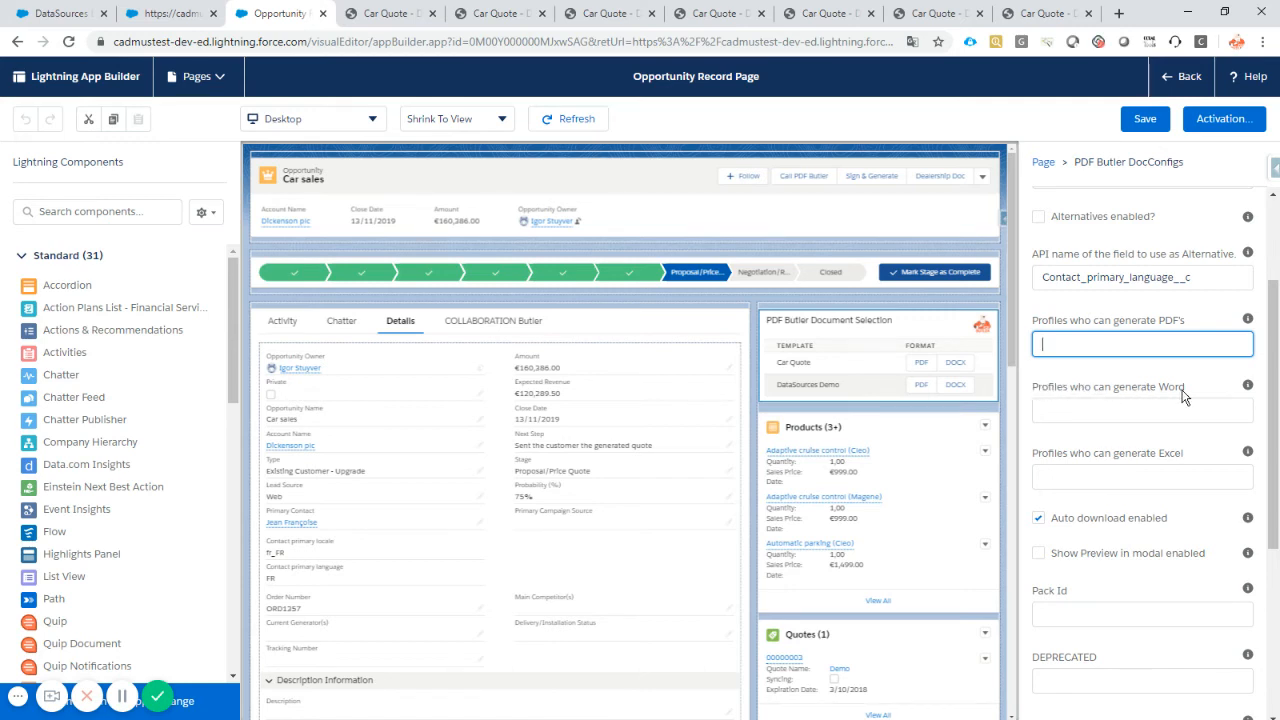
mouse_move(1184, 452)
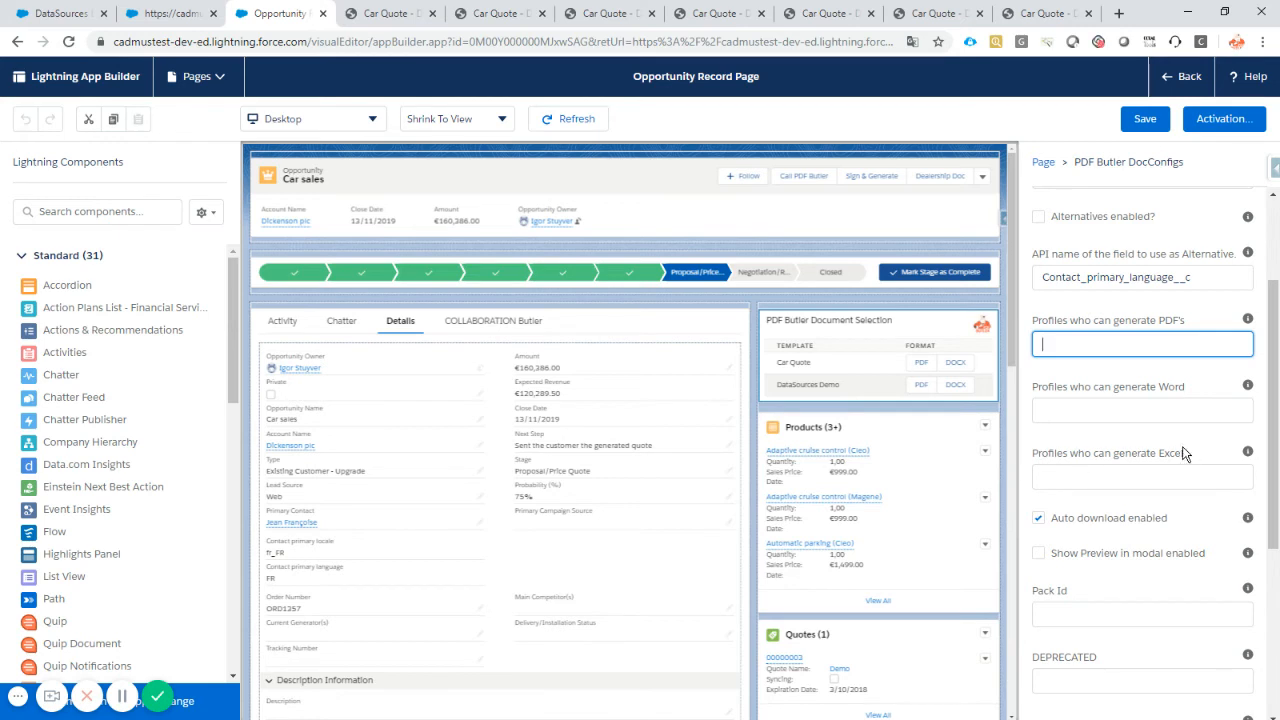
scroll(down, 3)
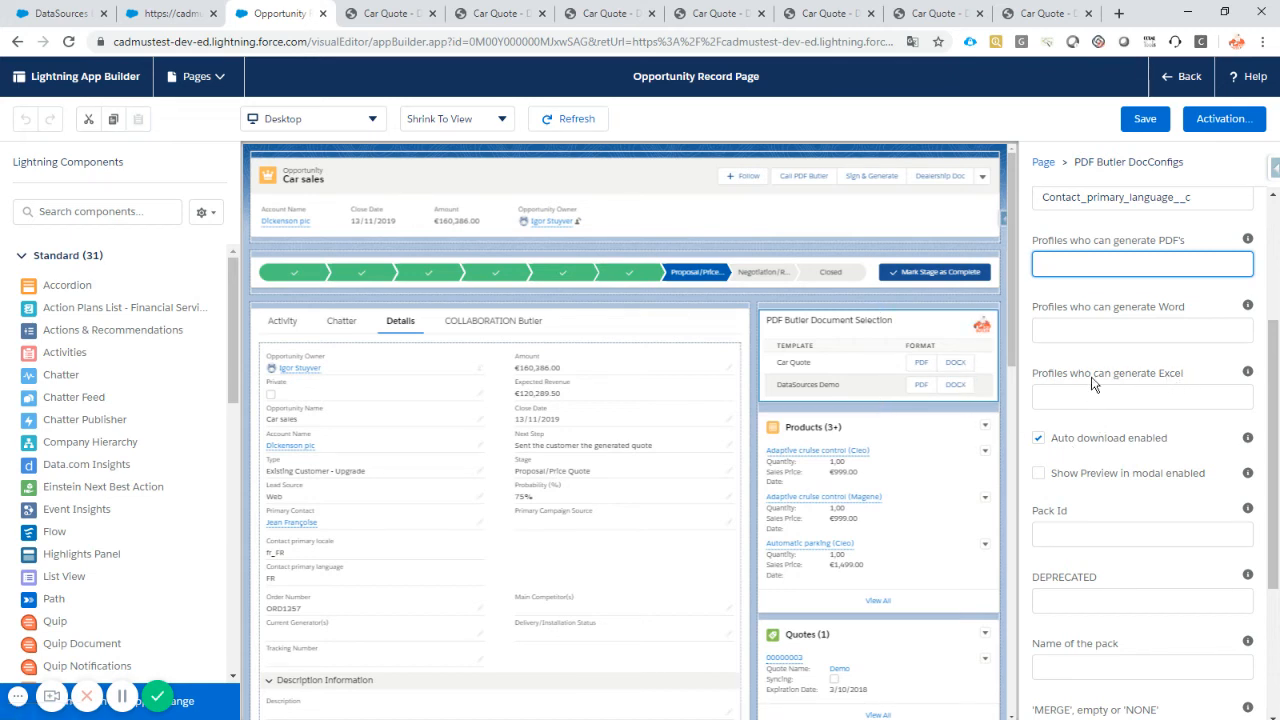
mouse_move(1088, 386)
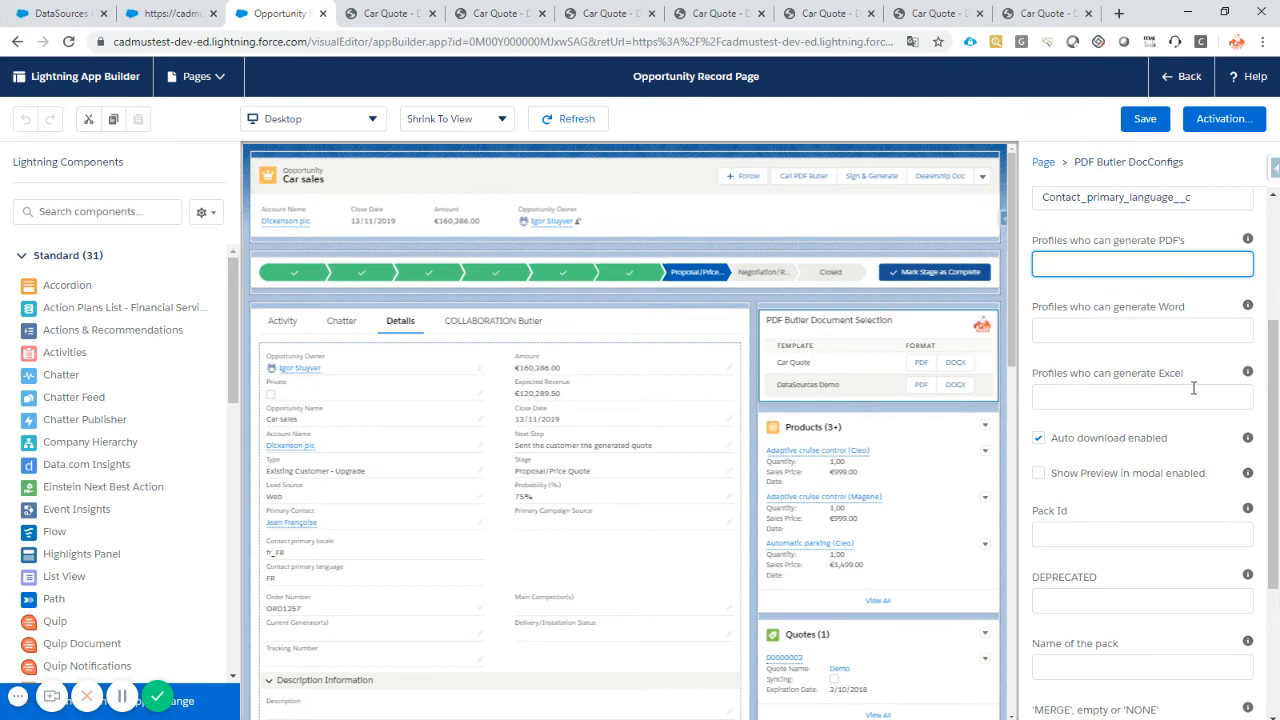
click(1142, 264)
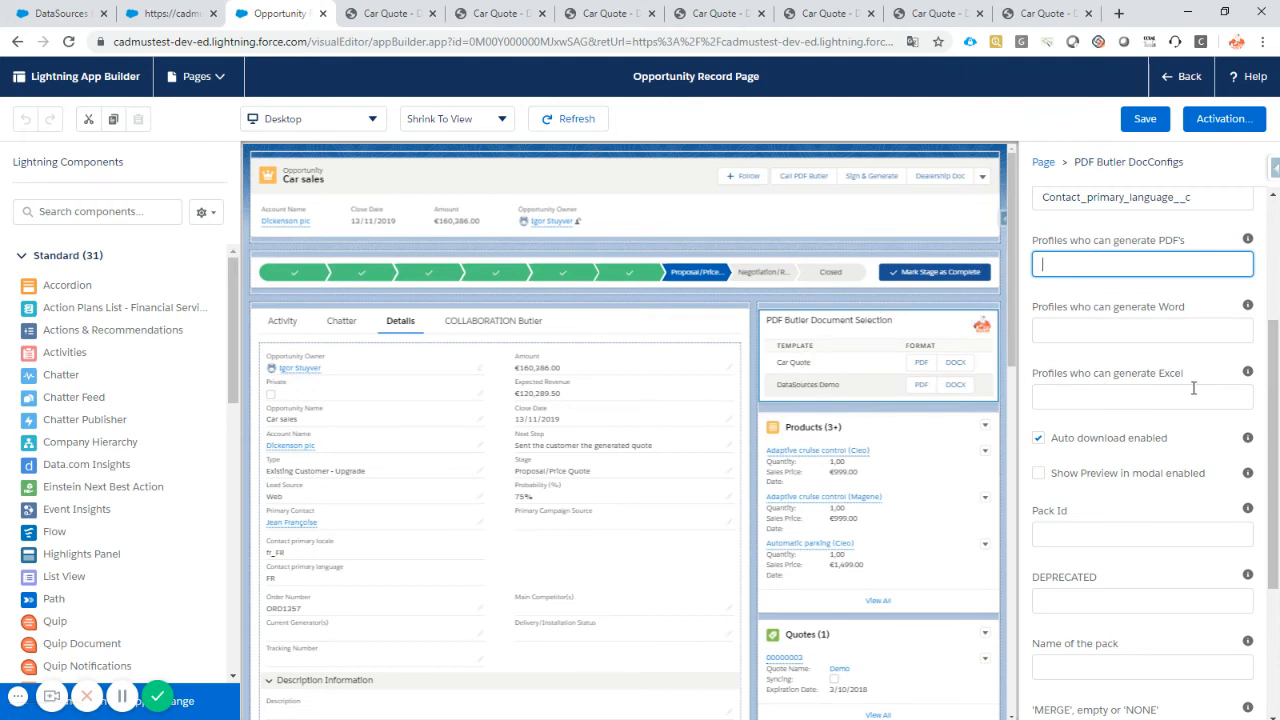
scroll(down, 3)
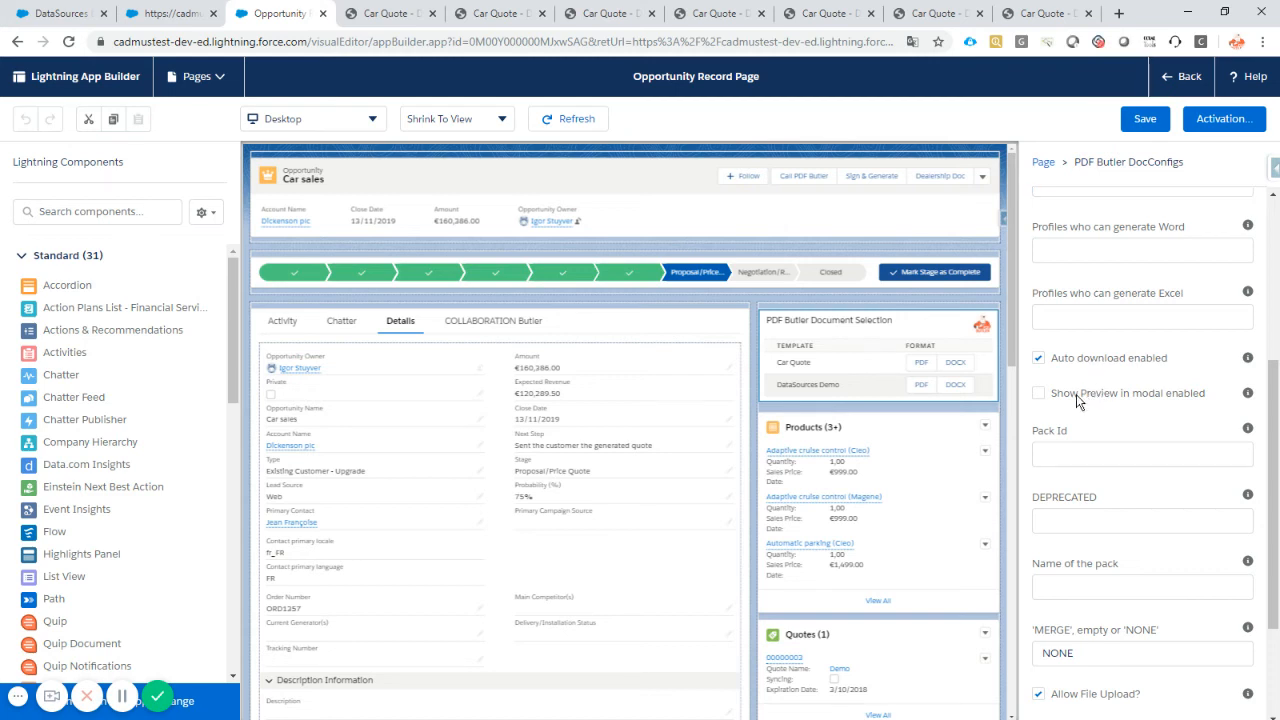
Enable 'Show Preview in modal', save the page and return to the record
click(1038, 392)
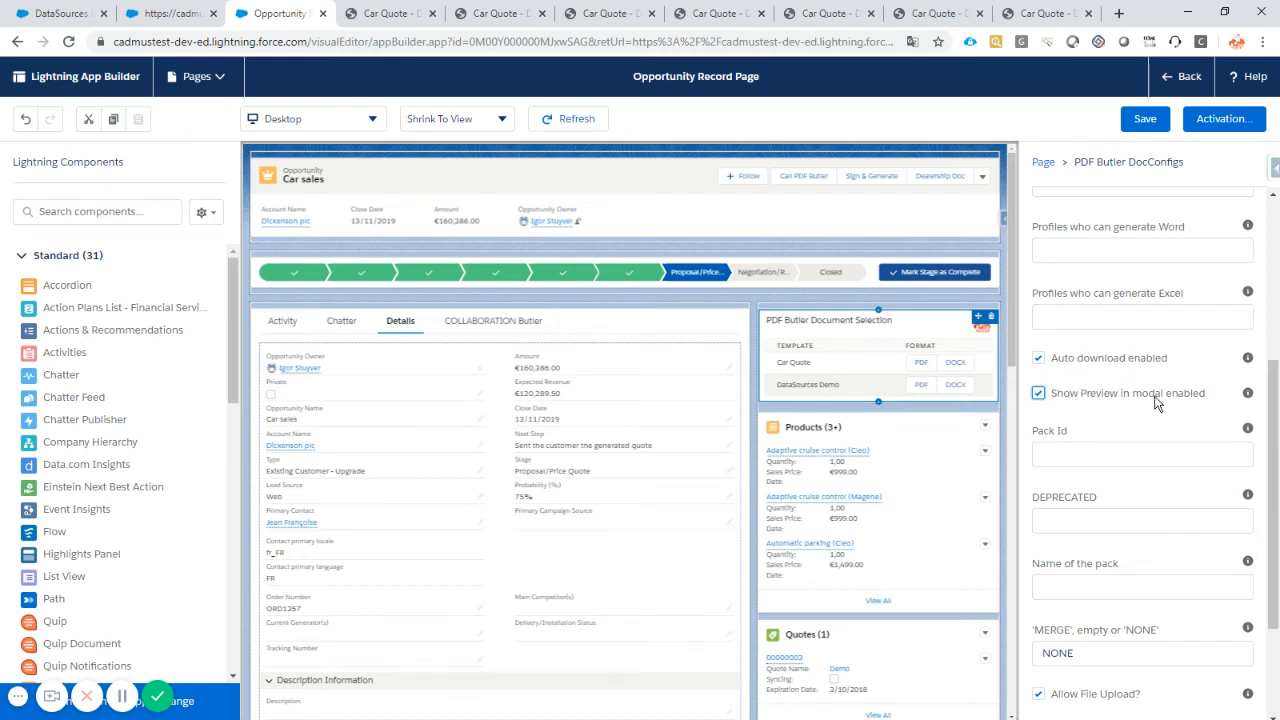
click(1038, 392)
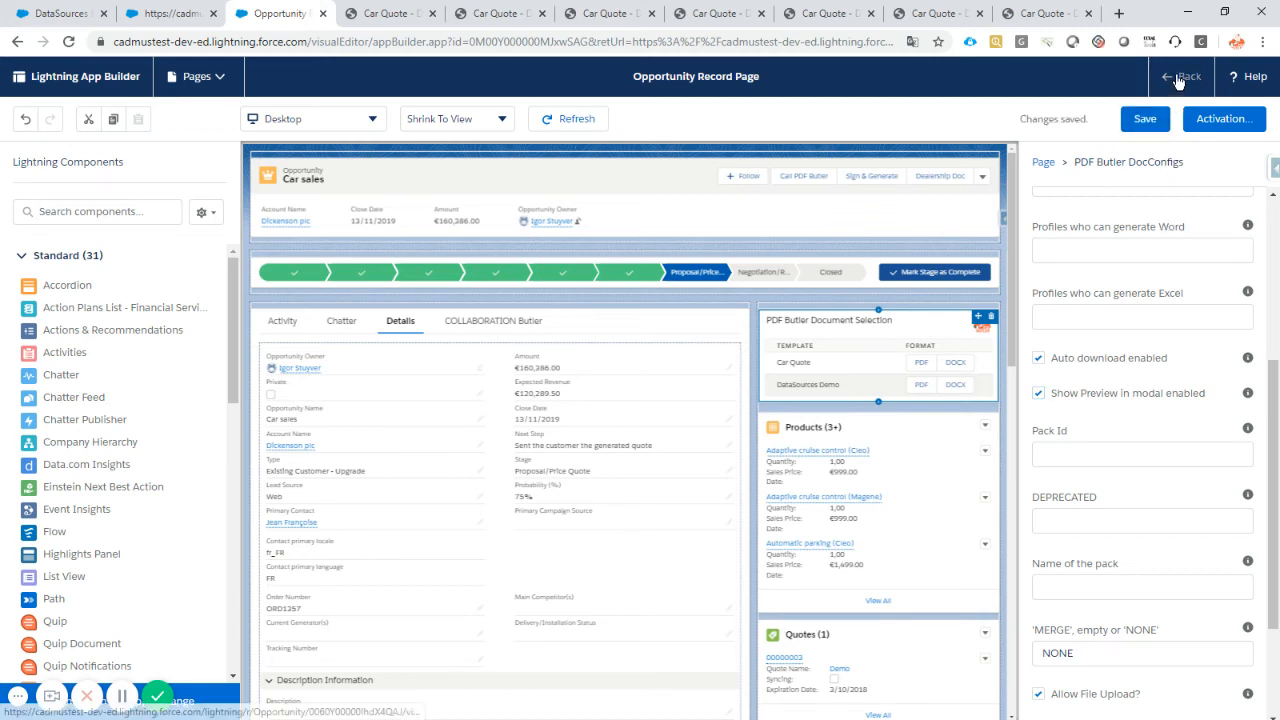
click(1180, 76)
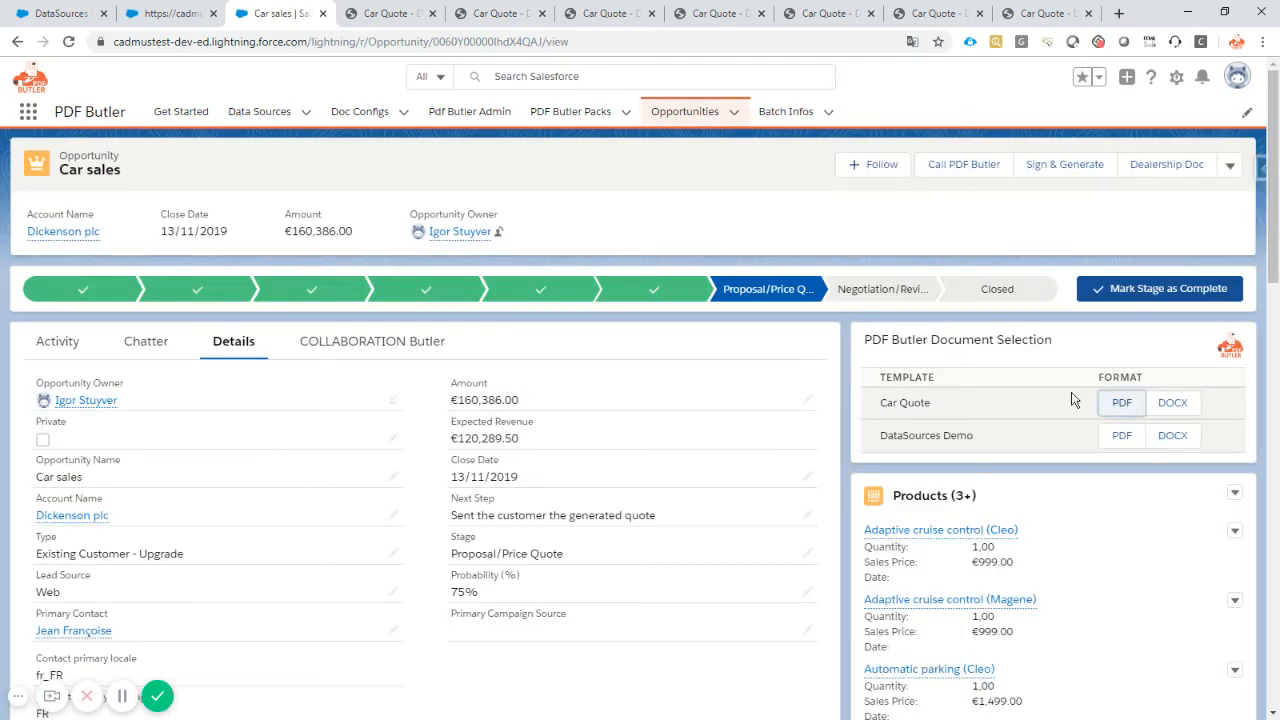
Generate the Car Quote PDF, scroll through the in-page preview modal, then close it
click(1120, 402)
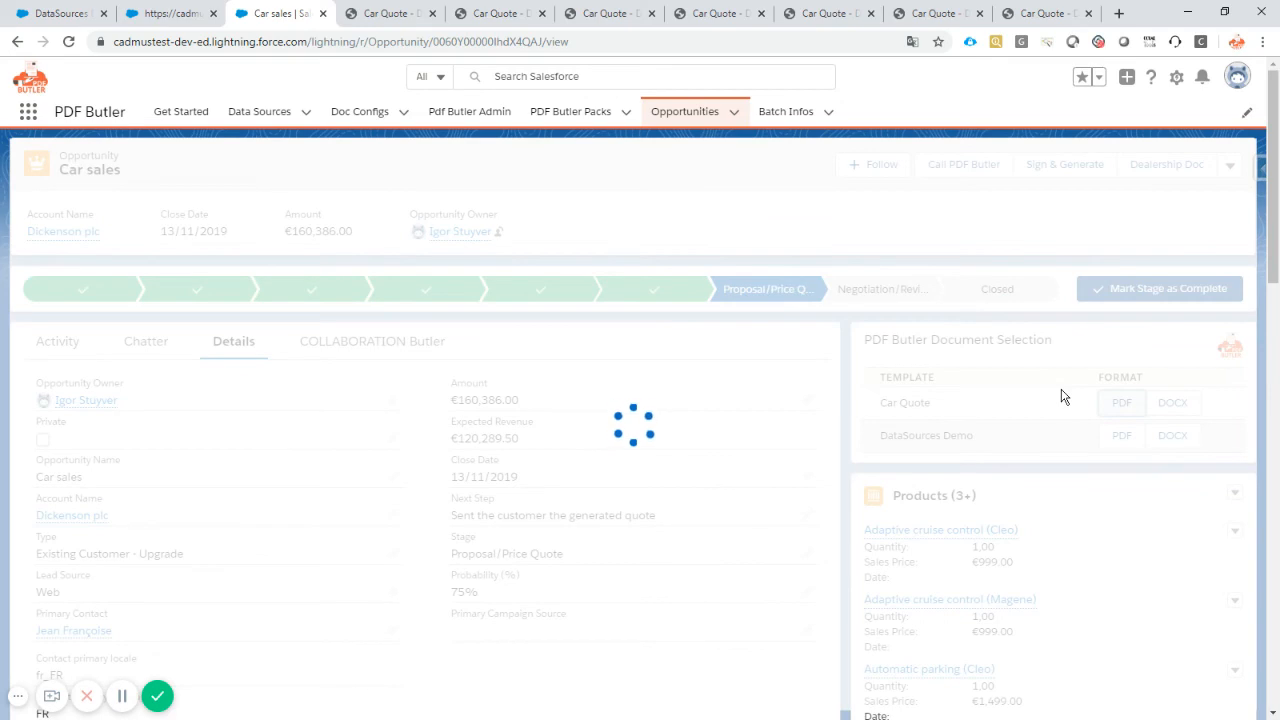
click(1120, 402)
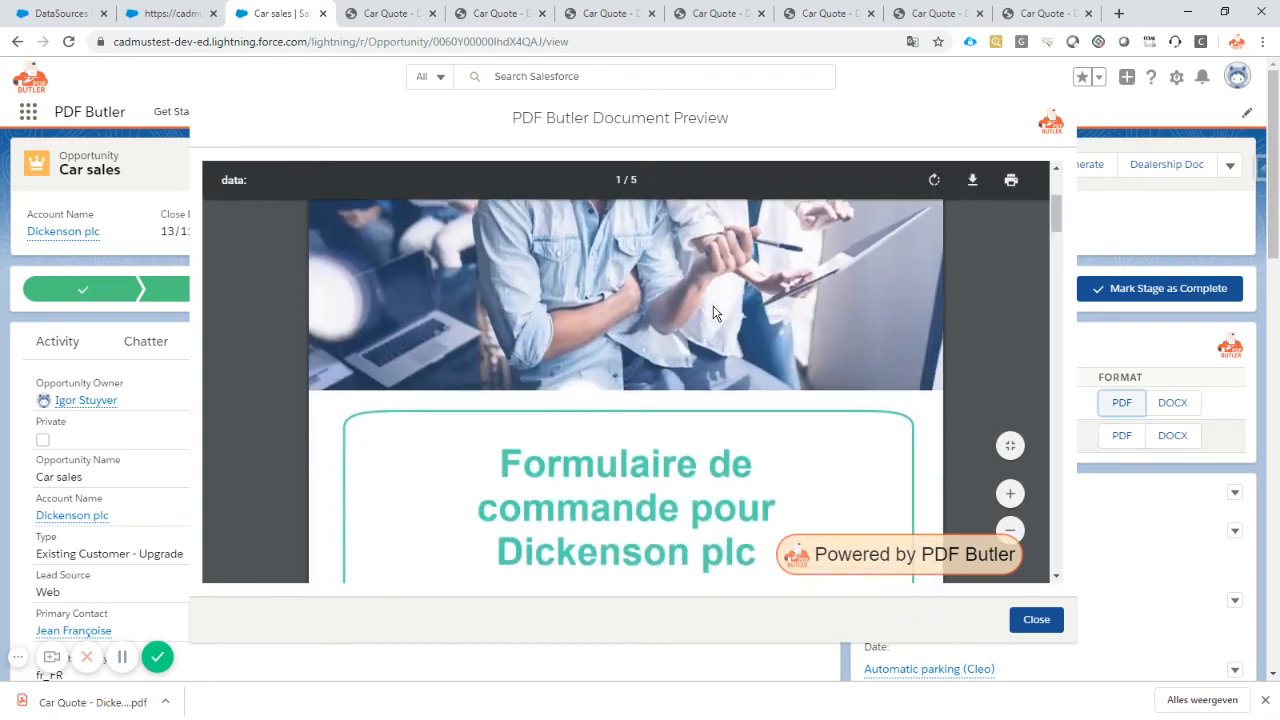
scroll(down, 3)
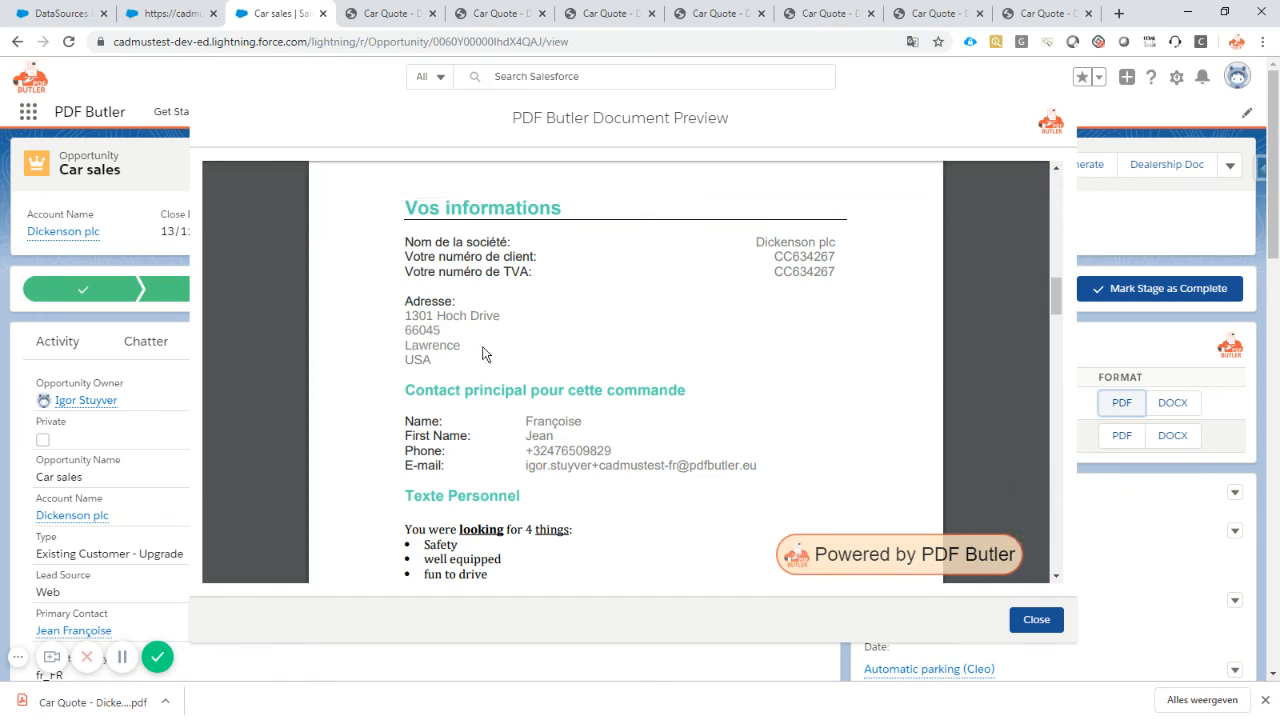
scroll(down, 3)
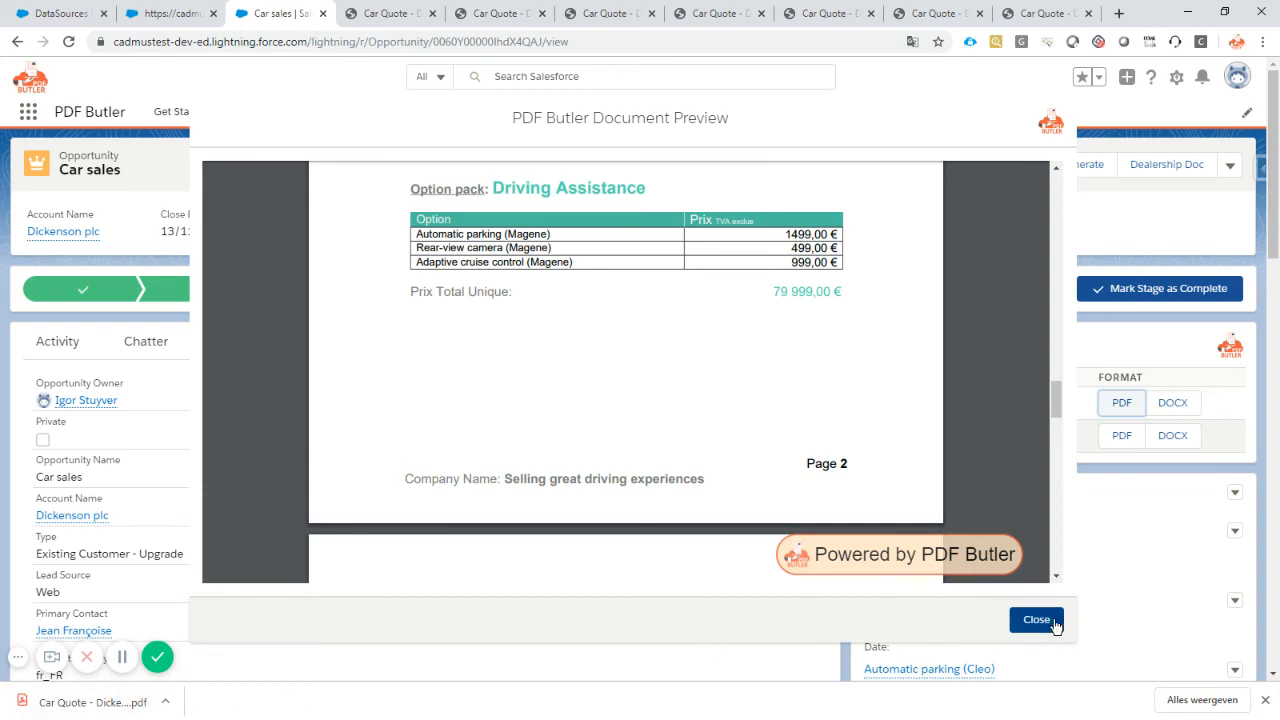
click(1036, 620)
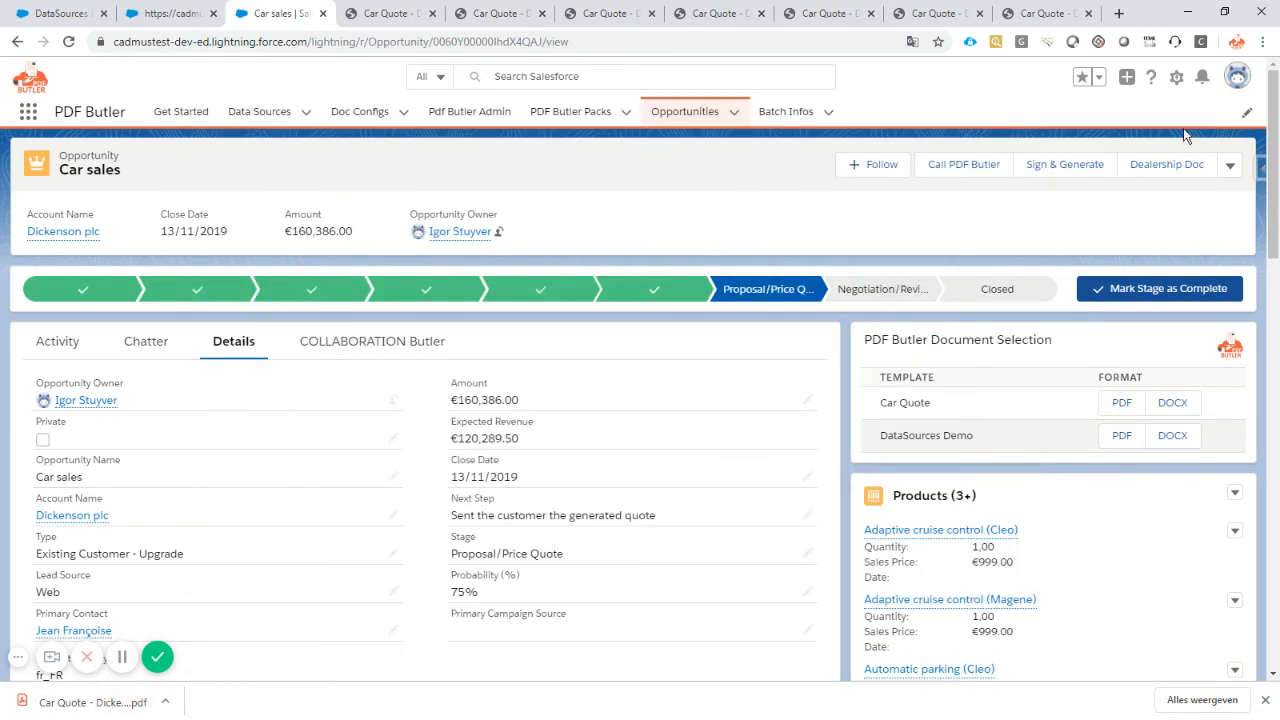
Reopen the page in App Builder and select the PDF Butler component's visibility settings
click(1176, 76)
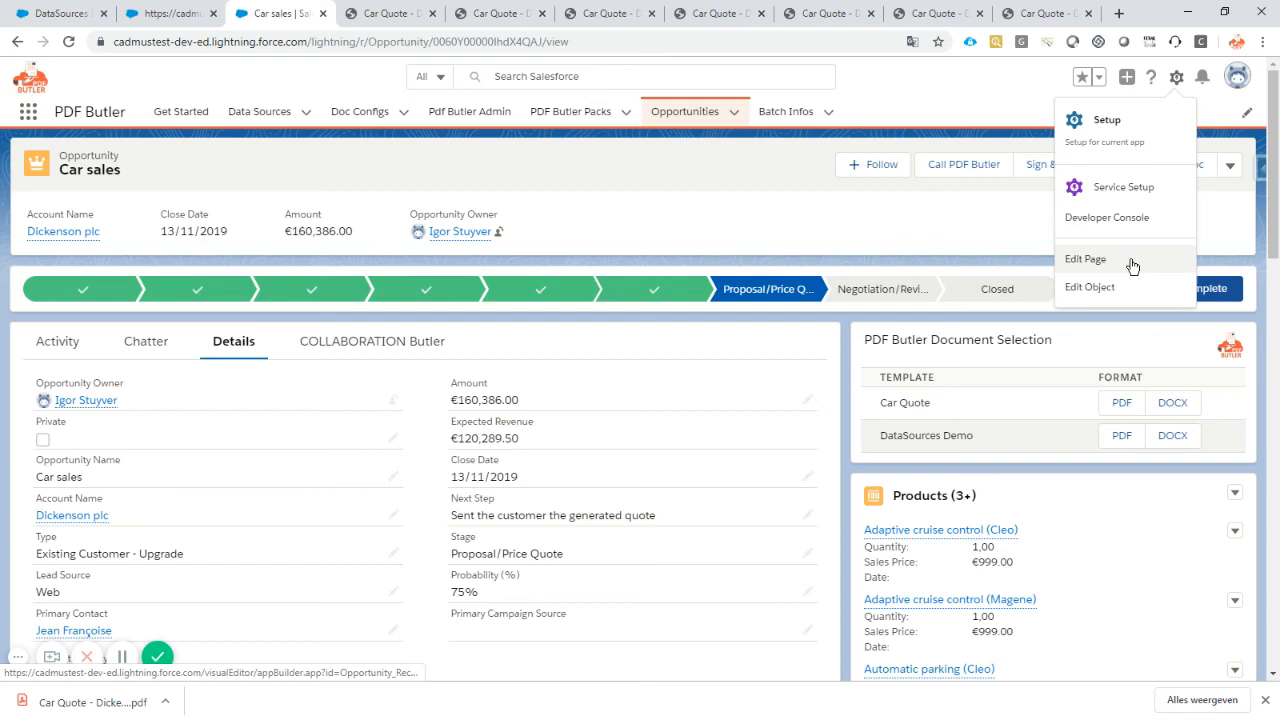
click(1084, 260)
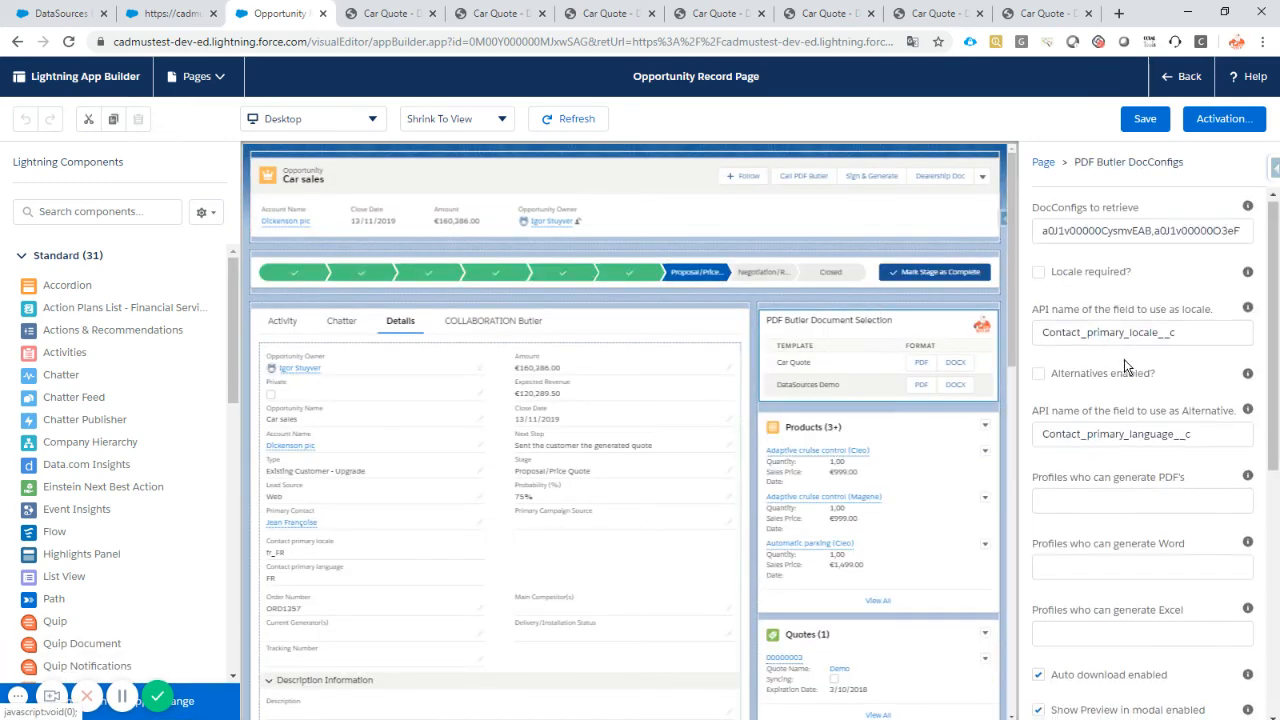
scroll(down, 3)
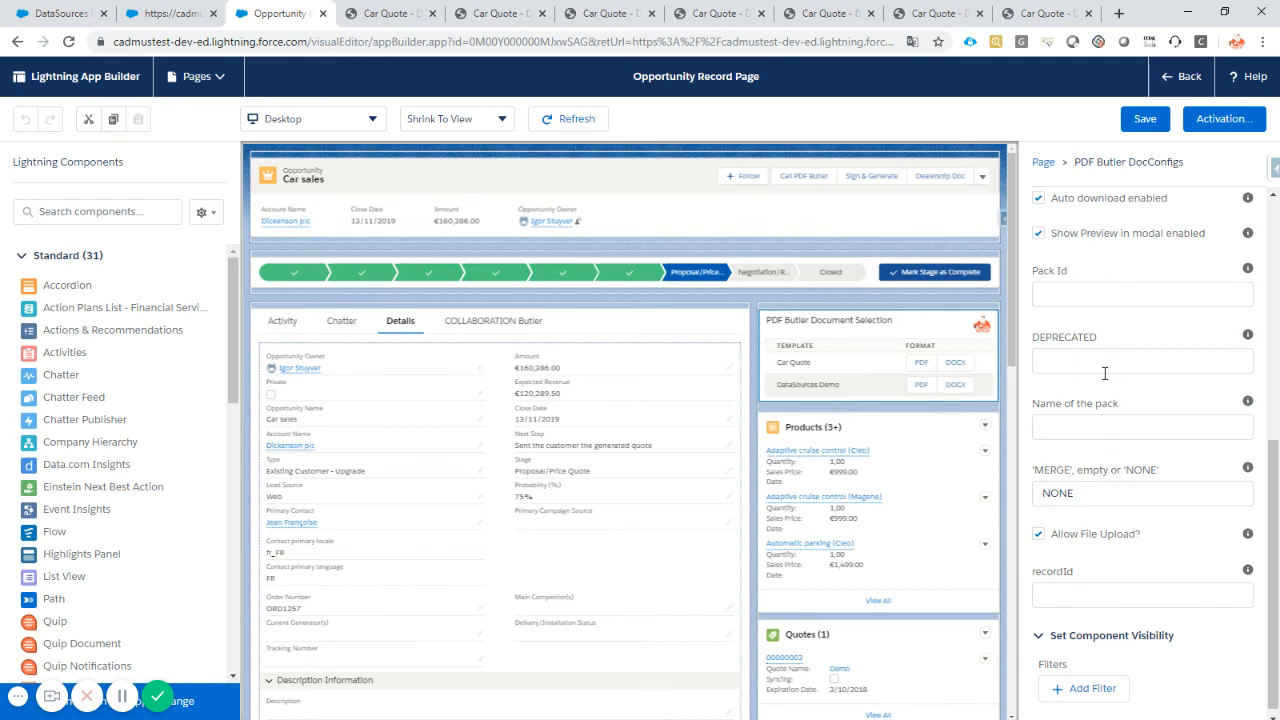
click(1142, 588)
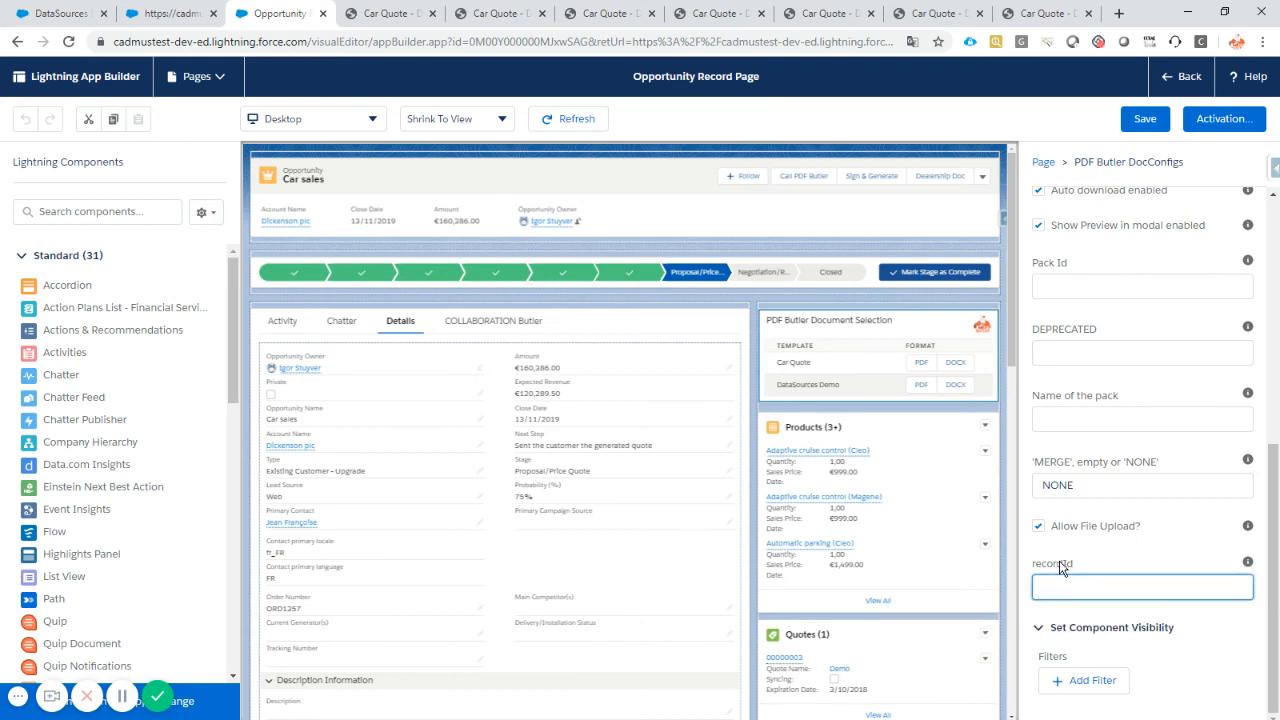
click(1142, 588)
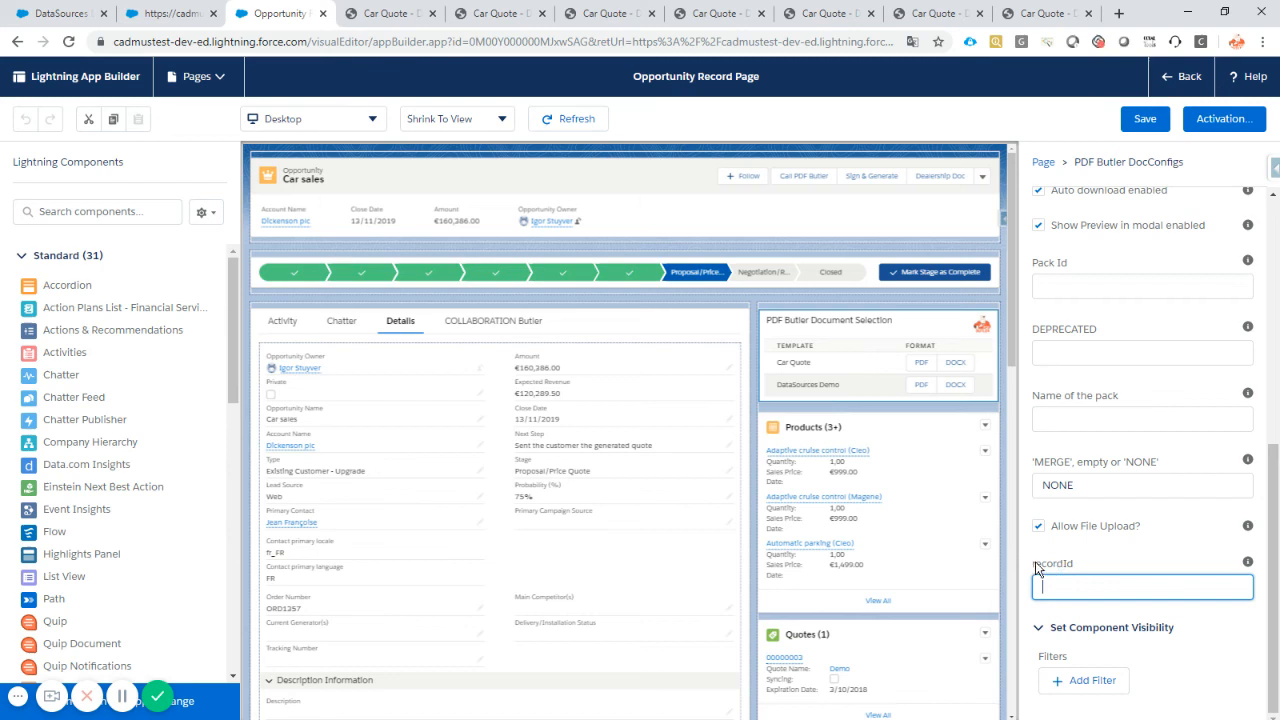
mouse_move(1248, 564)
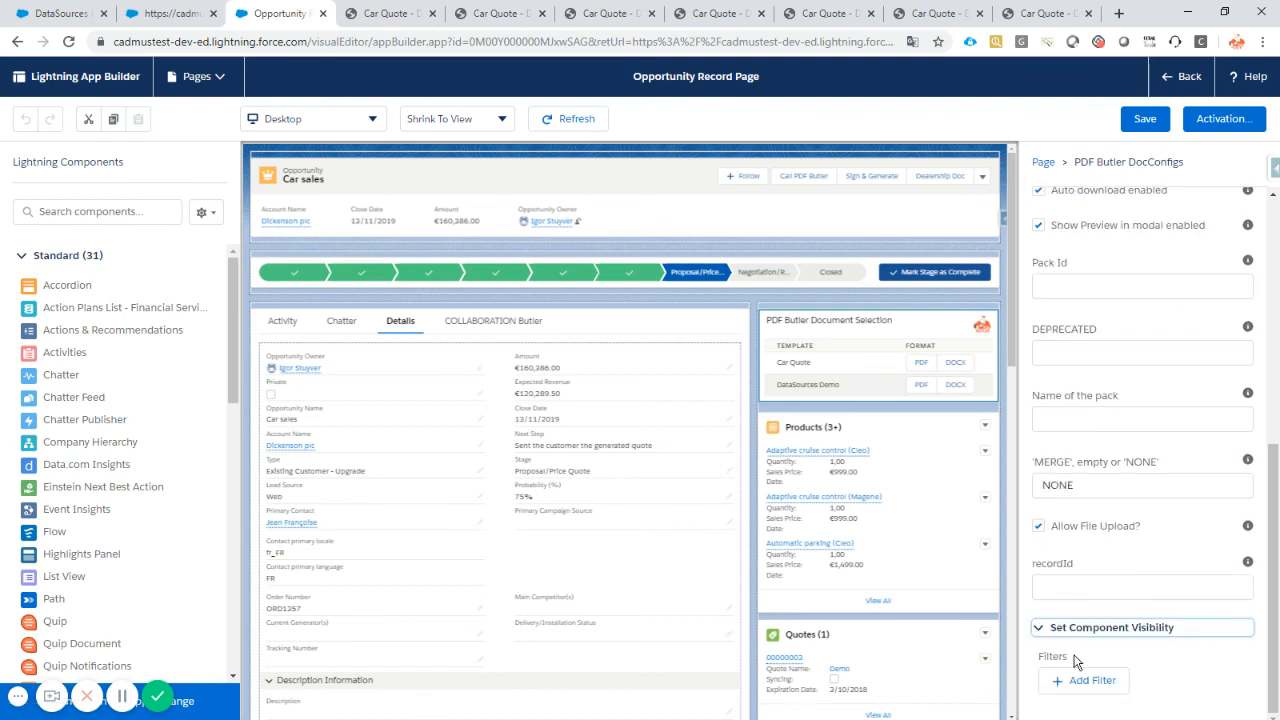
Add a visibility filter: Stage Equal Negotiation/Review
click(1092, 680)
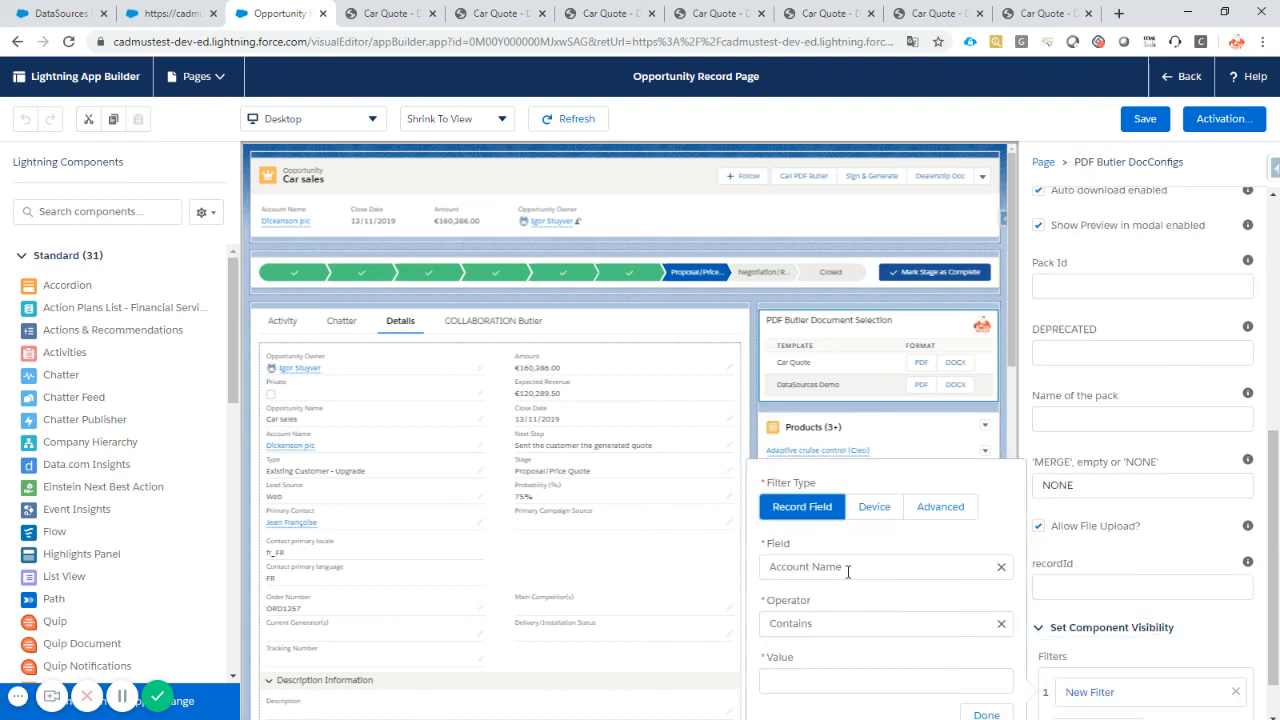
click(880, 568)
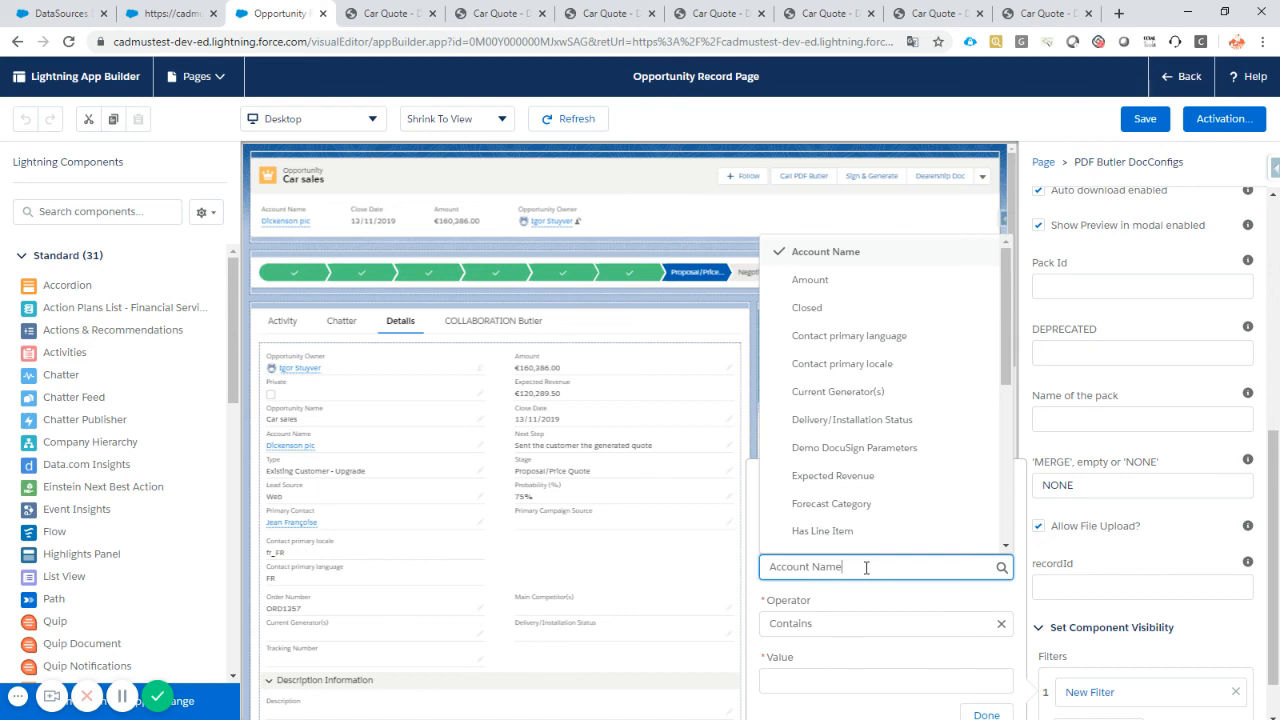
text(stag)
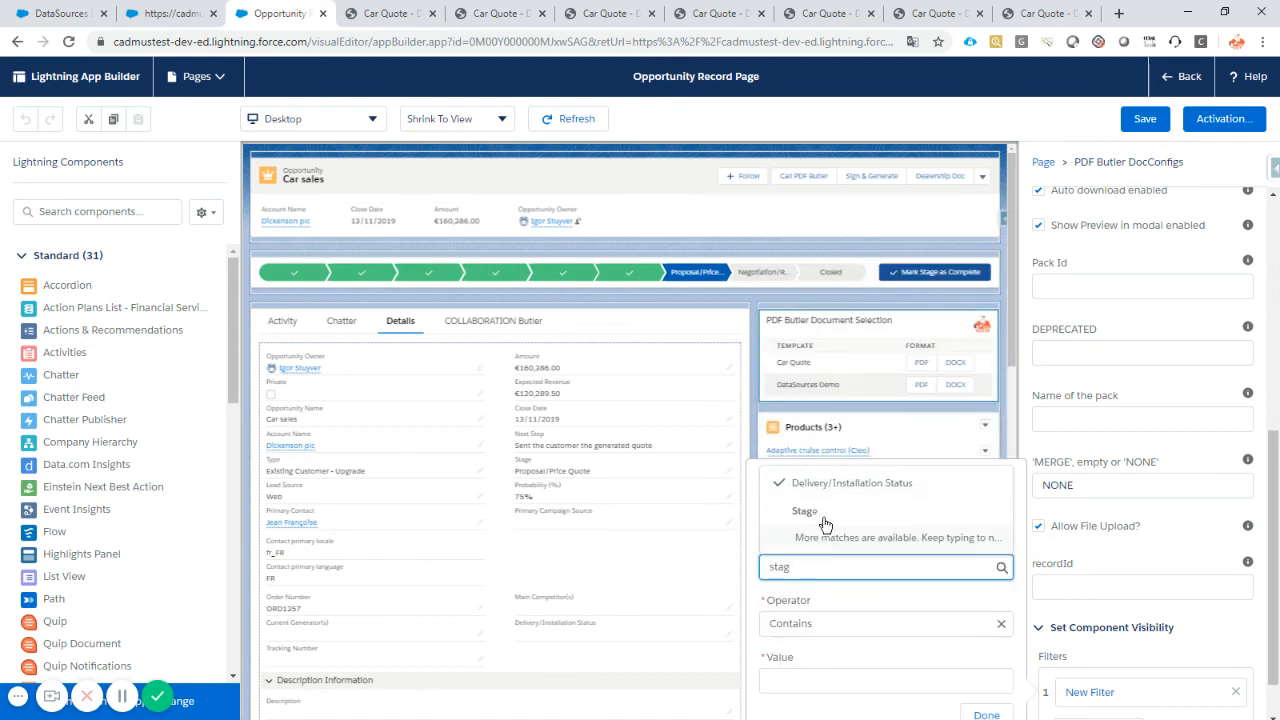
text(Prospecting)
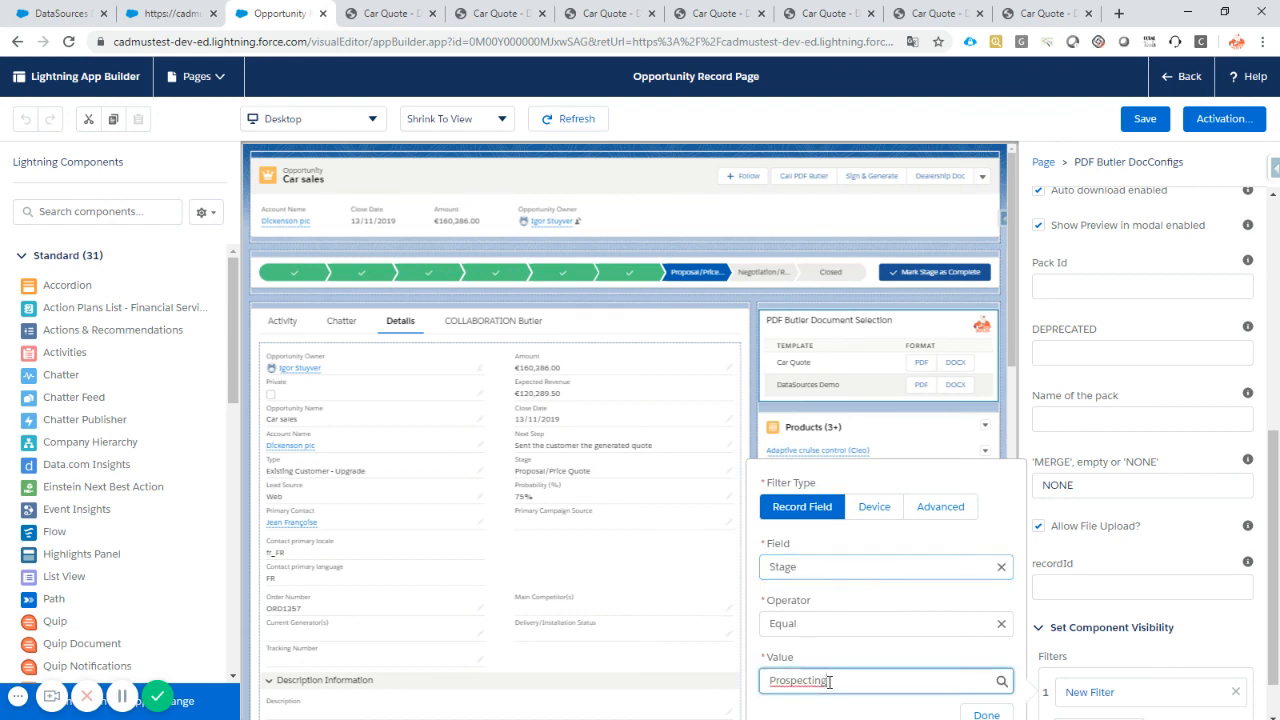
click(884, 680)
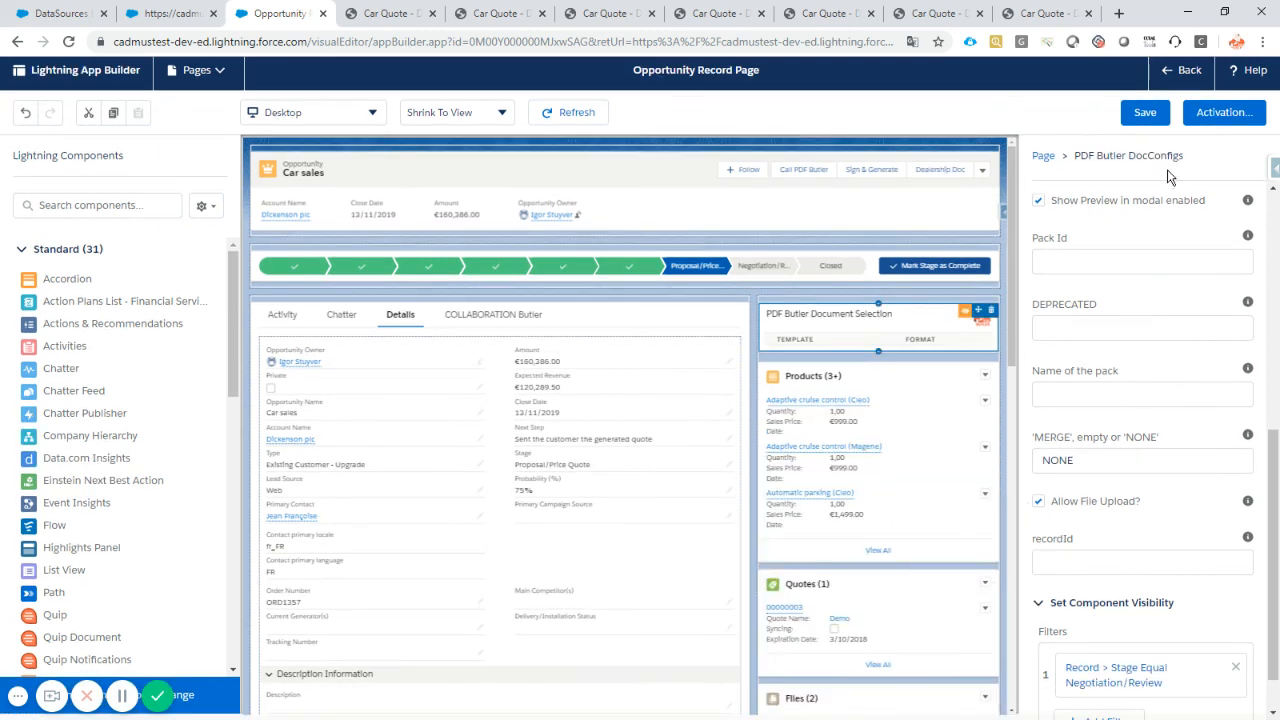
Save the Opportunity record page and return to the Car sales record
click(1144, 112)
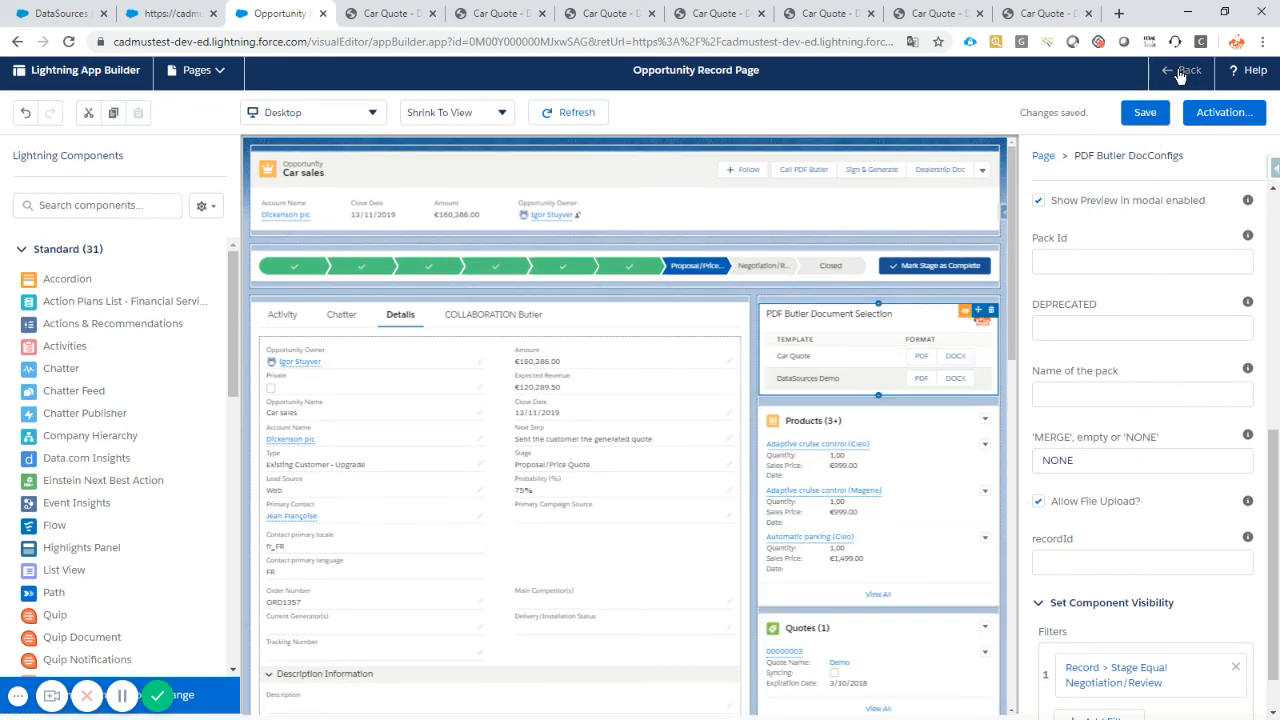
click(1182, 70)
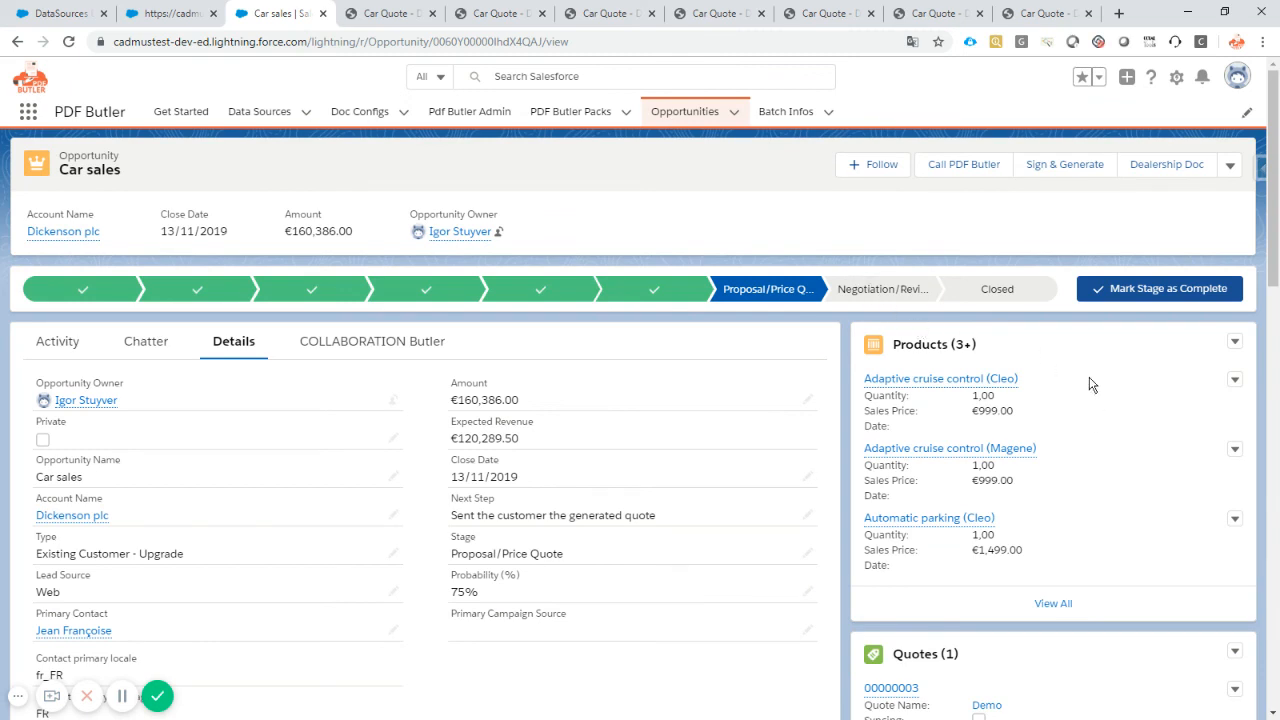
mouse_move(1068, 378)
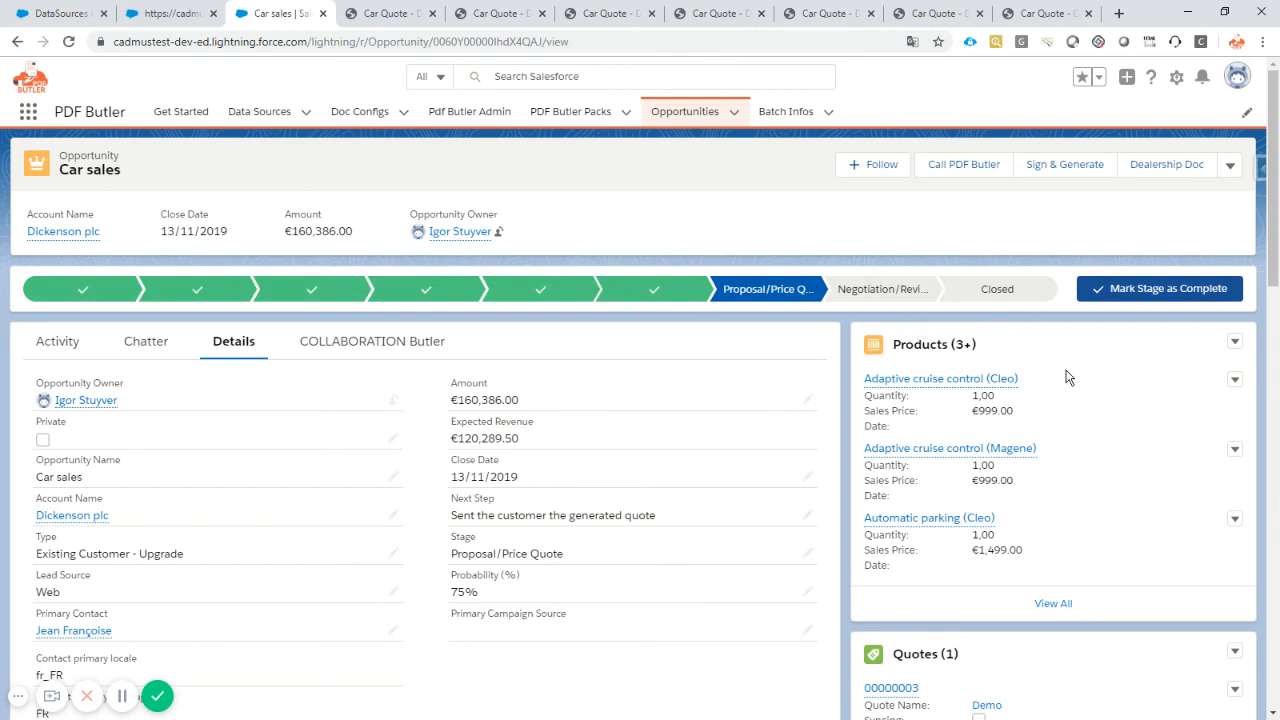
mouse_move(270, 290)
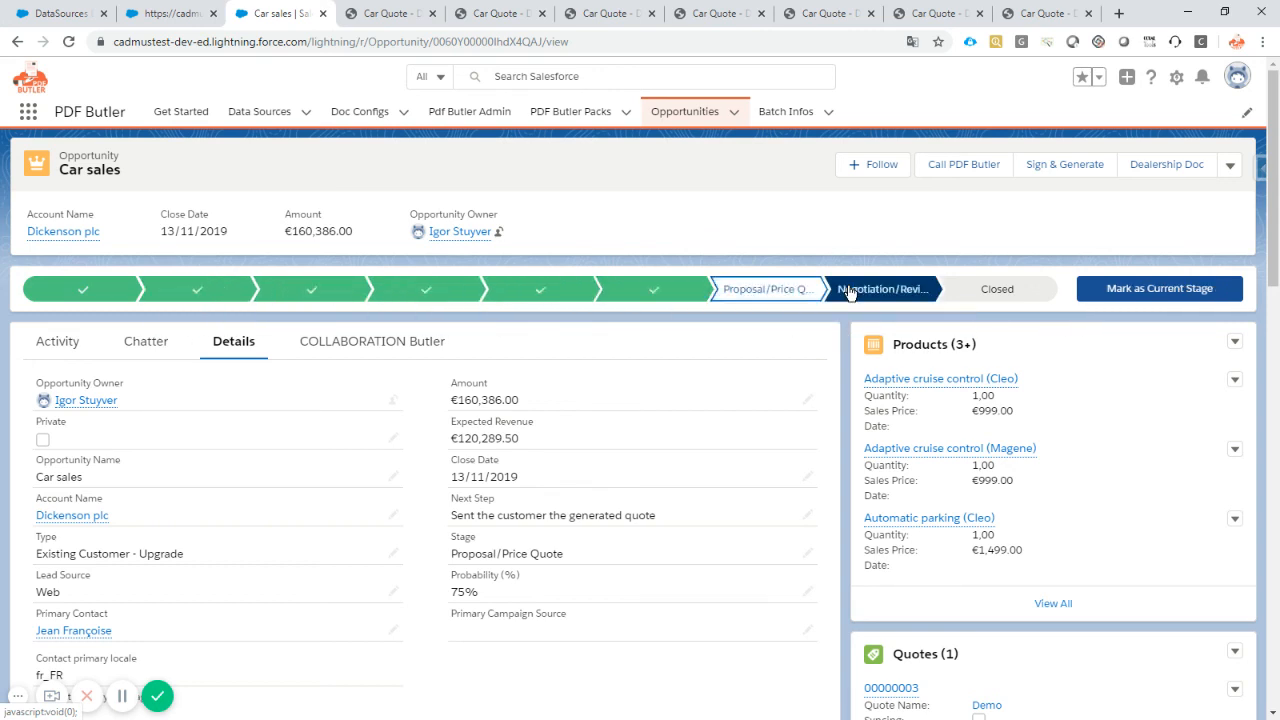
mouse_move(882, 288)
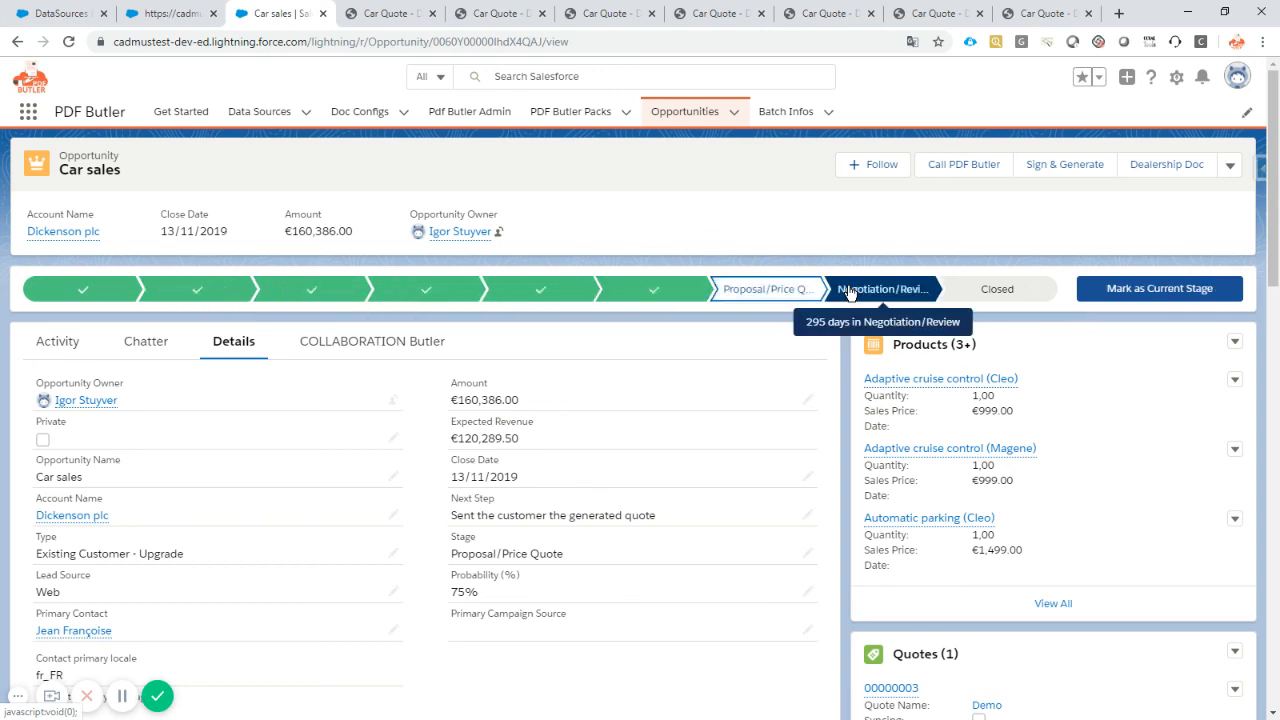
Mark Negotiation/Review as the current stage and dismiss the confirmation toast
click(1160, 288)
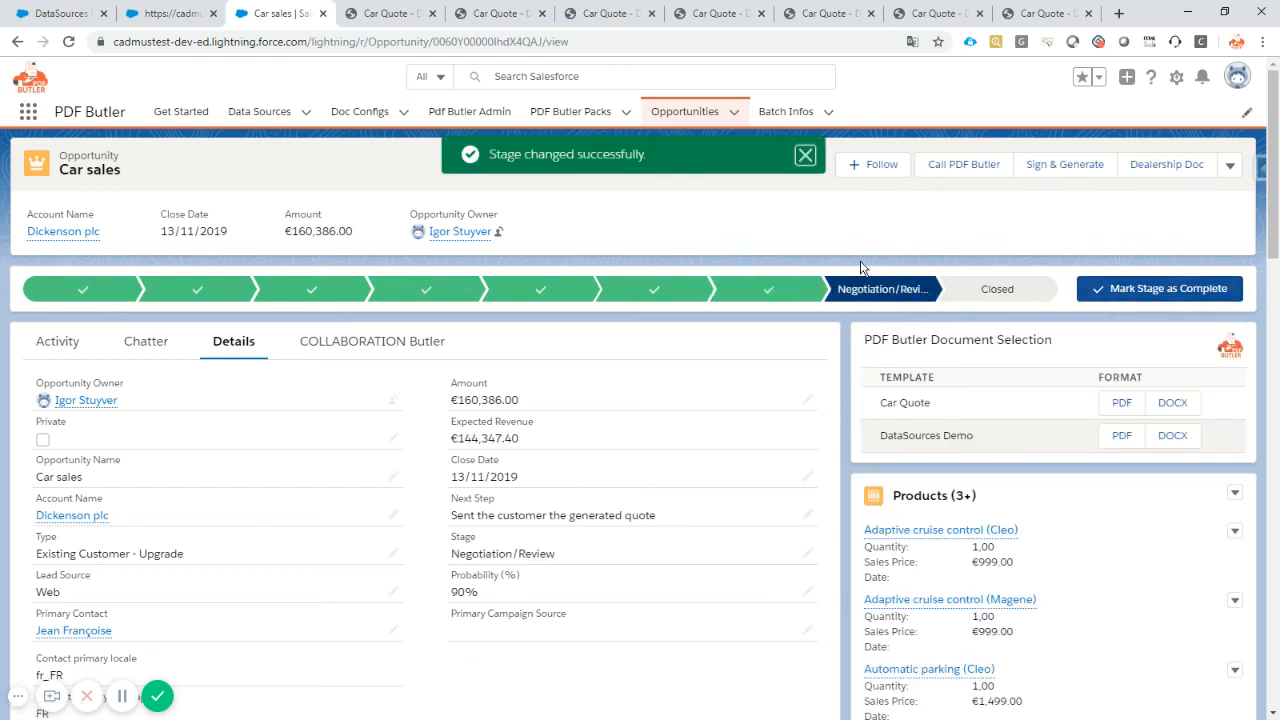
mouse_move(864, 332)
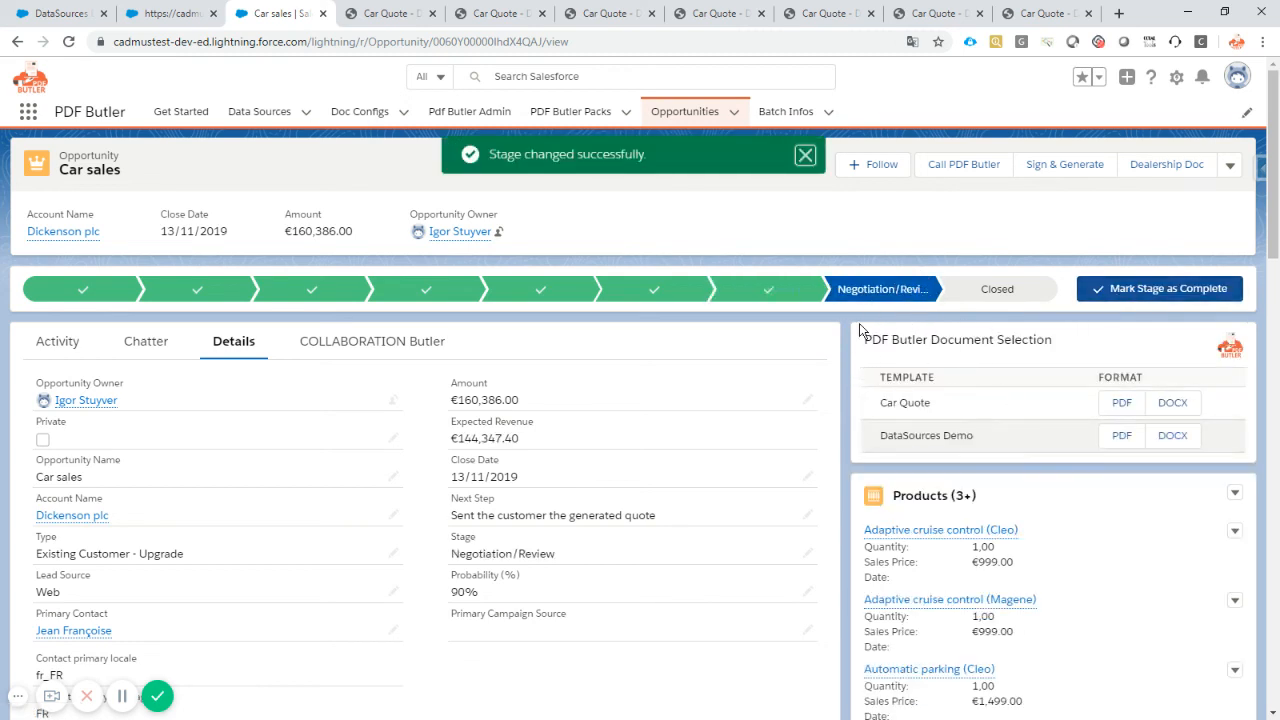
click(804, 154)
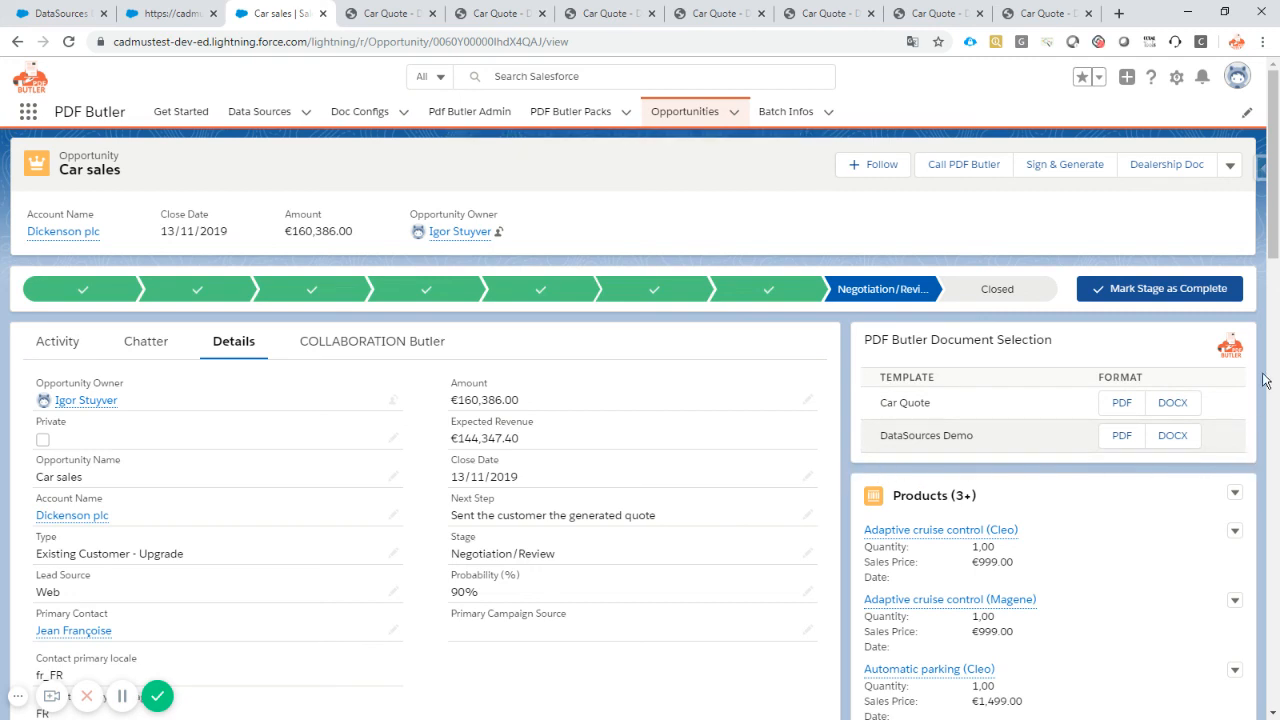
mouse_move(980, 332)
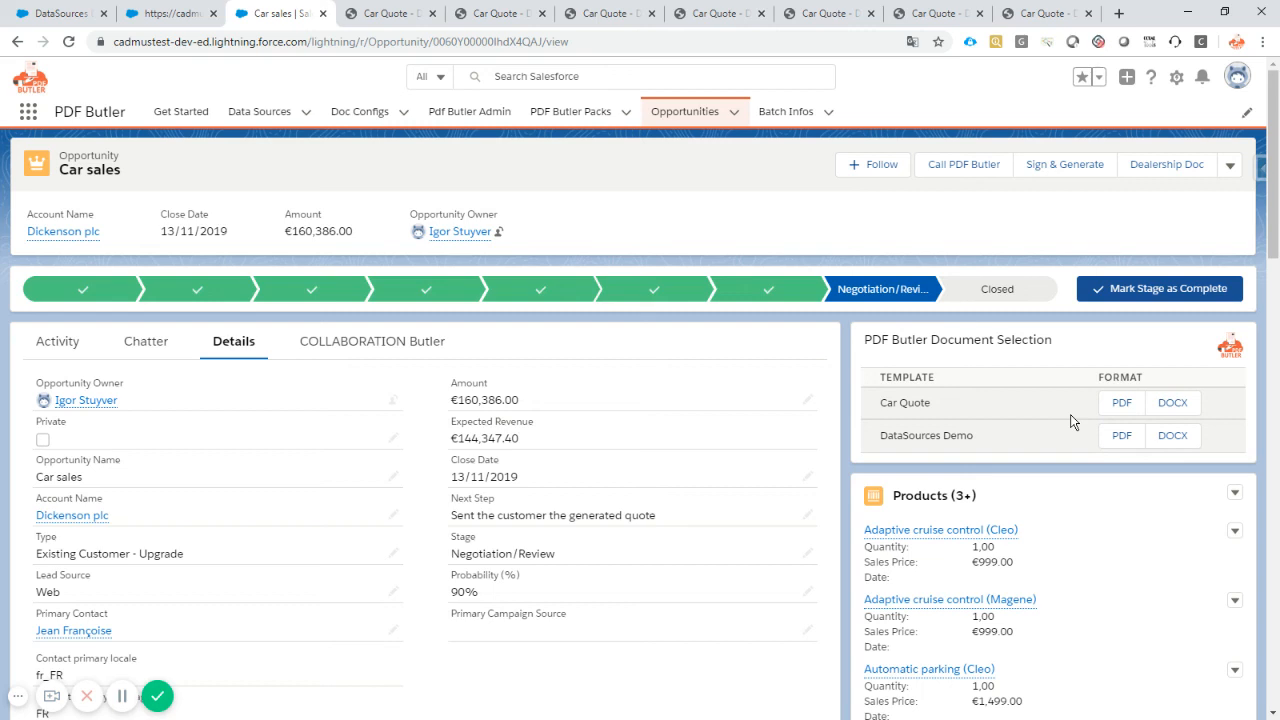
mouse_move(244, 568)
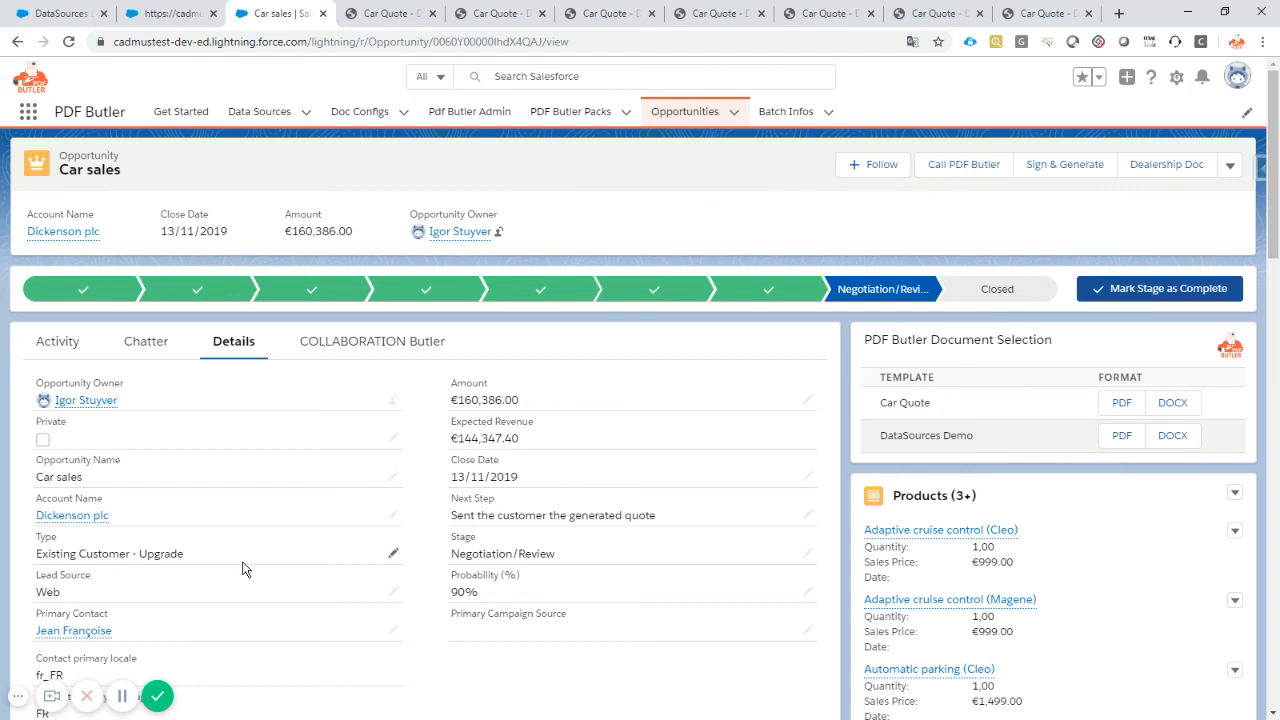
mouse_move(158, 696)
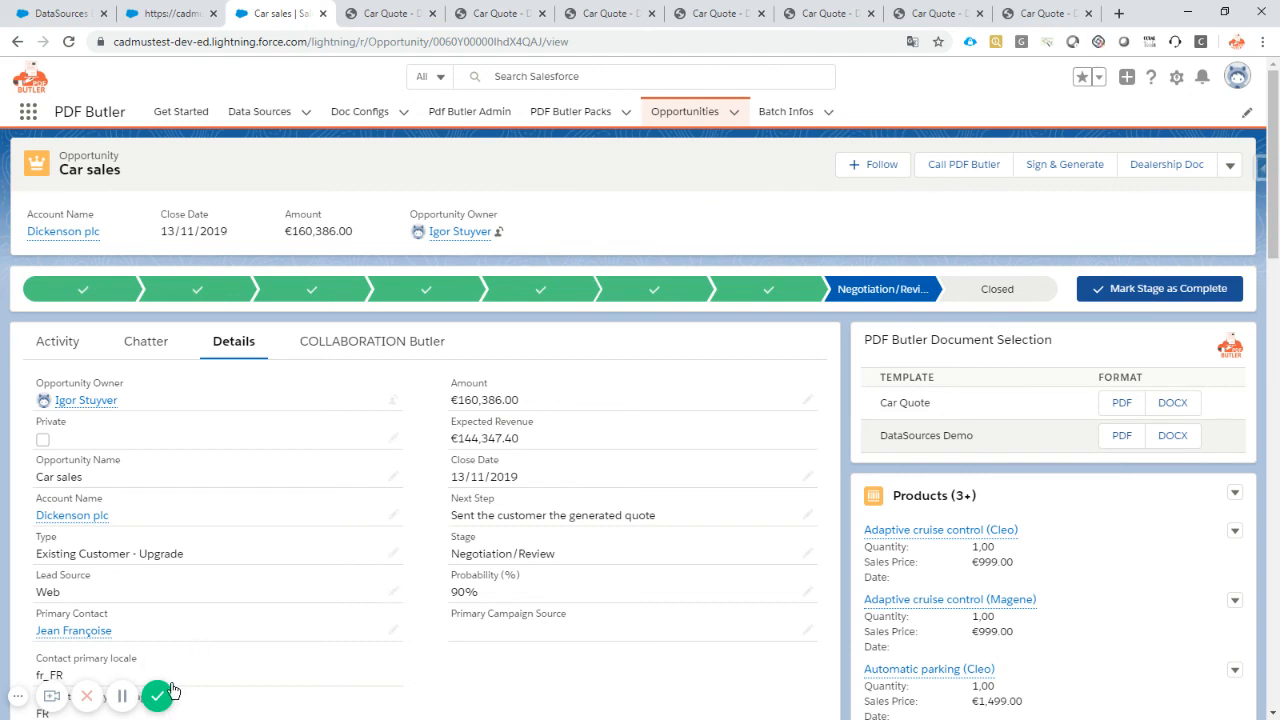
mouse_move(158, 696)
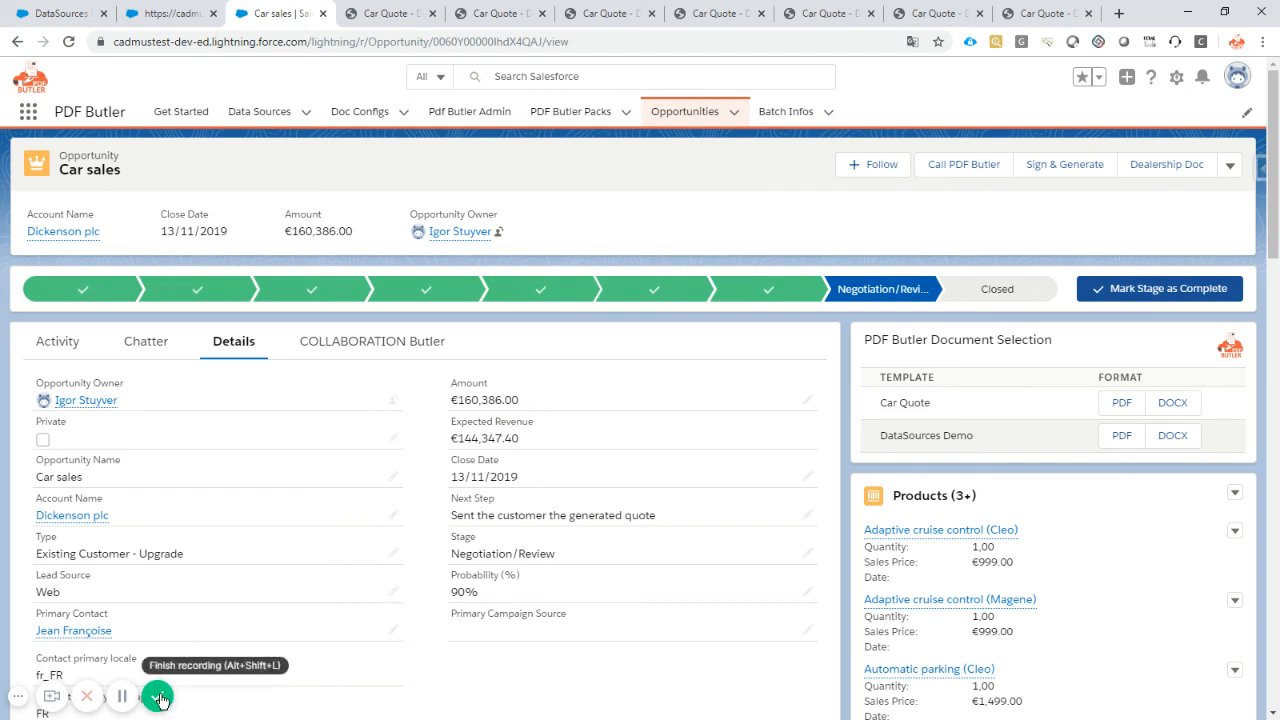